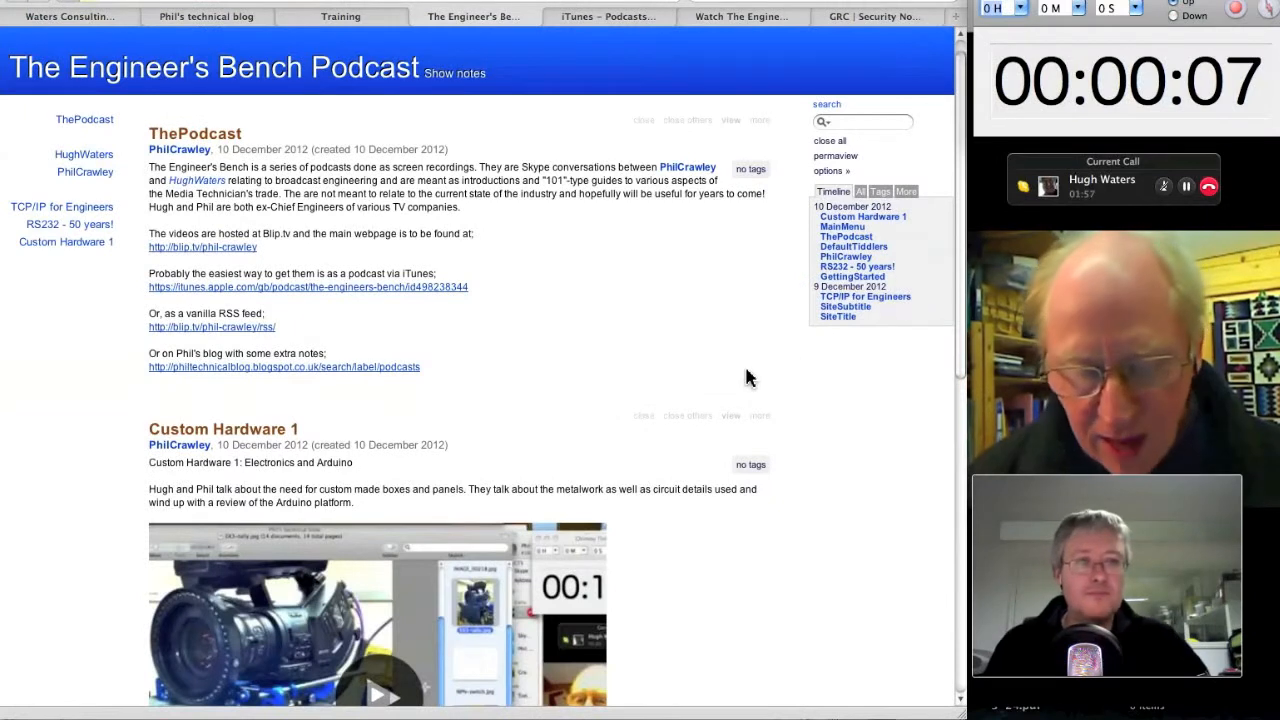
pyautogui.moveTo(572, 408)
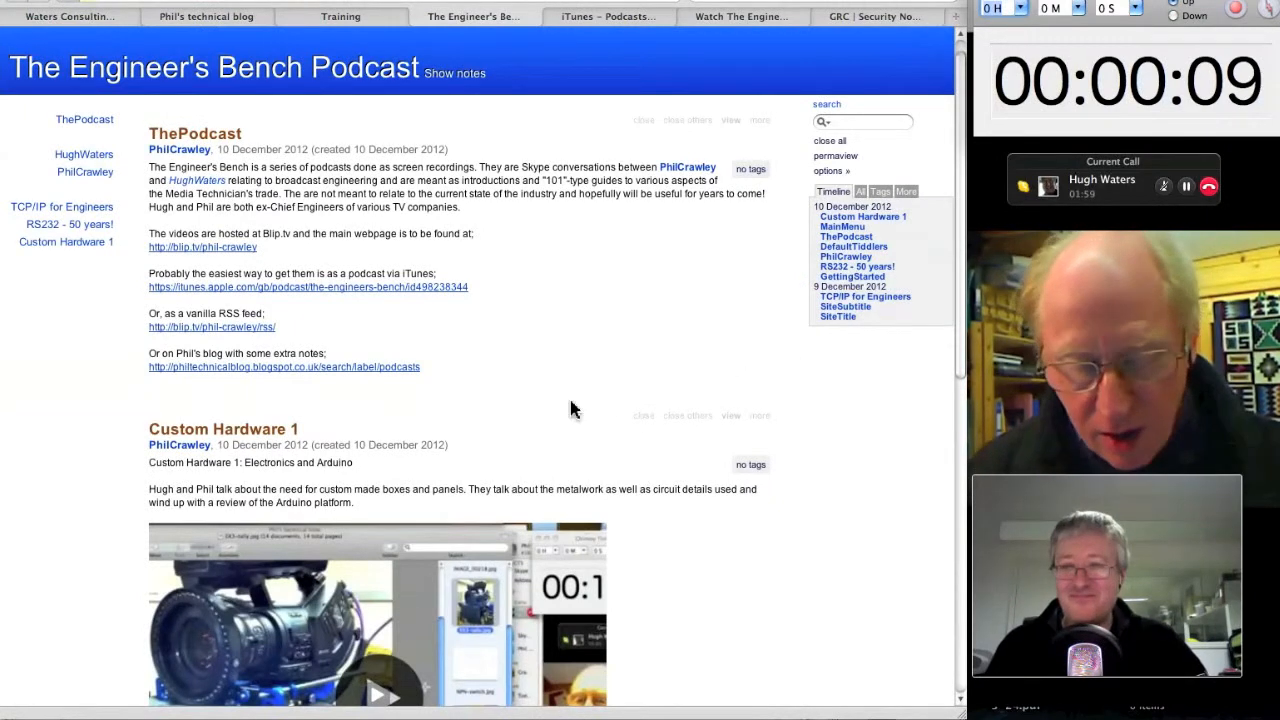
pyautogui.moveTo(490, 328)
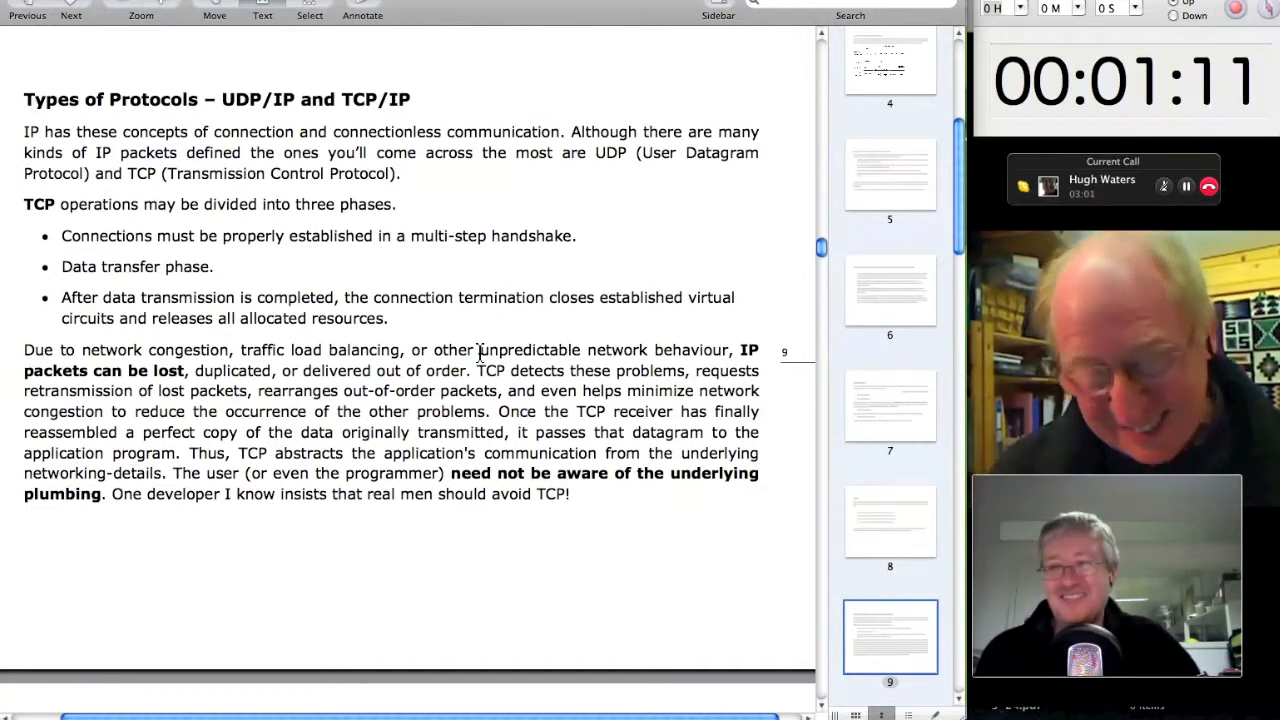
pyautogui.moveTo(398, 280)
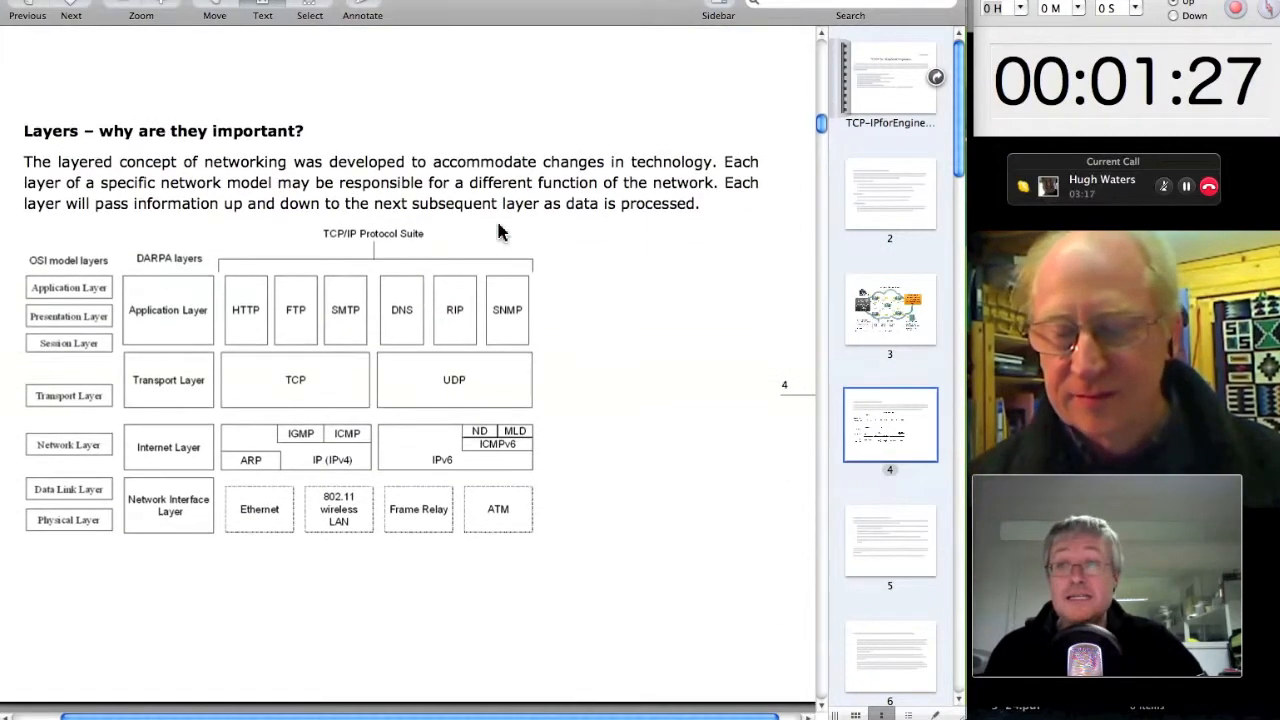
# - Scroll through the Layers and OSI model pages to the four-layer Cisco Academy model and IP addresses page
pyautogui.scroll(-3)
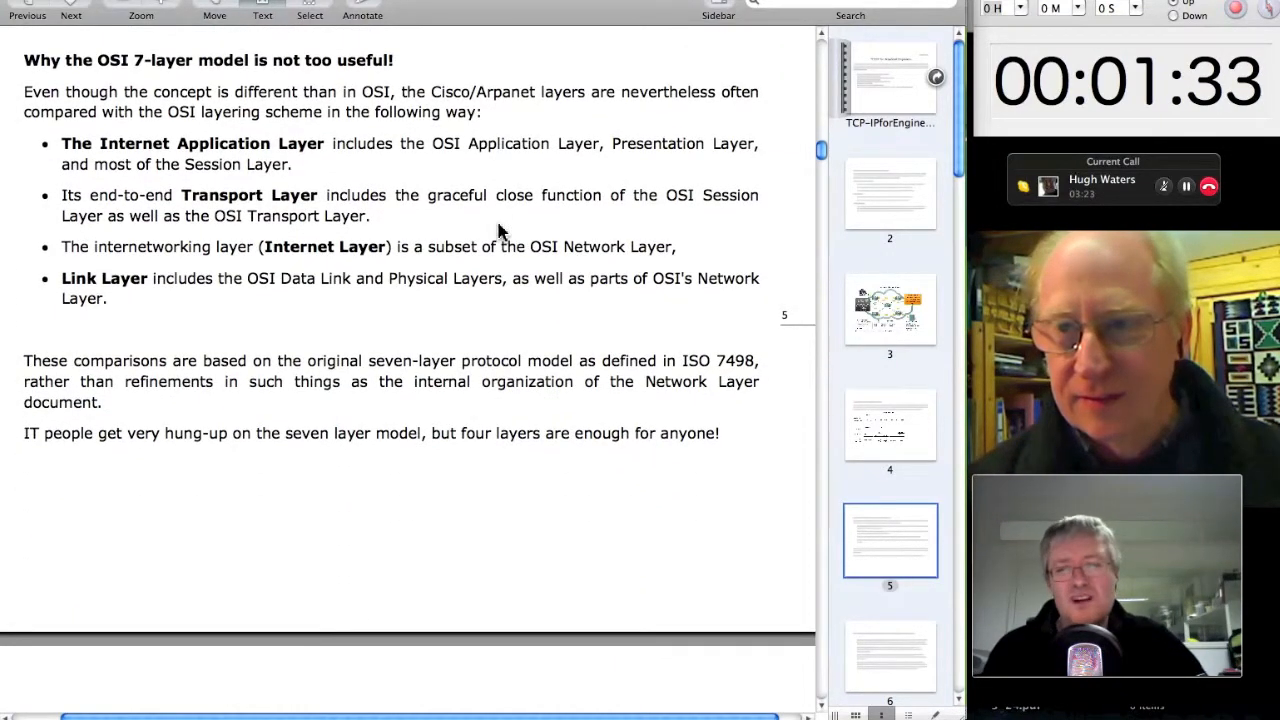
pyautogui.scroll(-3)
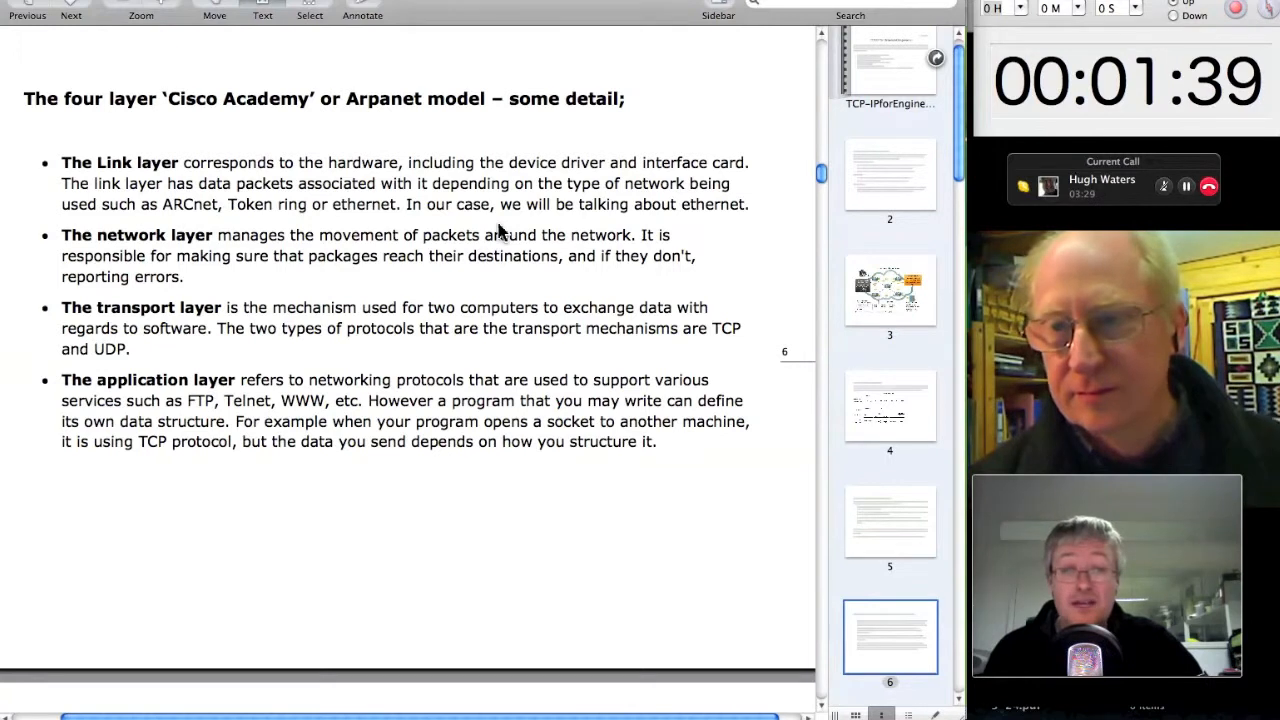
pyautogui.scroll(-3)
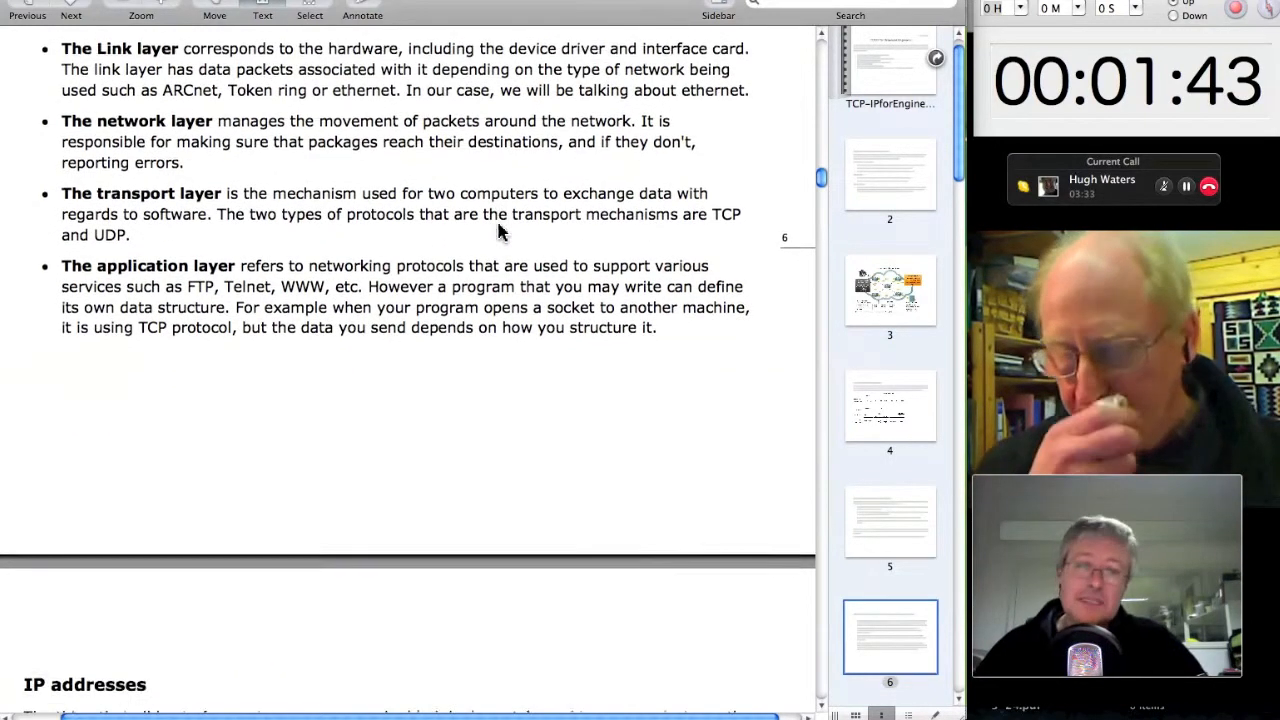
pyautogui.scroll(-3)
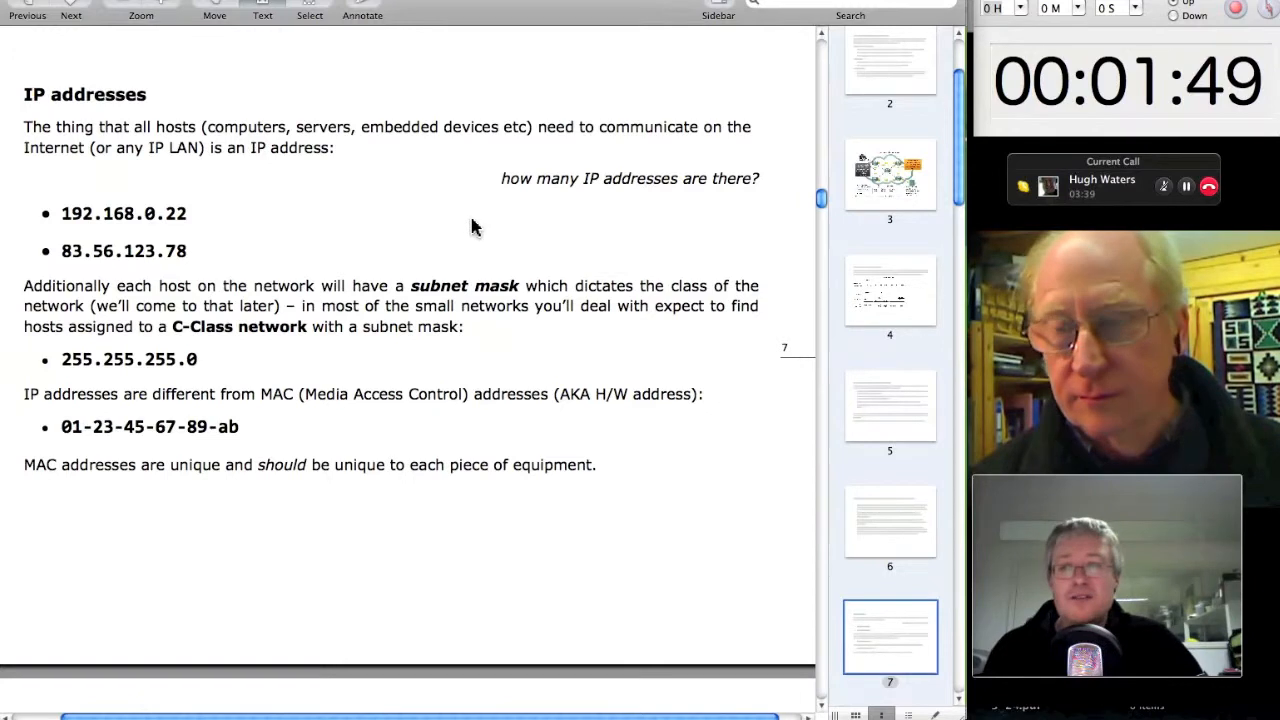
pyautogui.moveTo(256, 372)
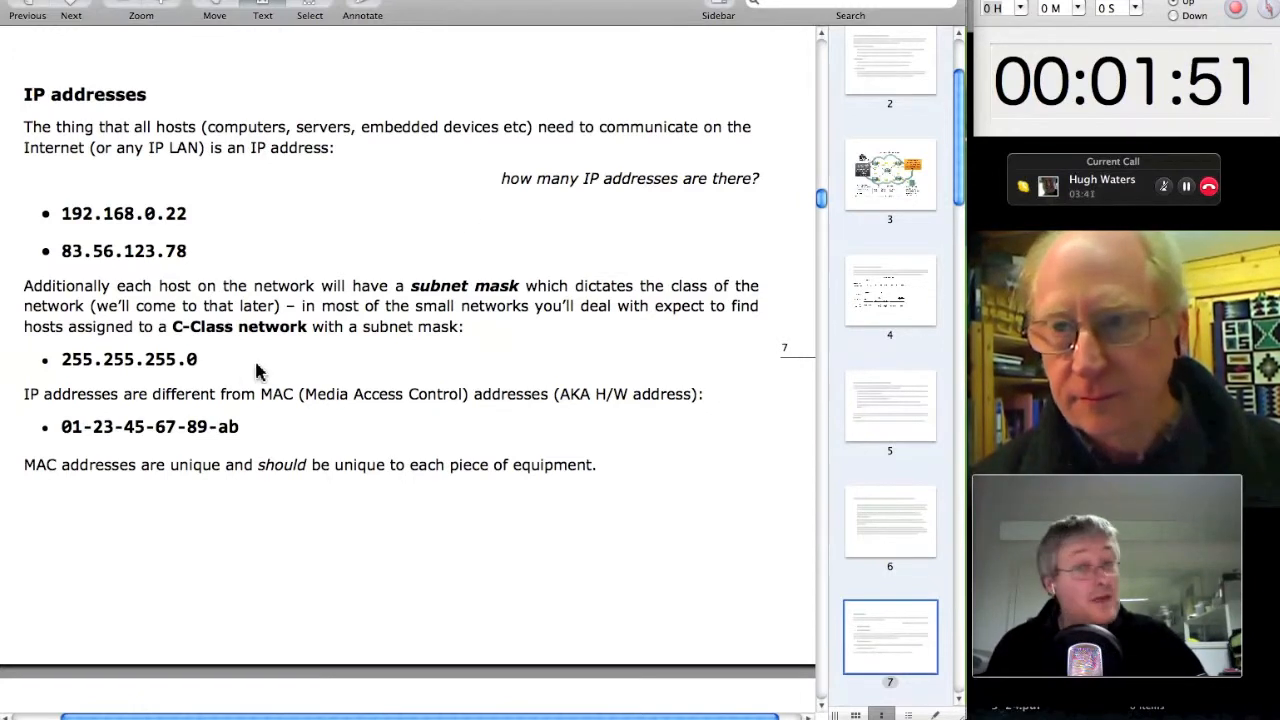
pyautogui.moveTo(448, 240)
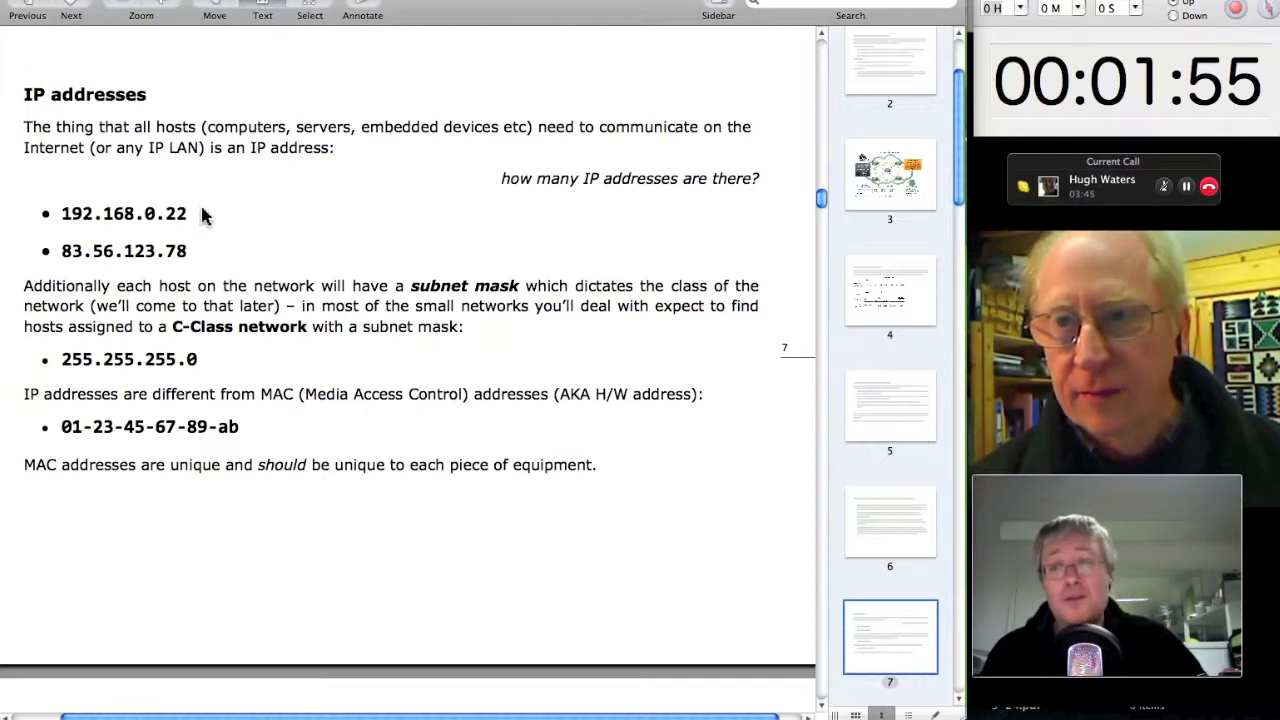
pyautogui.moveTo(68, 278)
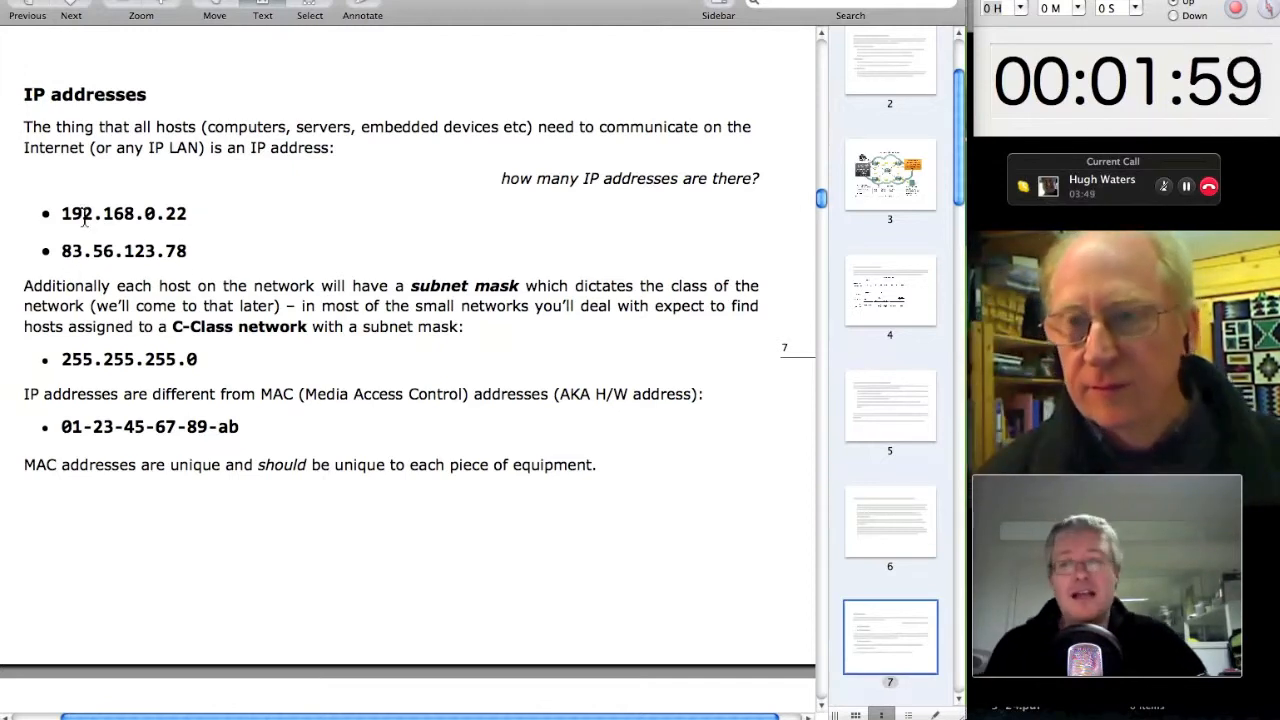
pyautogui.moveTo(244, 228)
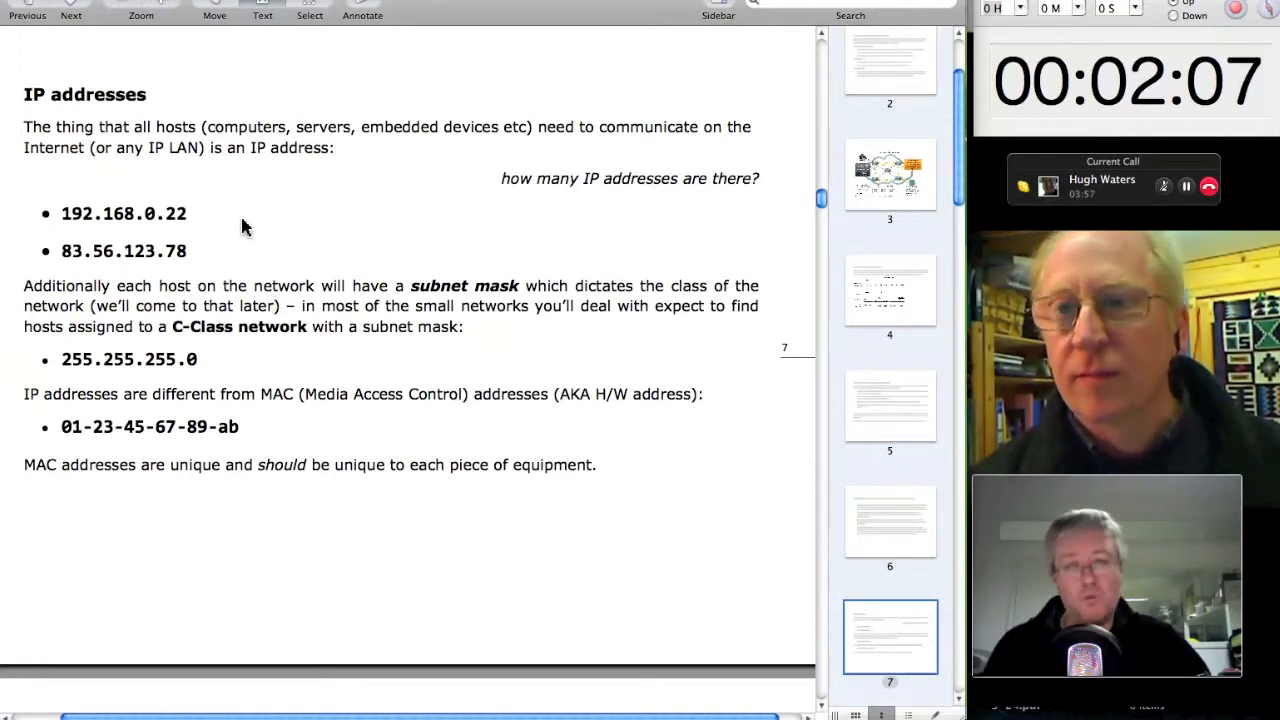
pyautogui.scroll(-3)
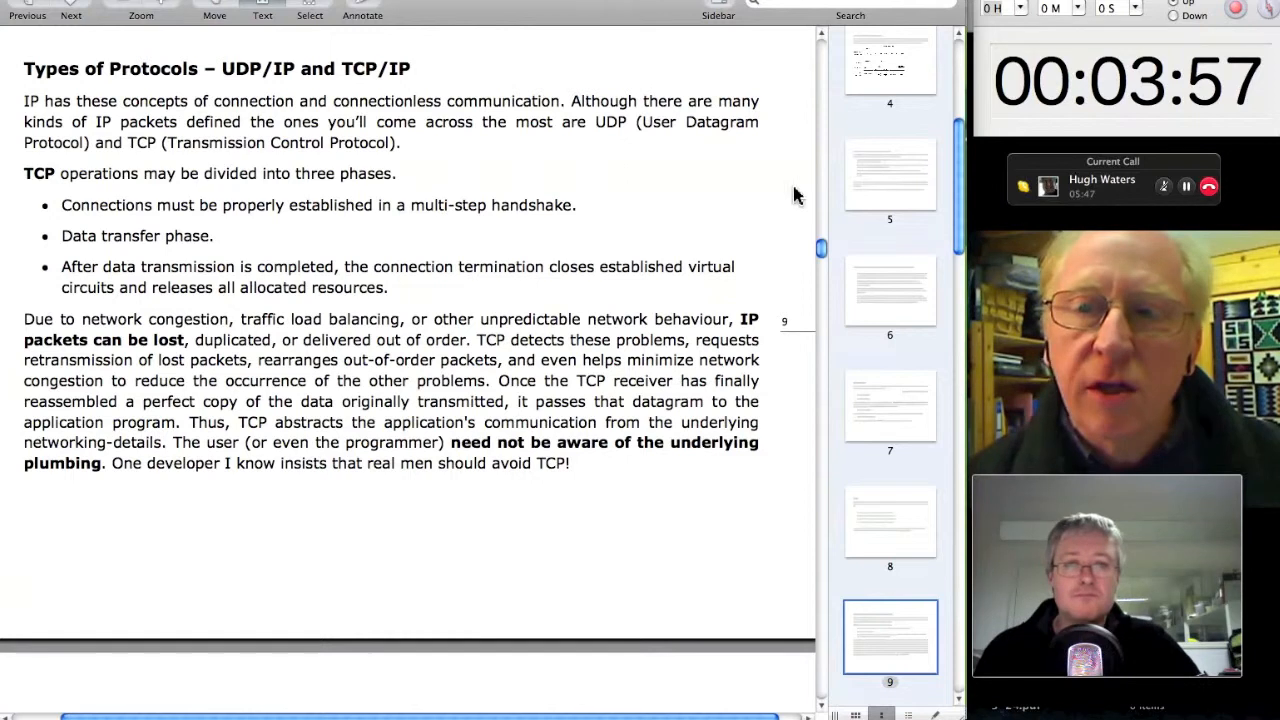
pyautogui.moveTo(732, 192)
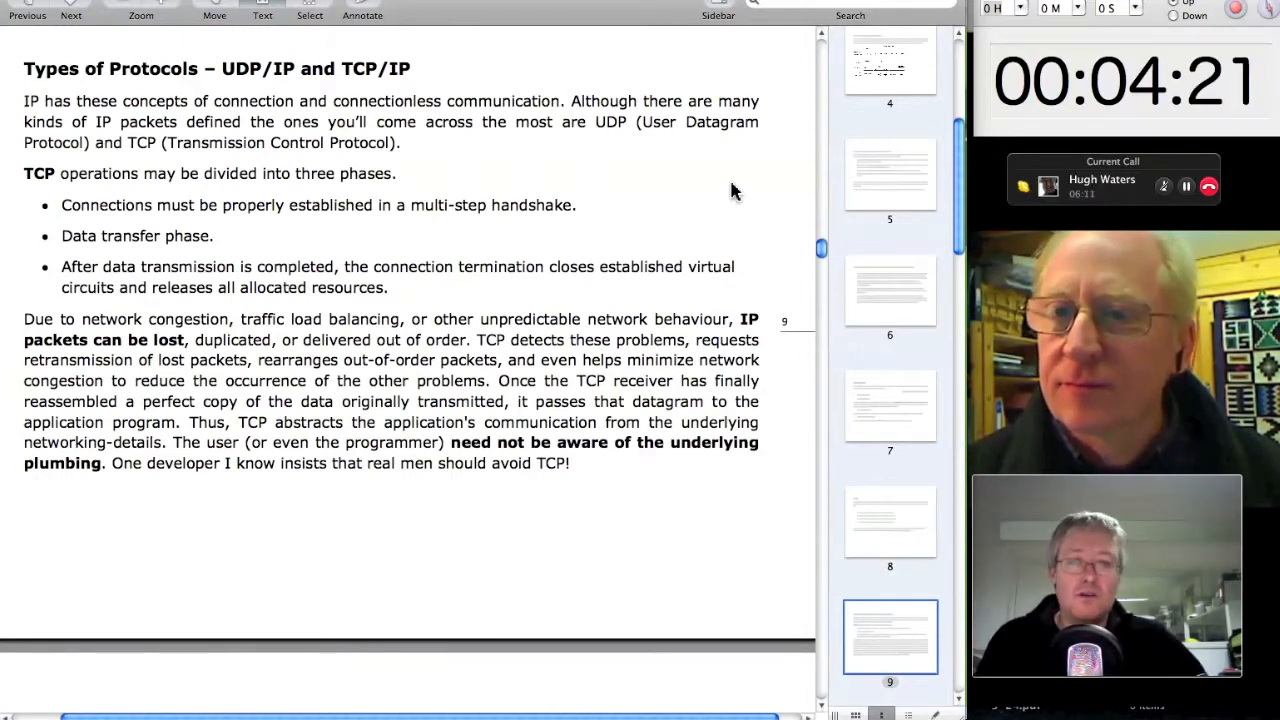
pyautogui.moveTo(700, 196)
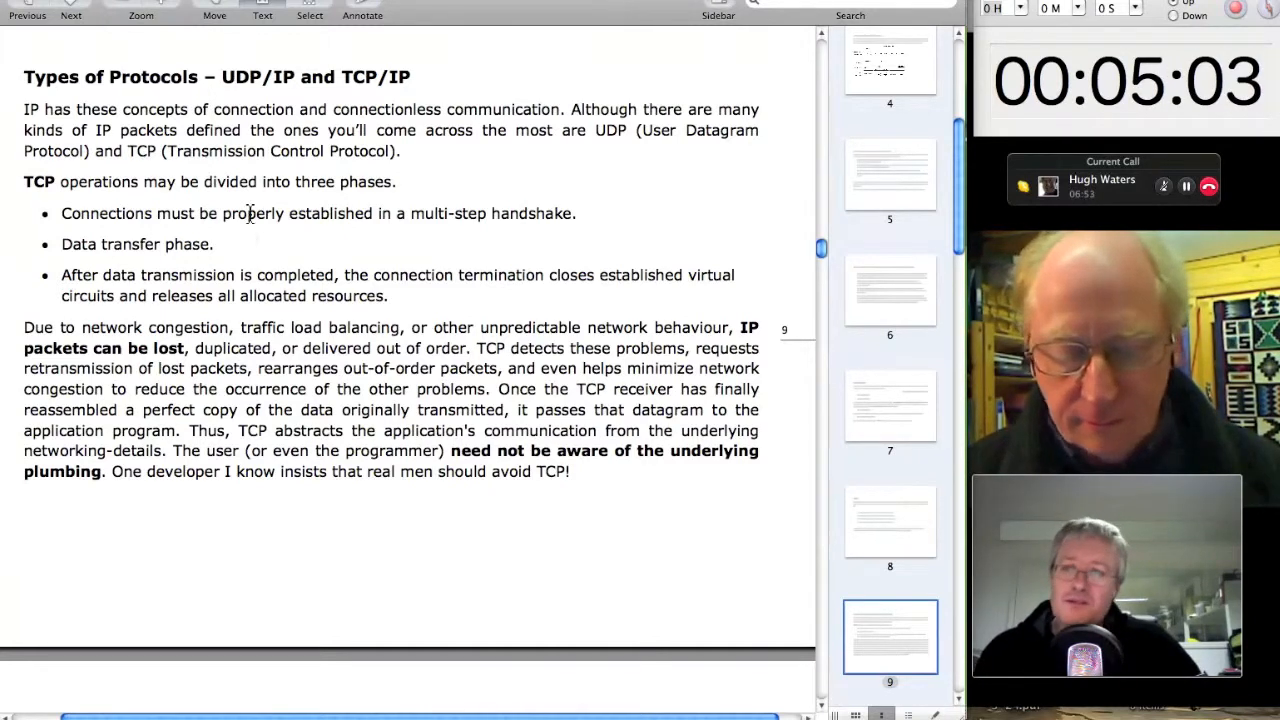
pyautogui.moveTo(724, 150)
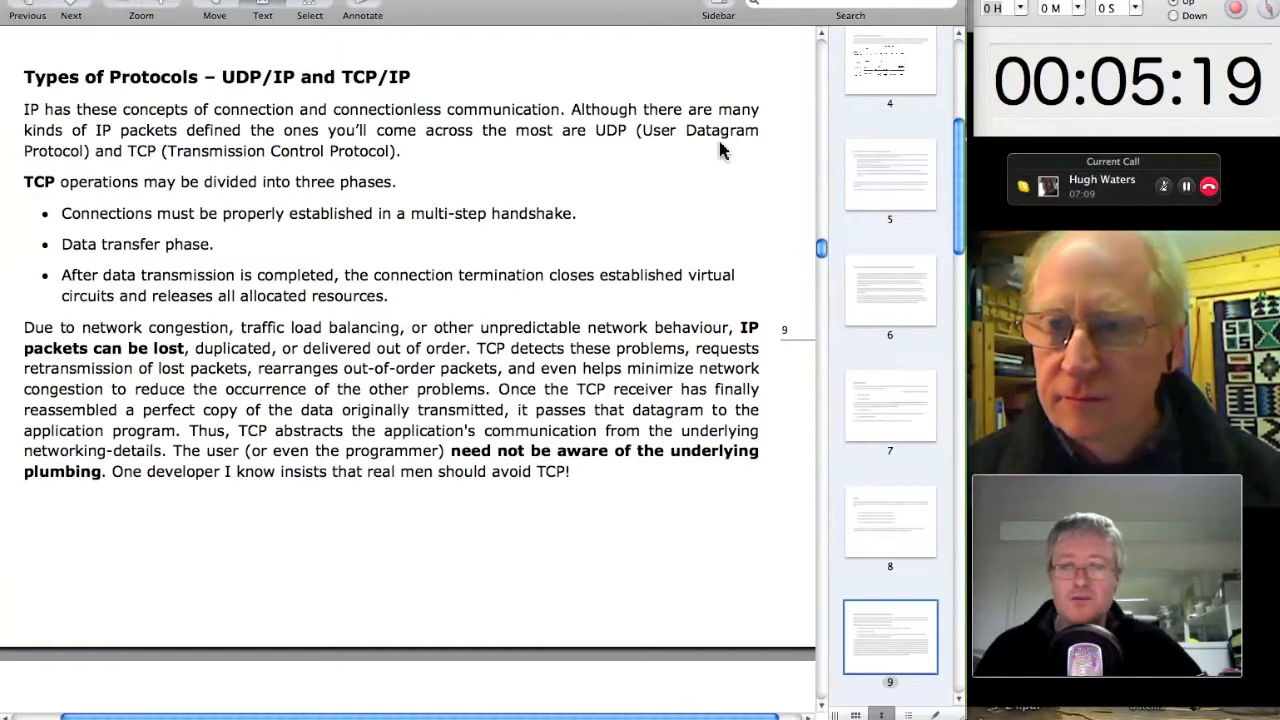
# - Scroll past the 'Types of Protocols' text to the top of the UDP/IP page
pyautogui.scroll(-3)
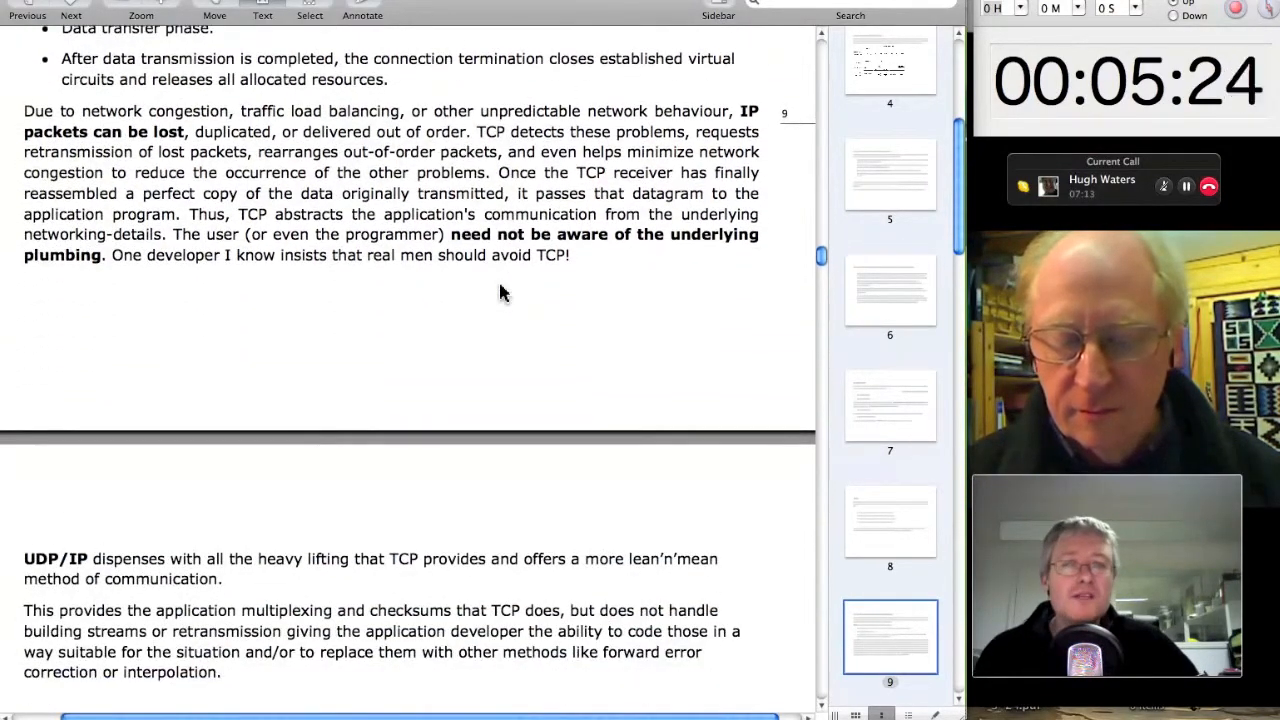
pyautogui.scroll(-3)
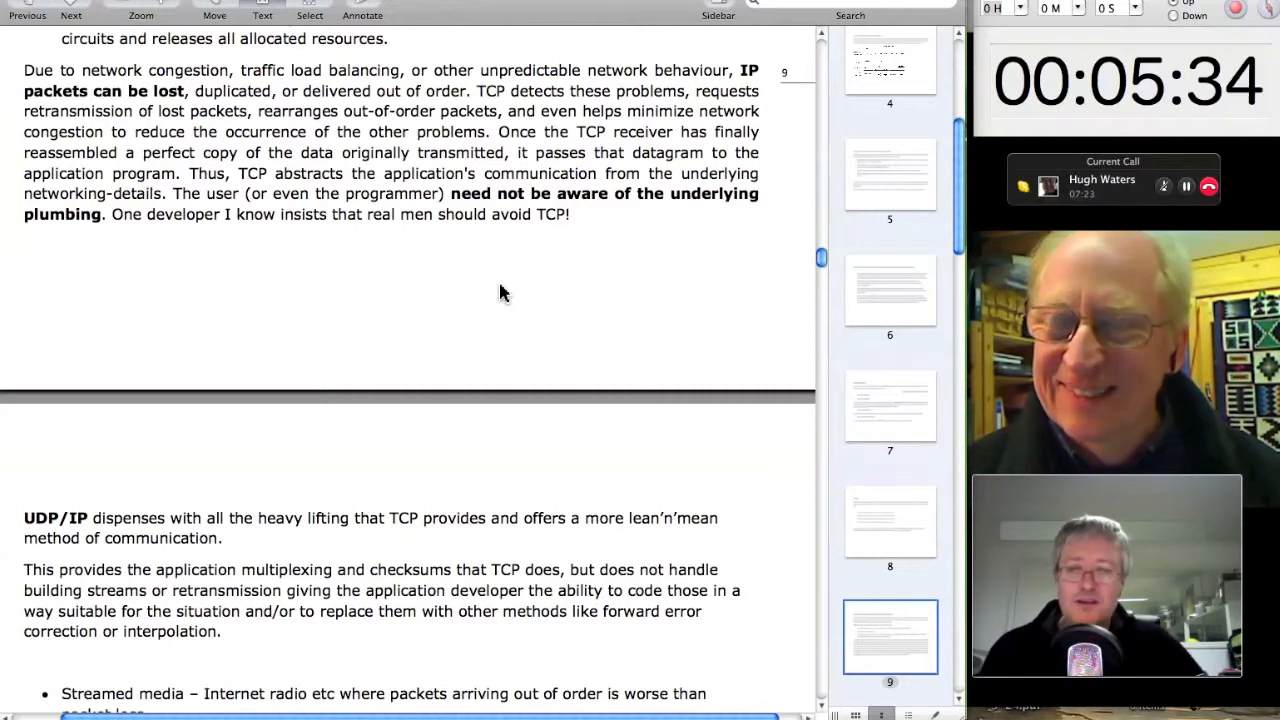
# - Scroll past the UDP/IP uses bullet list to the 'structure of a TCP/IP packet' heading and table
pyautogui.scroll(-3)
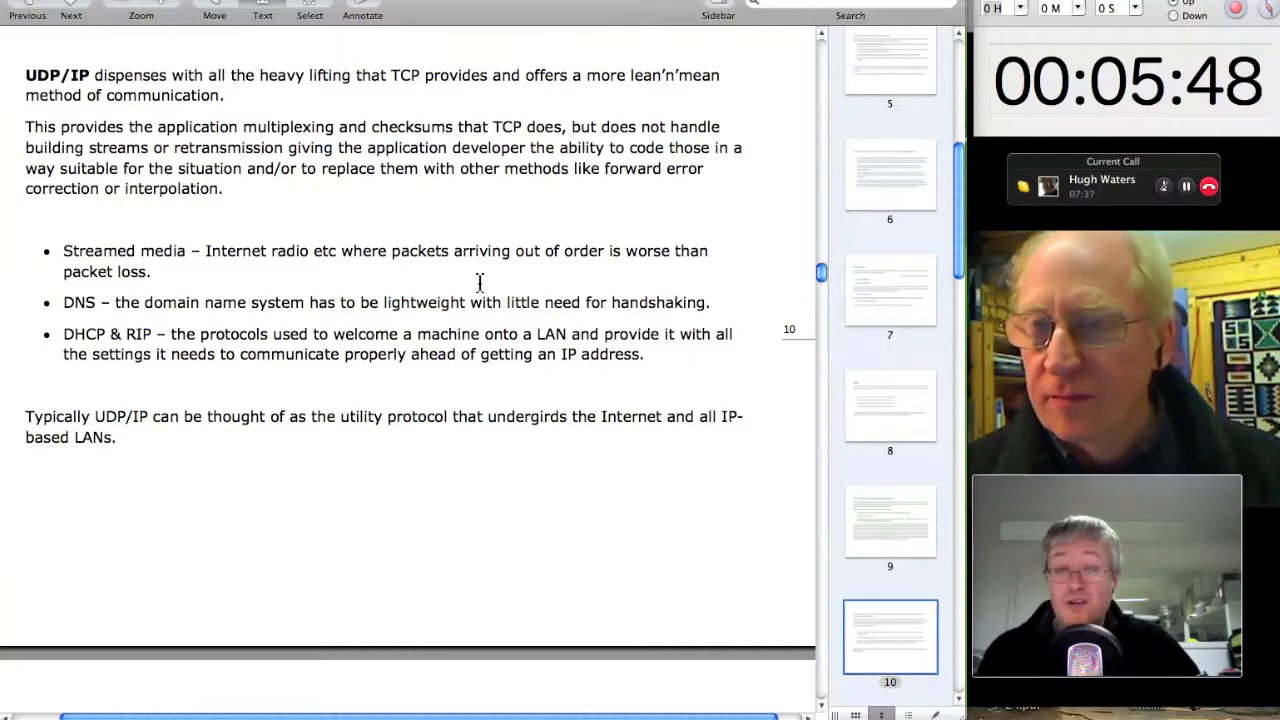
pyautogui.scroll(-3)
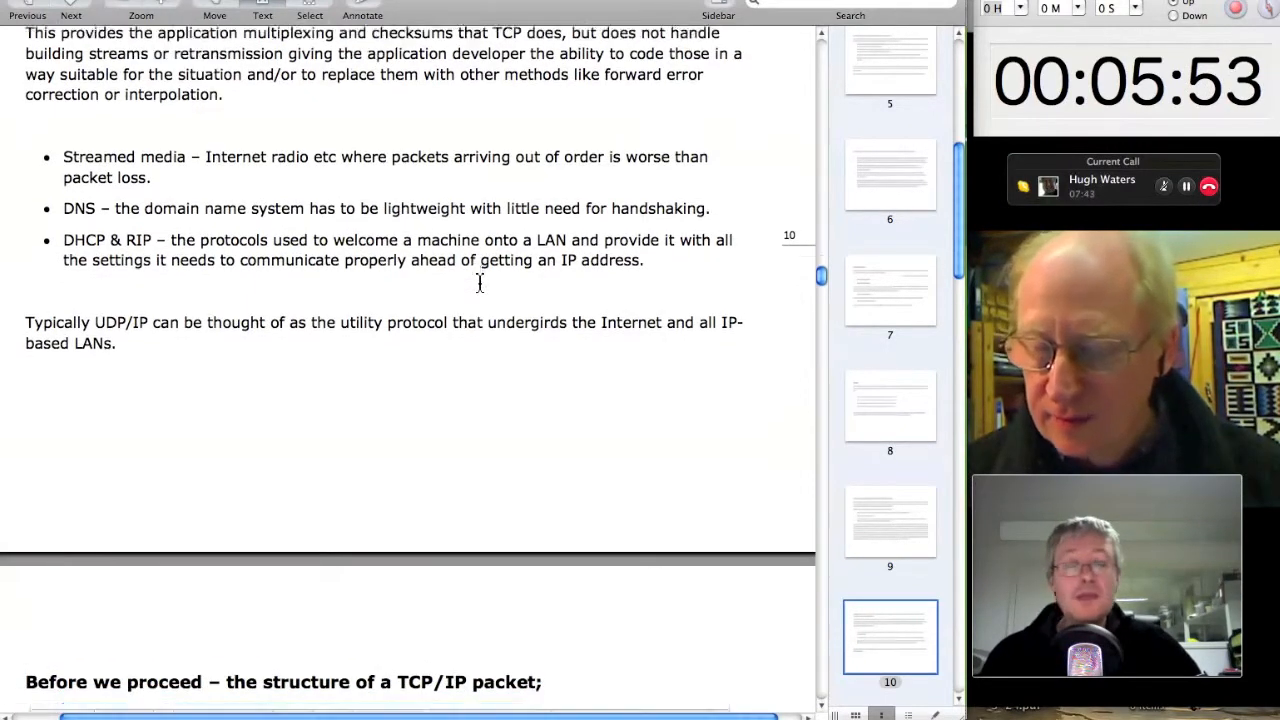
pyautogui.scroll(-3)
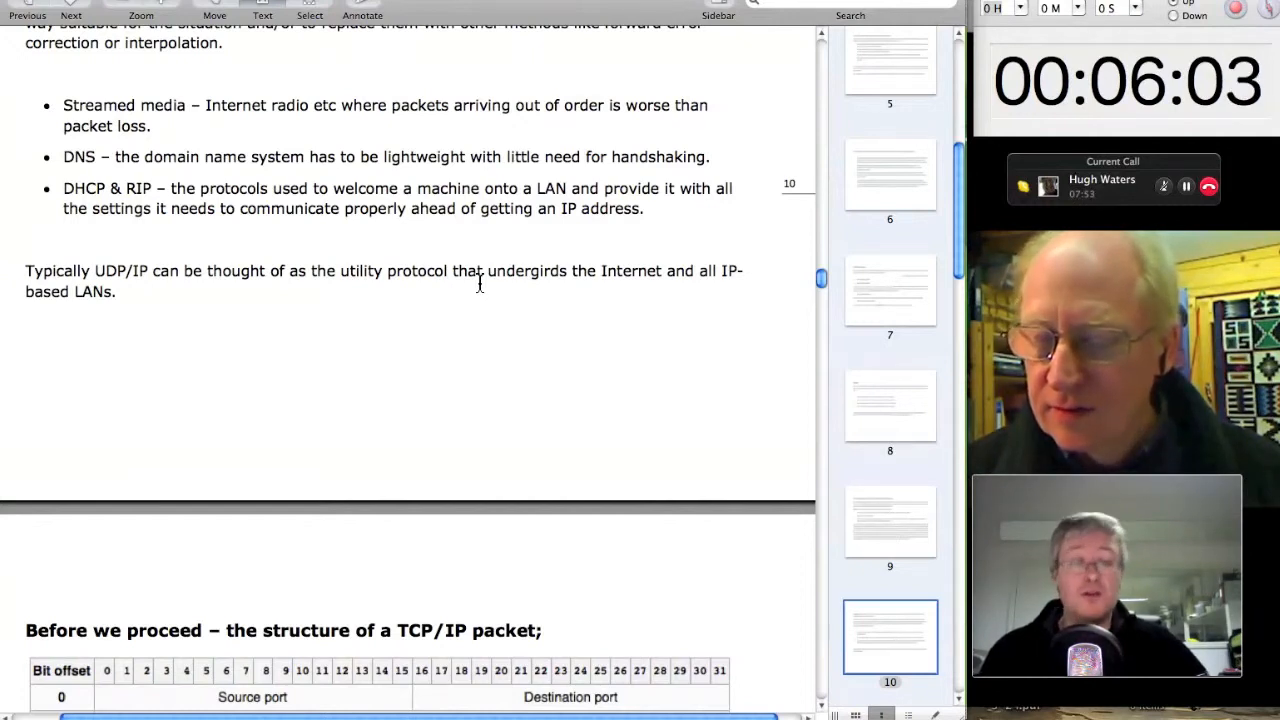
pyautogui.scroll(-3)
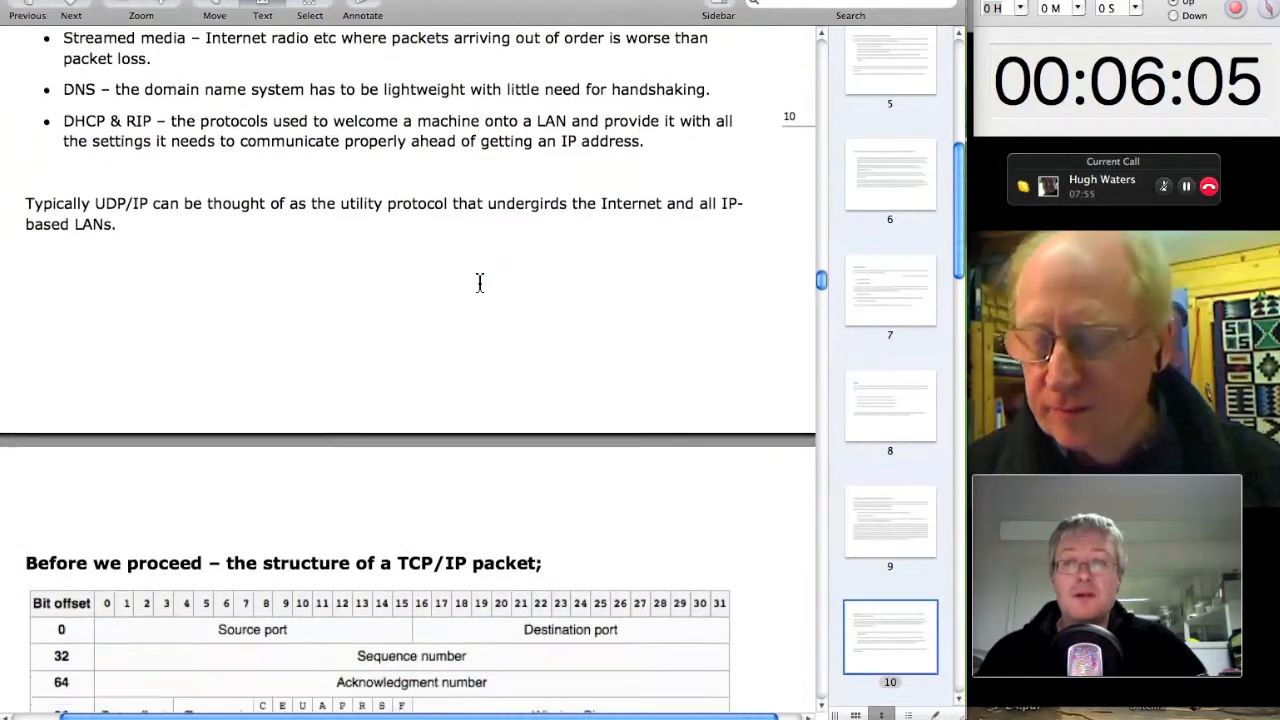
pyautogui.scroll(-3)
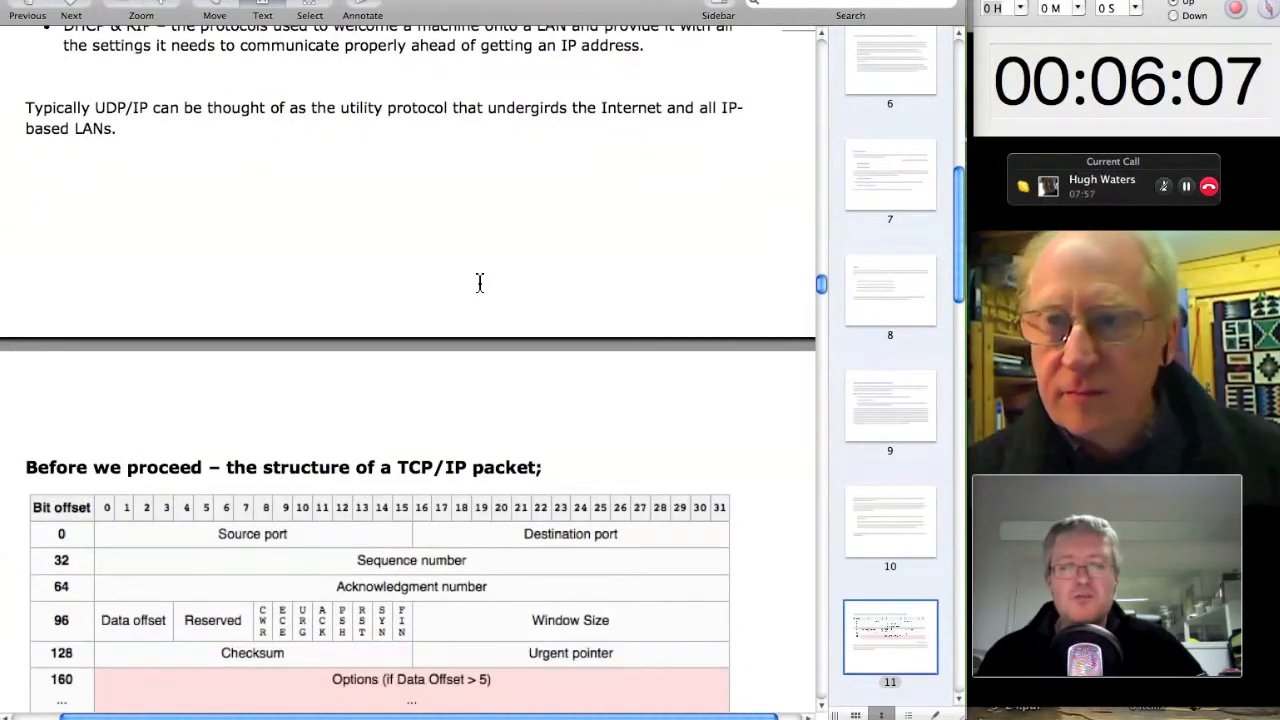
# - Scroll slightly so the full bit-offset table and payload-size paragraph fill the window
pyautogui.scroll(-3)
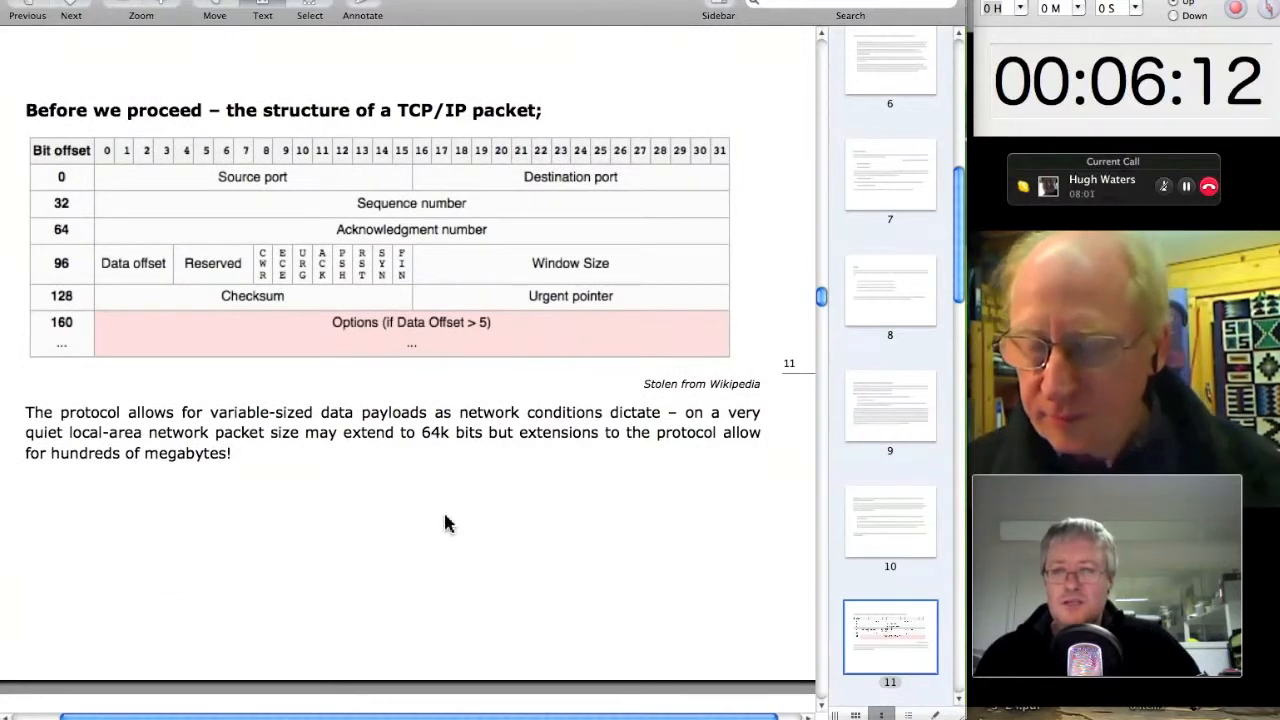
pyautogui.moveTo(456, 540)
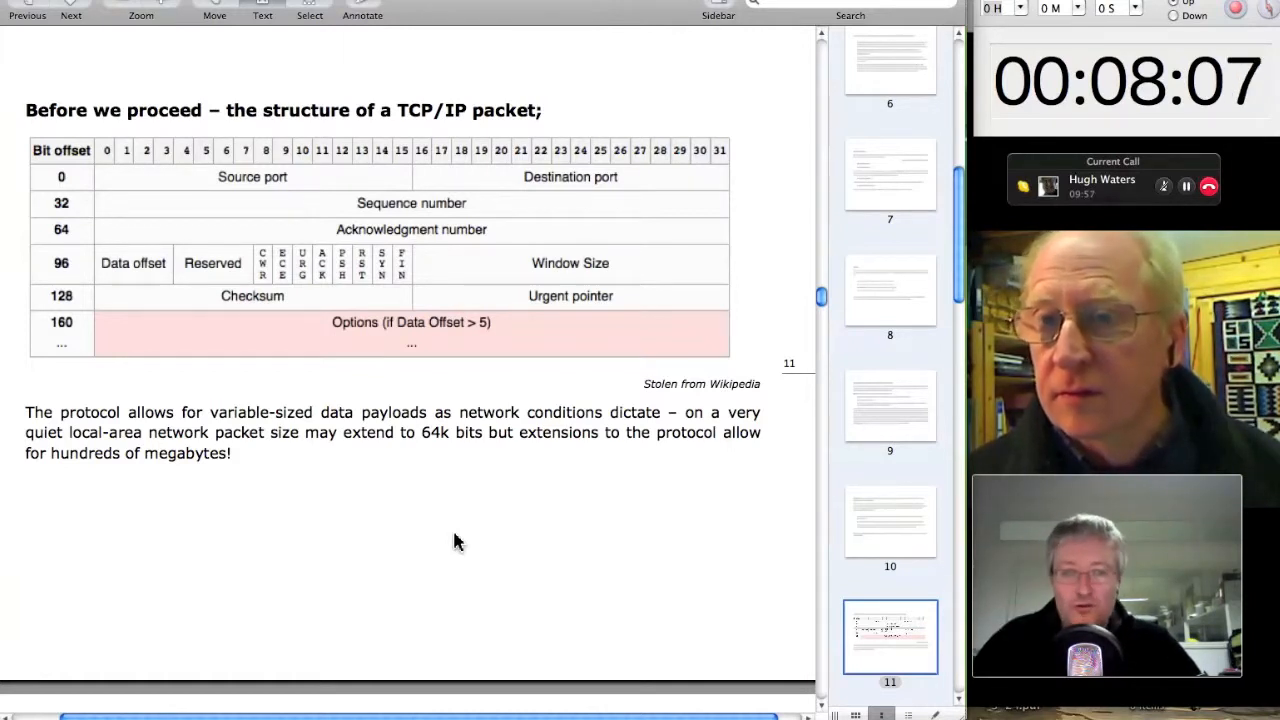
pyautogui.scroll(-3)
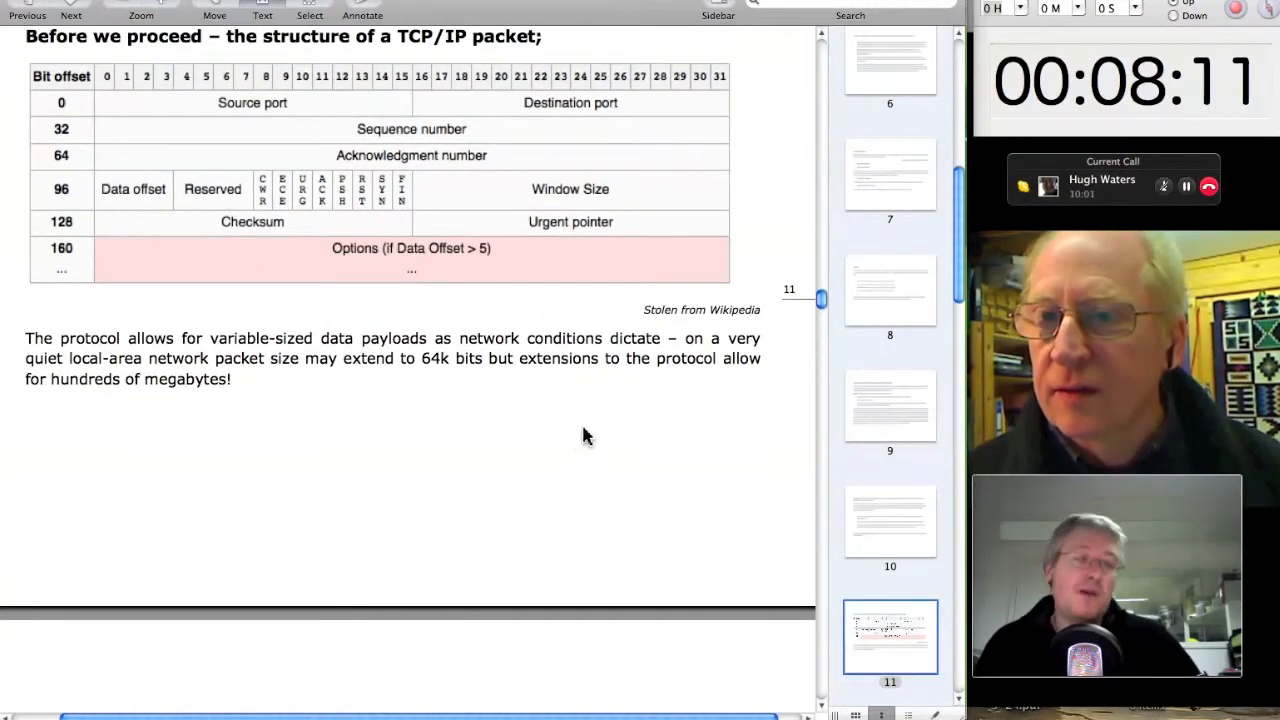
pyautogui.moveTo(570, 458)
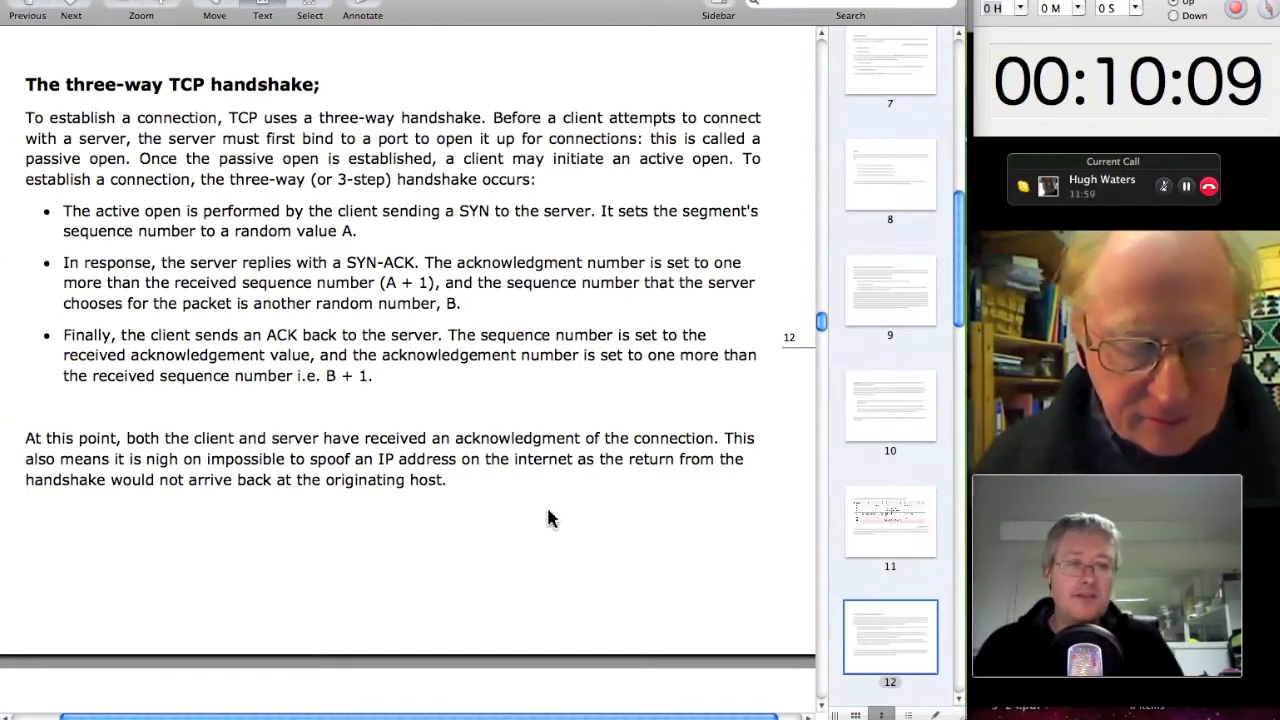
pyautogui.moveTo(604, 506)
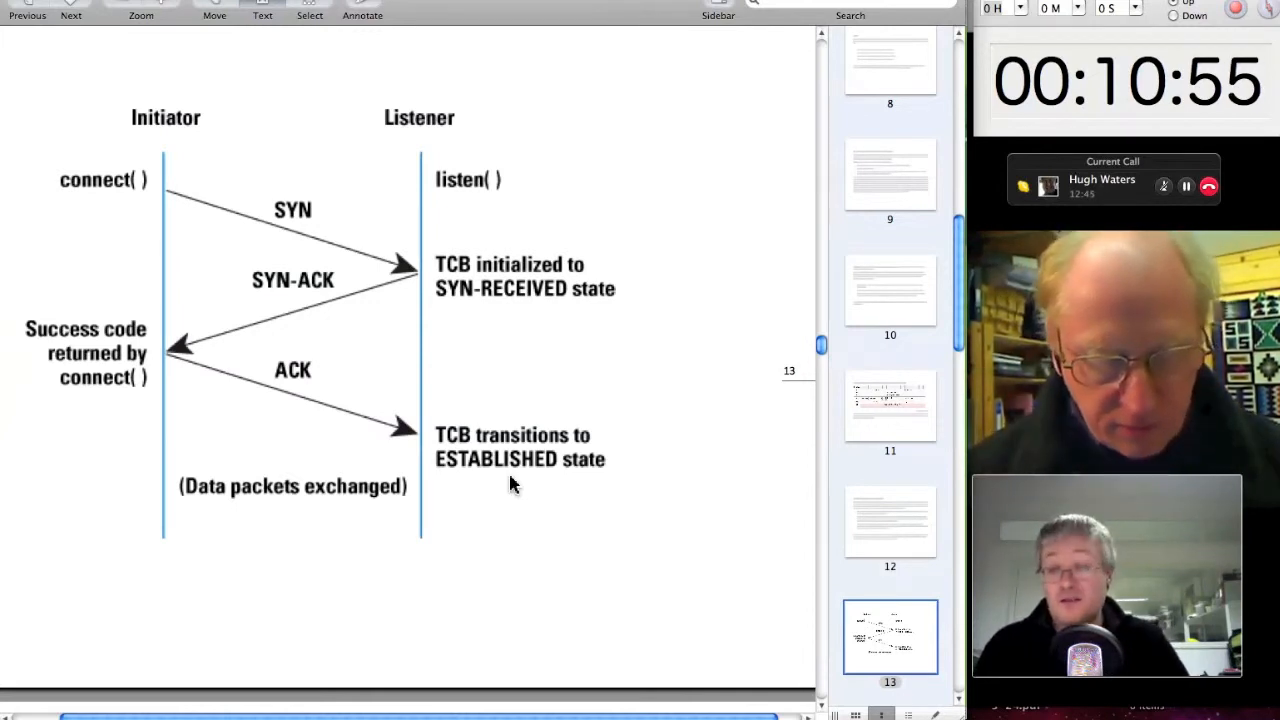
# - Scroll past the handshake diagram to the 'PC connects to a router' real-world example page
pyautogui.scroll(-3)
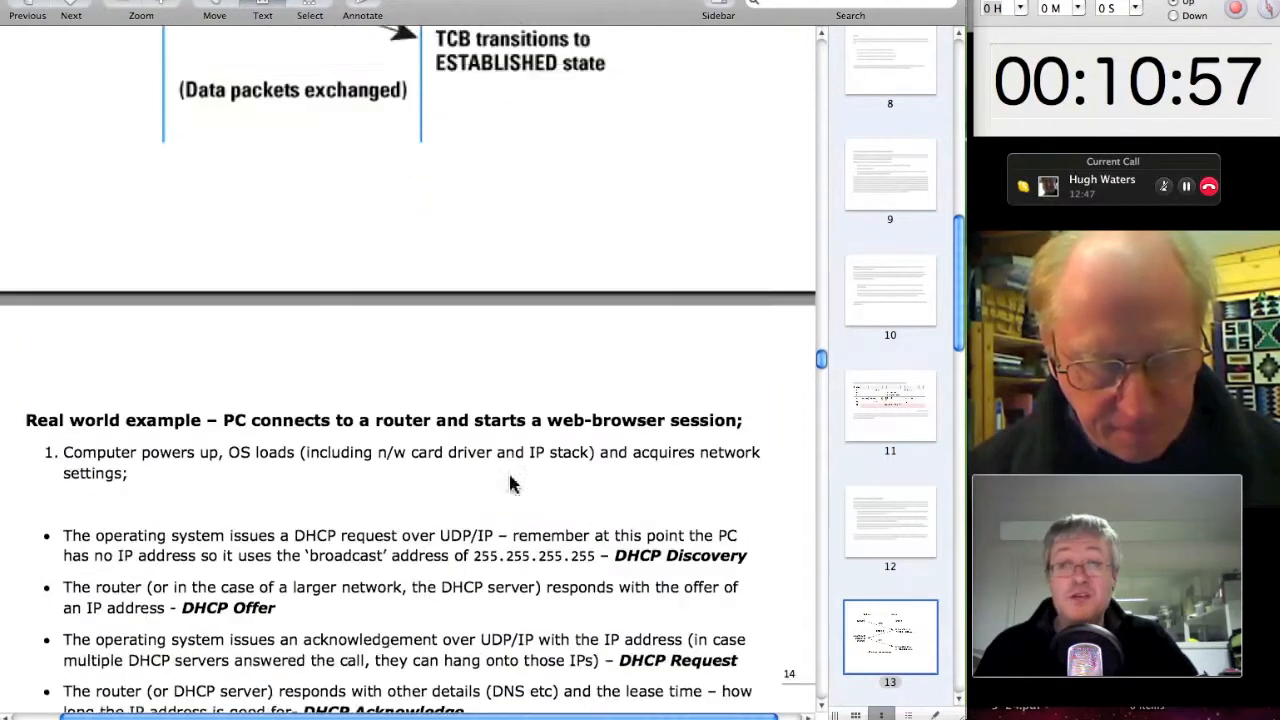
pyautogui.scroll(-3)
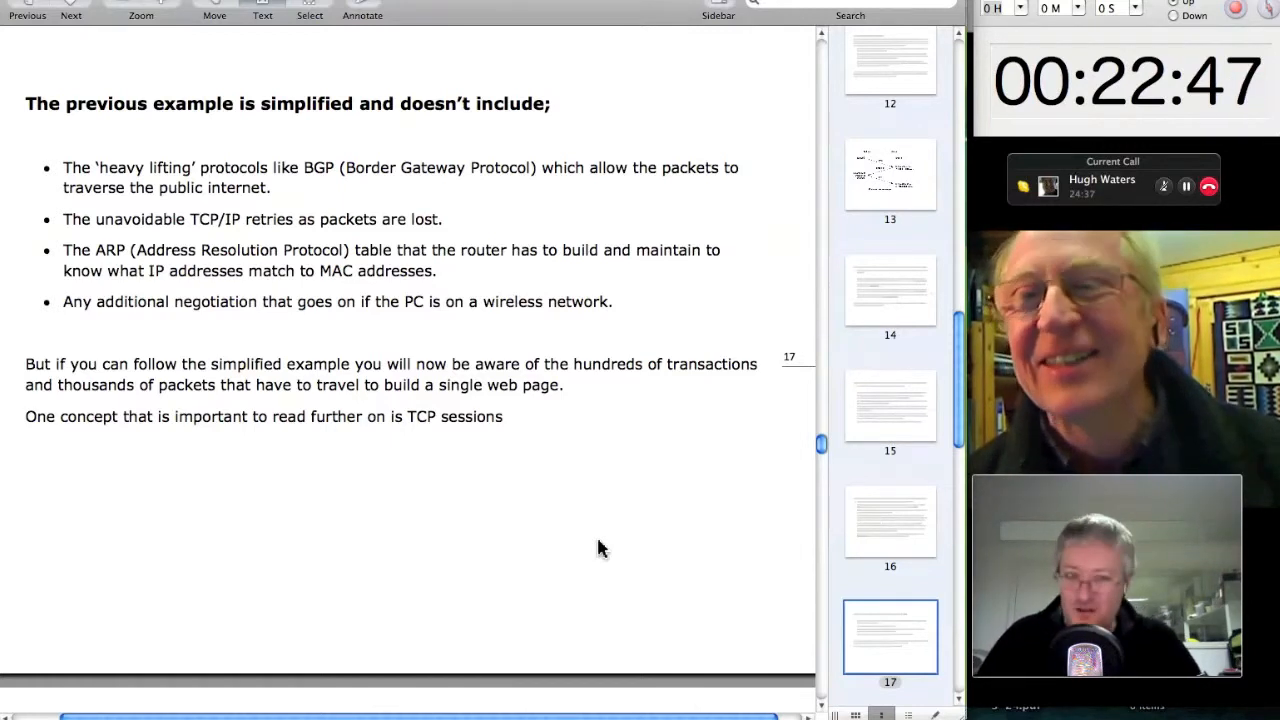
pyautogui.moveTo(456, 486)
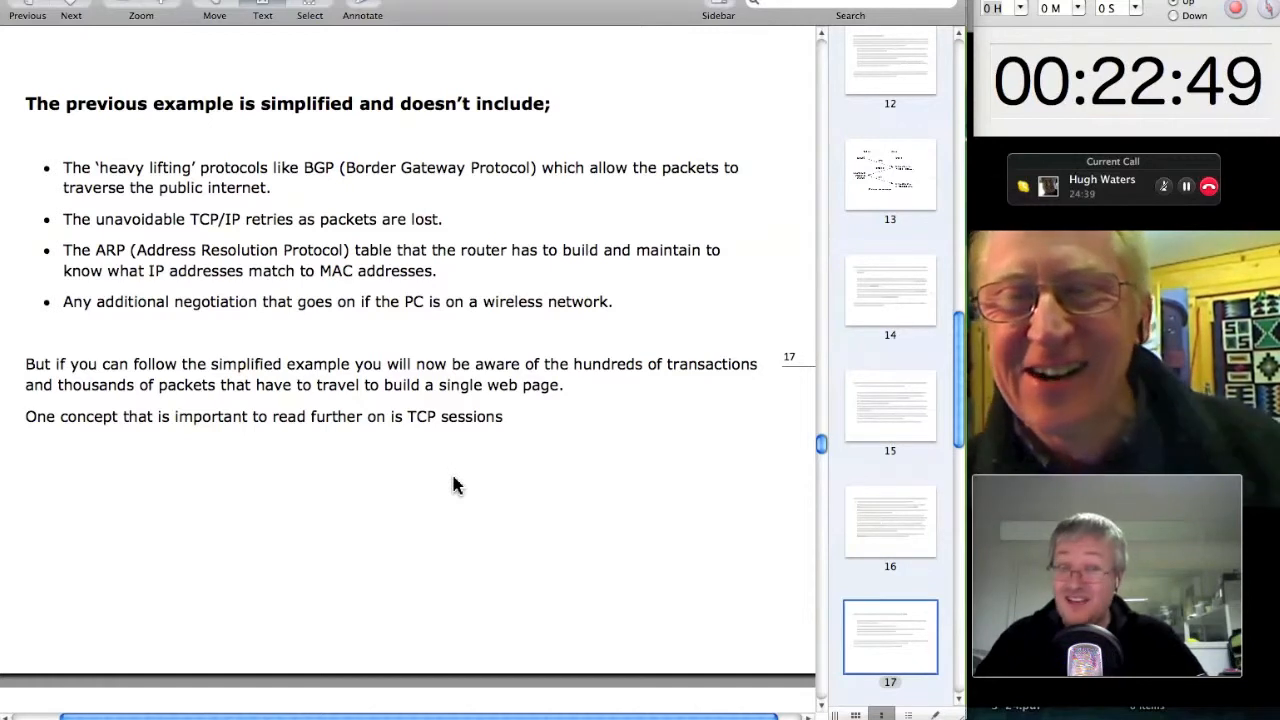
# - Scroll from page 17 to the 'Classes of networks and IP addresses space' heading on page 18
pyautogui.scroll(-3)
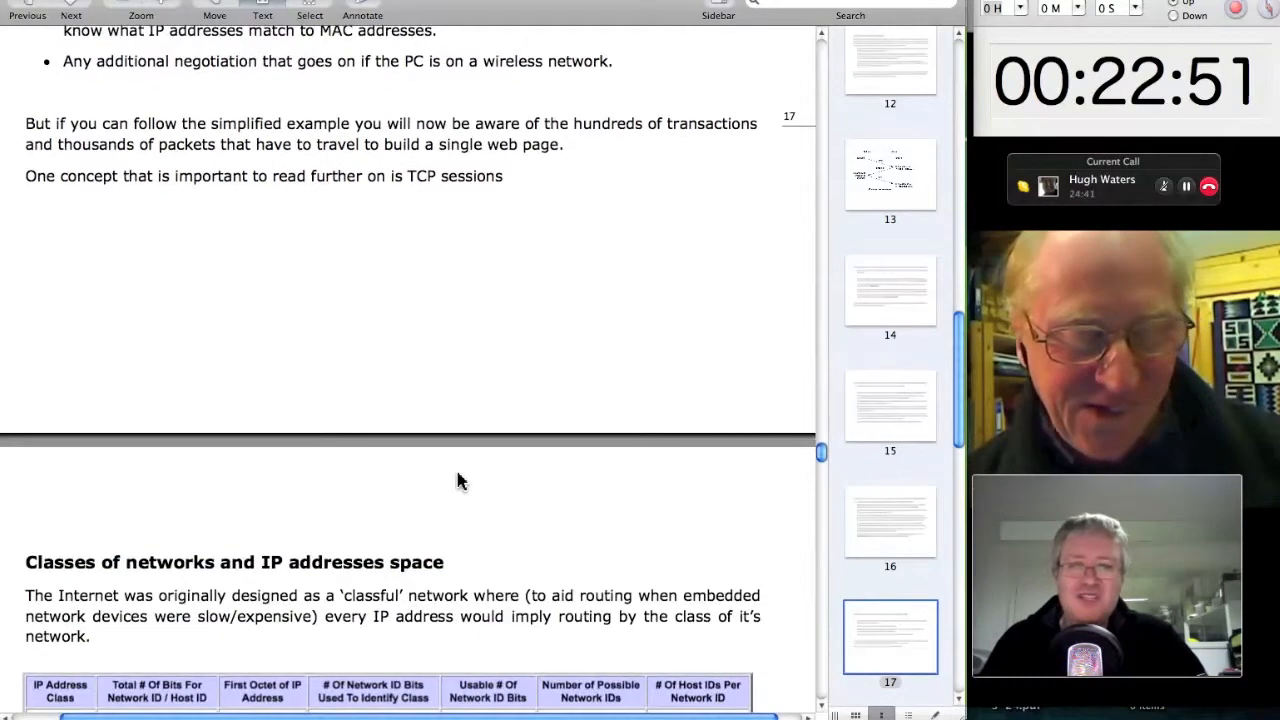
pyautogui.scroll(-3)
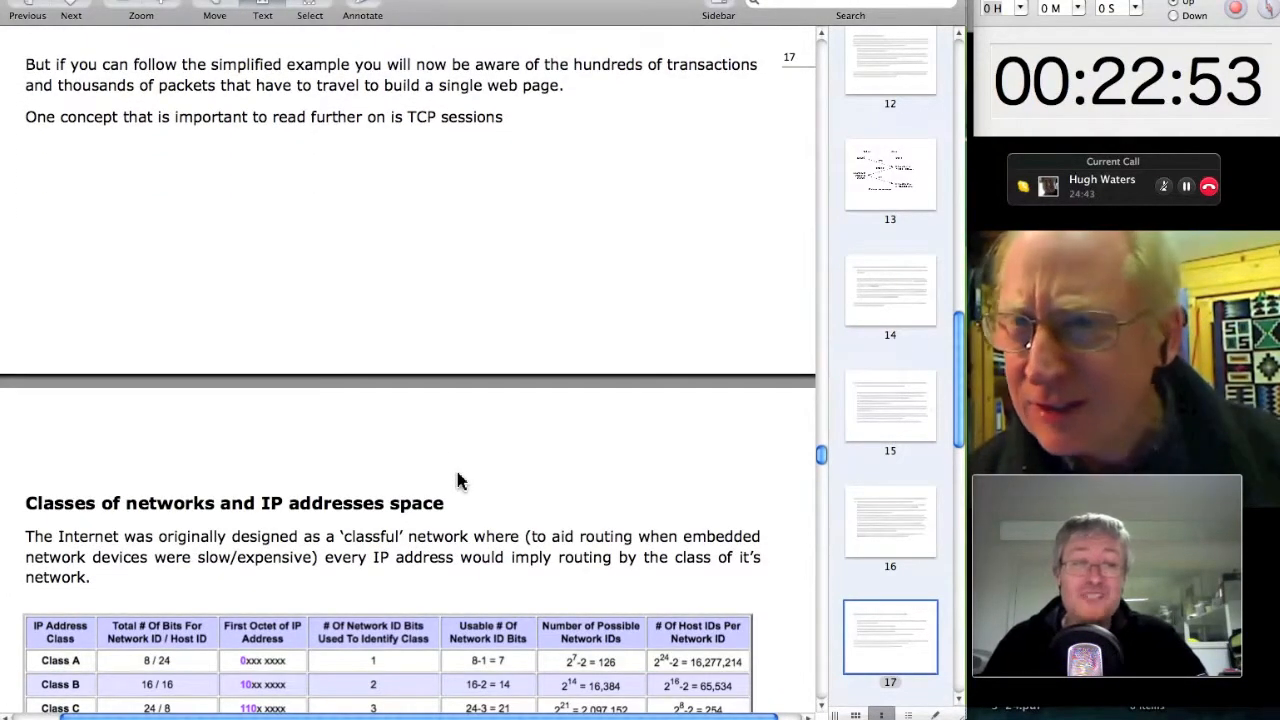
pyautogui.scroll(-3)
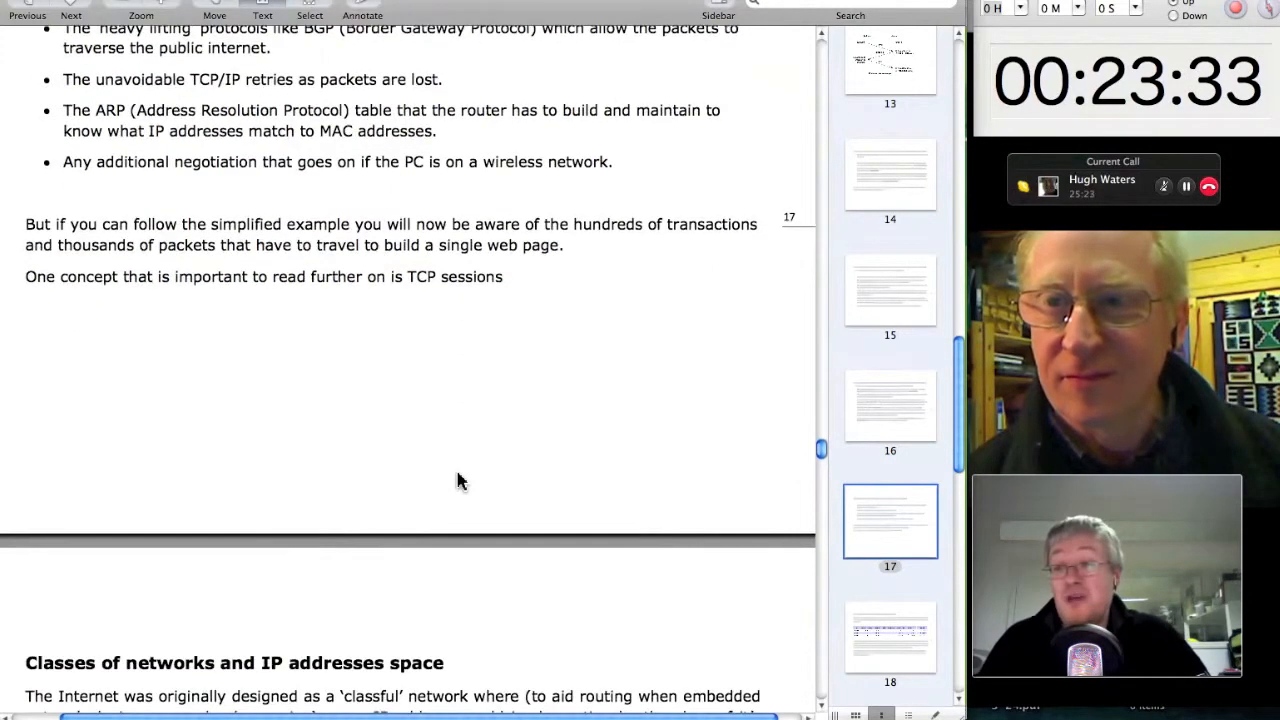
pyautogui.scroll(-3)
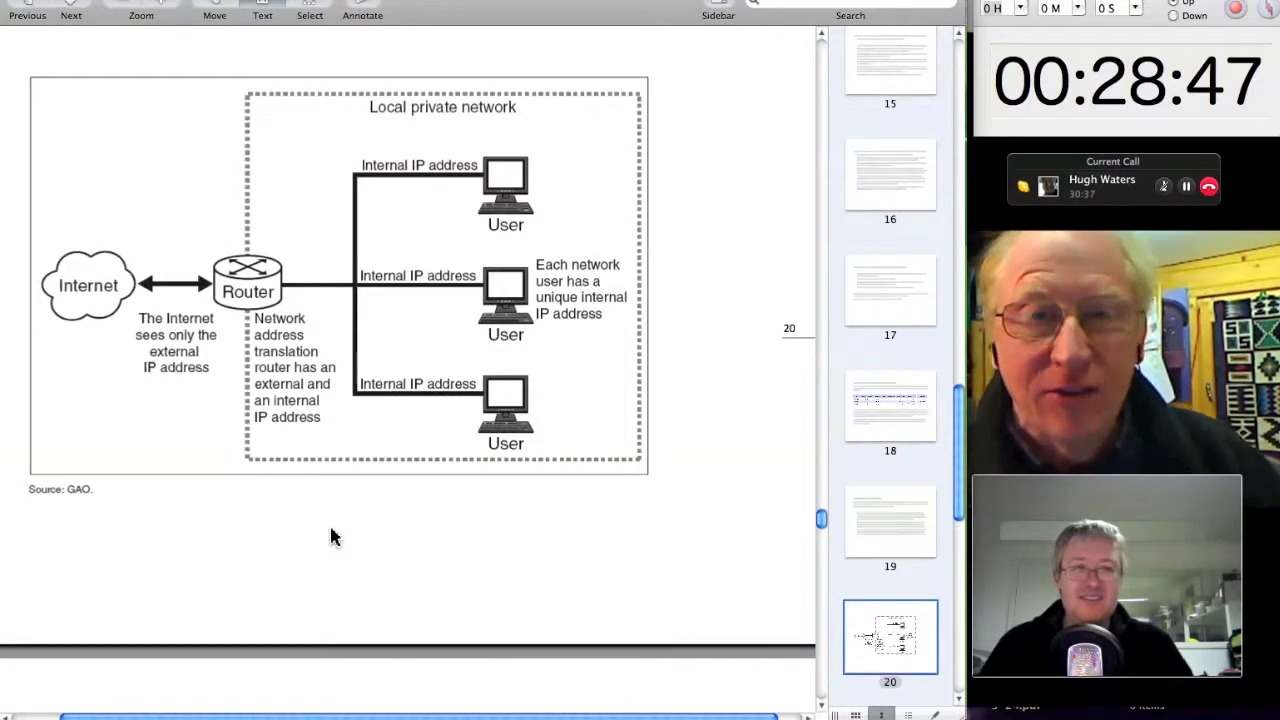
pyautogui.moveTo(708, 316)
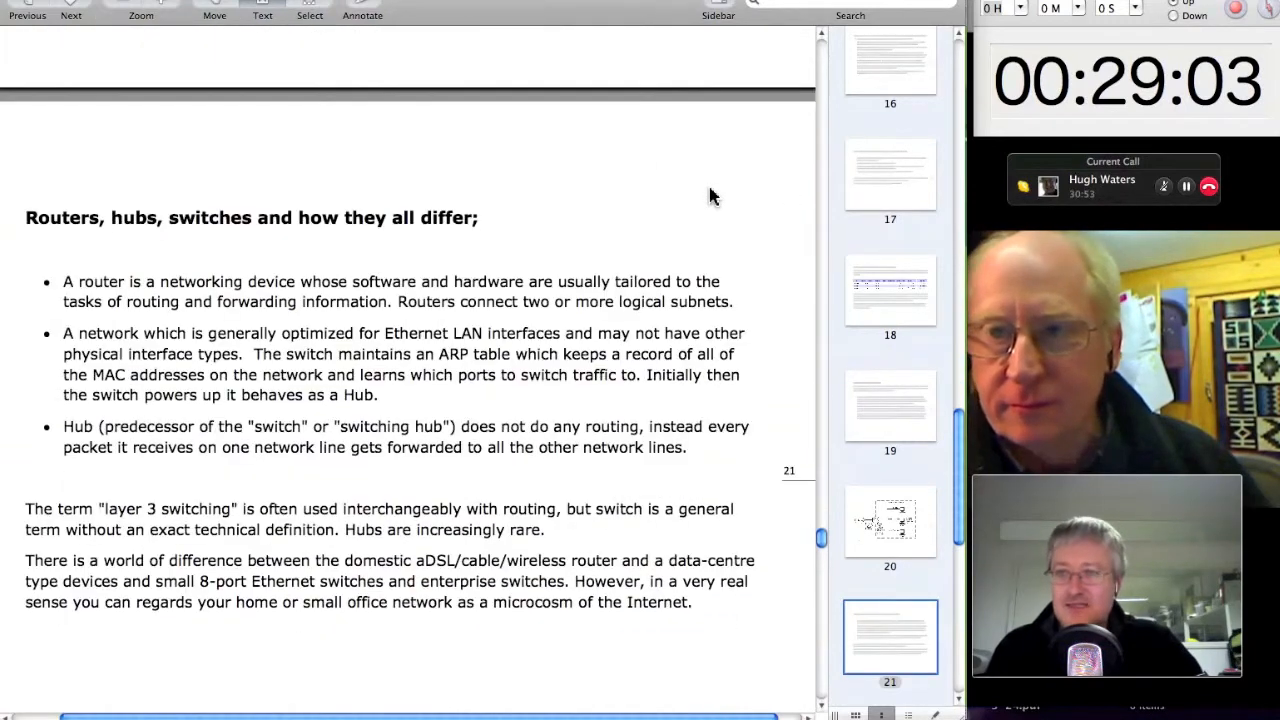
# - Scroll page 21 so the 'Routers, hubs, switches' heading sits at the top of the window
pyautogui.scroll(-3)
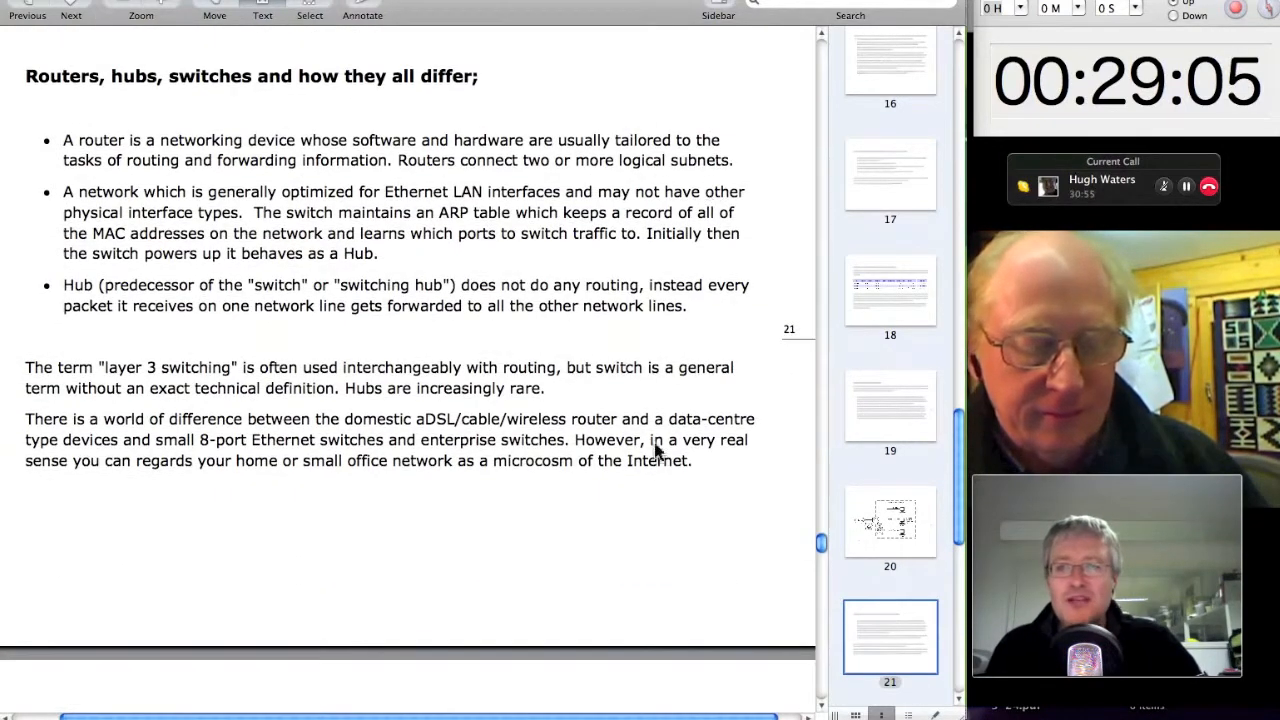
pyautogui.moveTo(622, 548)
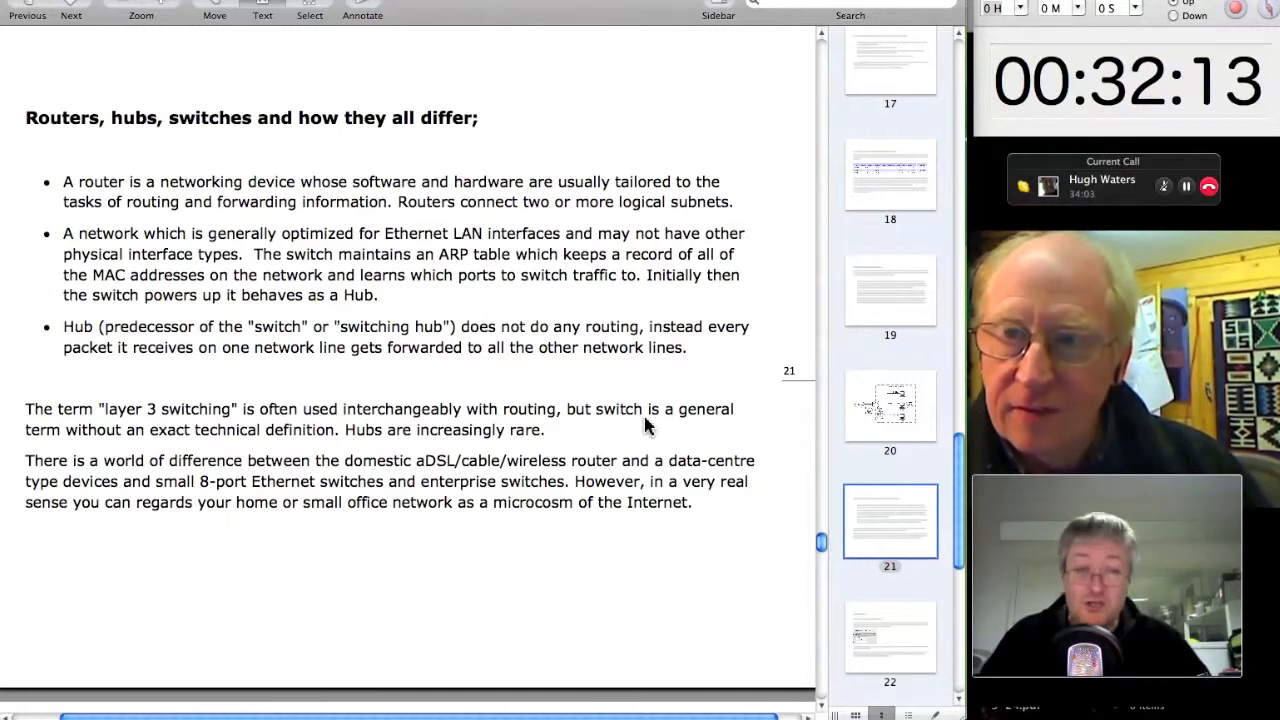
pyautogui.moveTo(630, 424)
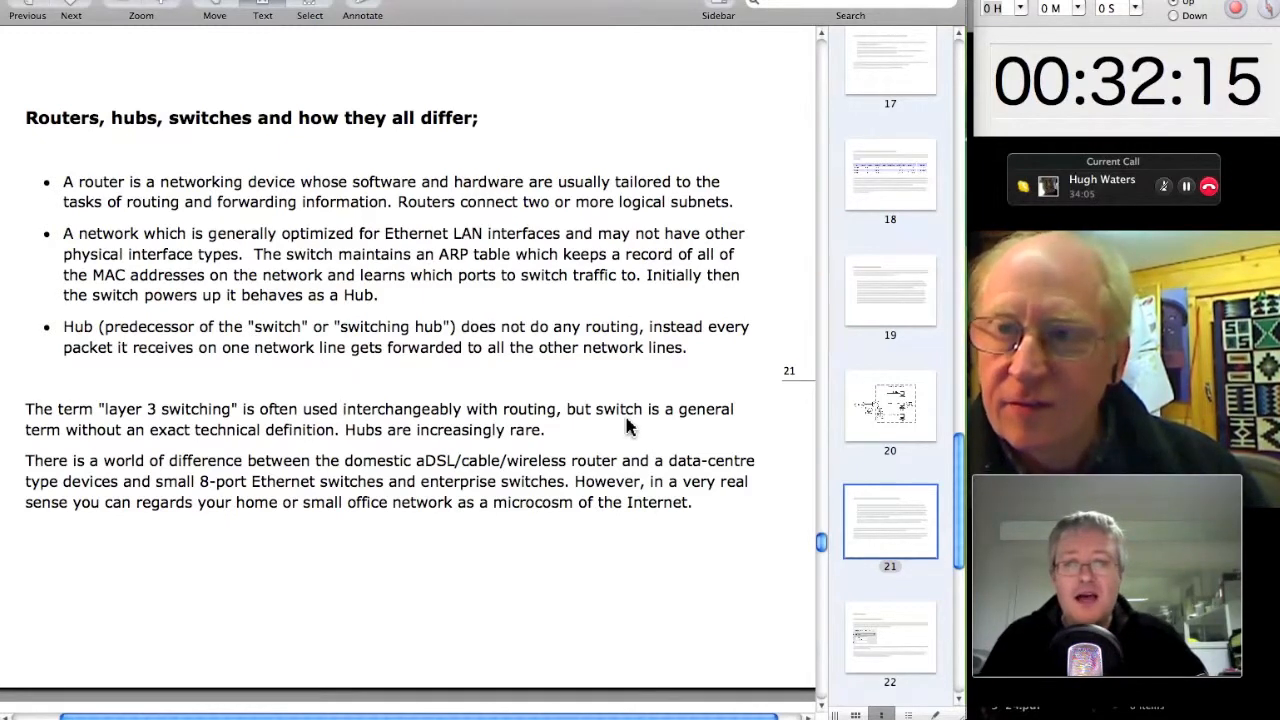
# - Scroll past page 21 to page 22's Tips and Tricks section on the 224.0.0.0/4 multicast subnet
pyautogui.scroll(-3)
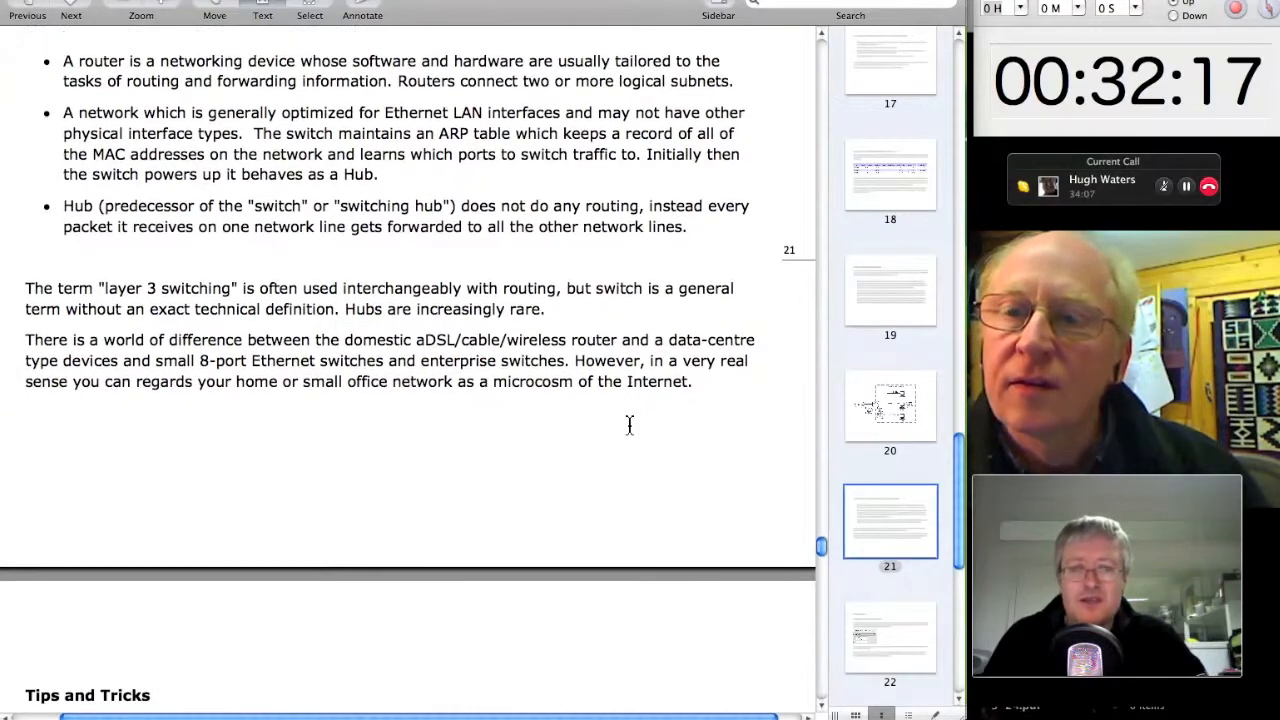
pyautogui.scroll(-3)
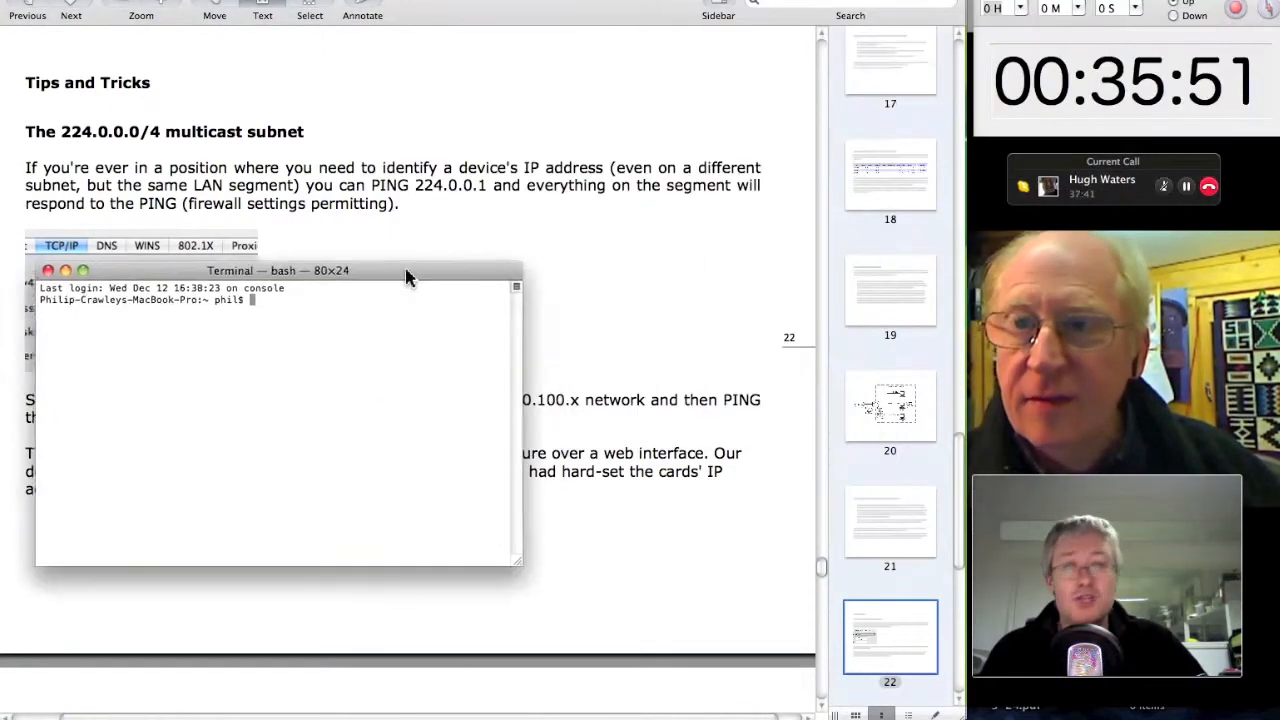
# - Move the Terminal window aside and start typing the ping 224.0.0.1 command
pyautogui.moveTo(278, 270); pyautogui.dragTo(598, 164)
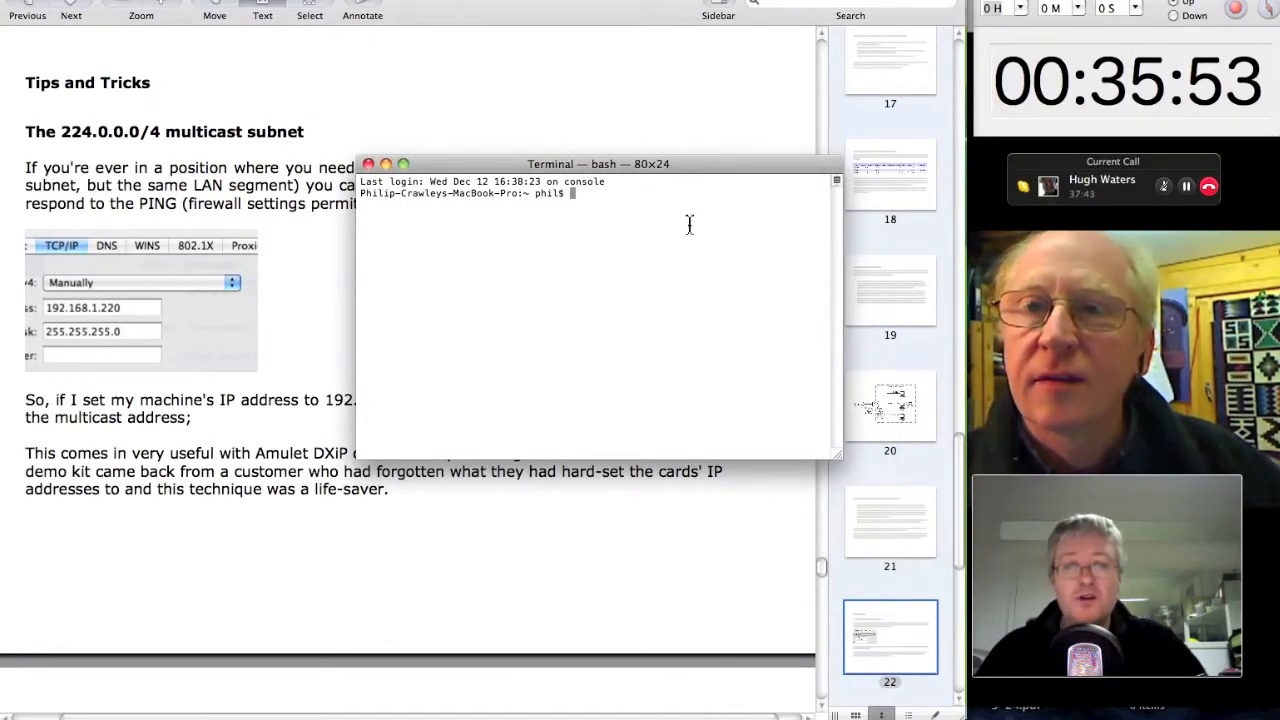
pyautogui.write('ping')
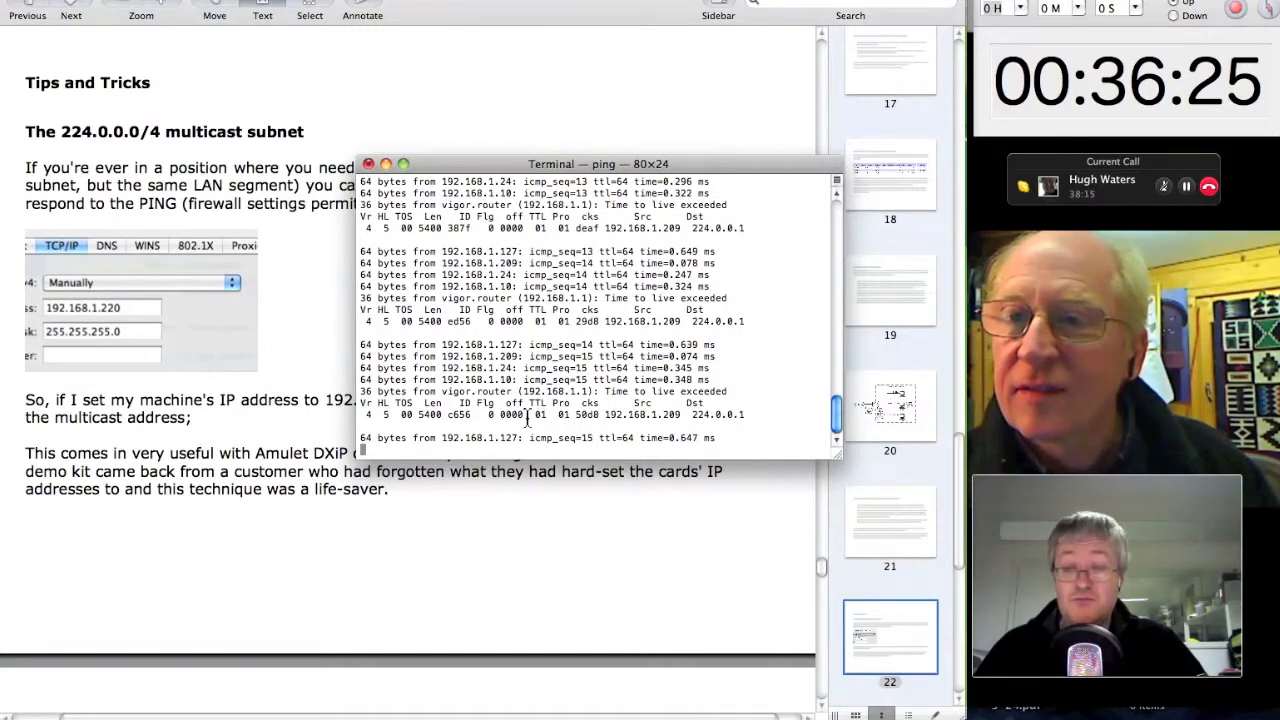
pyautogui.click(368, 164)
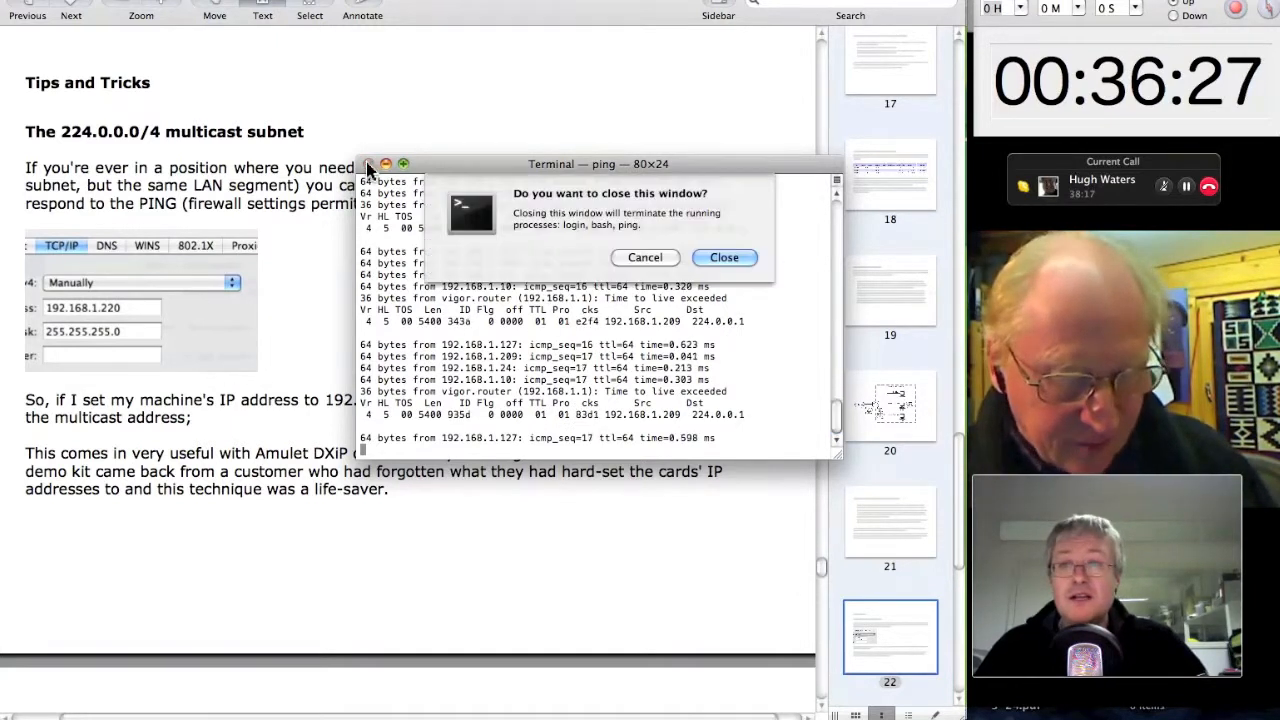
pyautogui.click(724, 256)
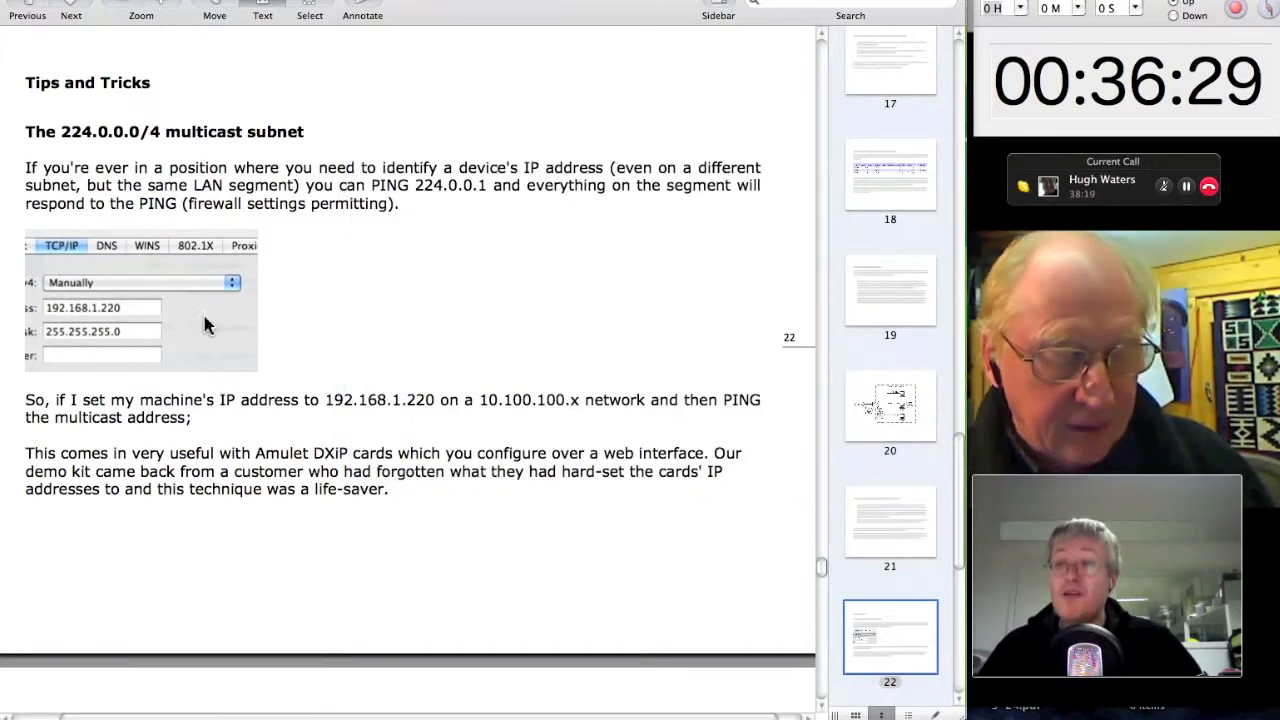
pyautogui.moveTo(484, 332)
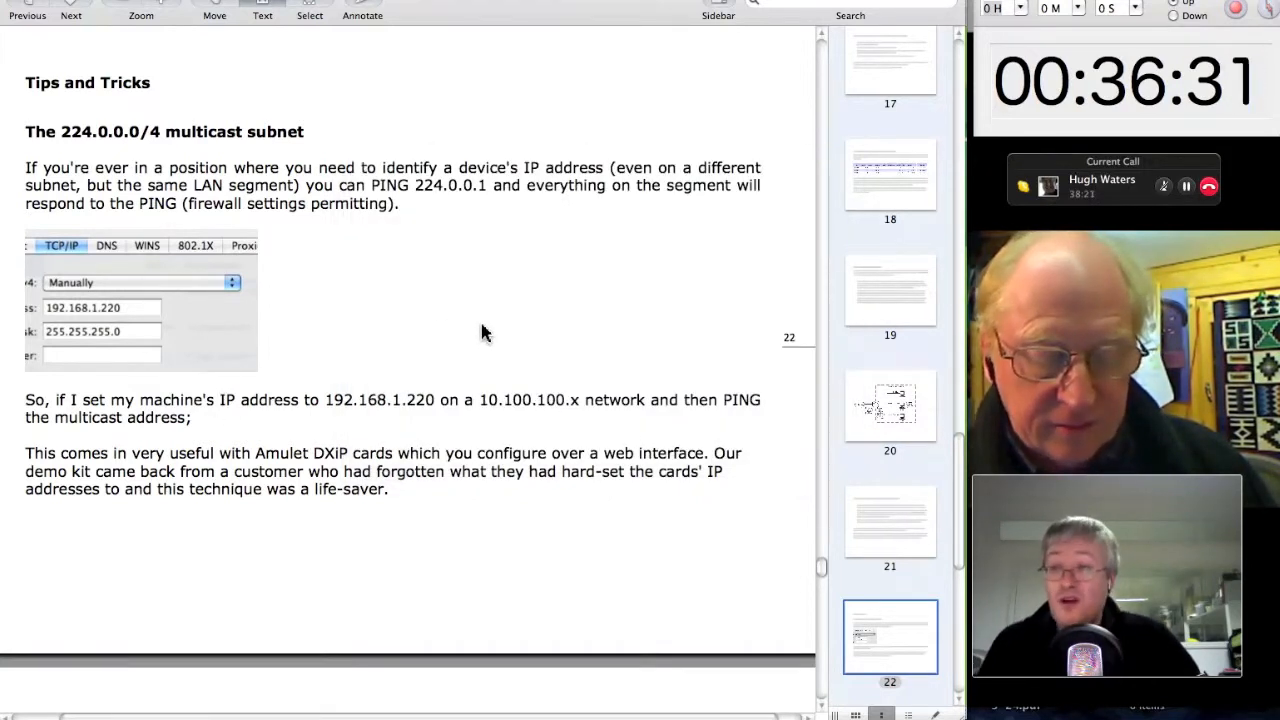
pyautogui.moveTo(262, 280)
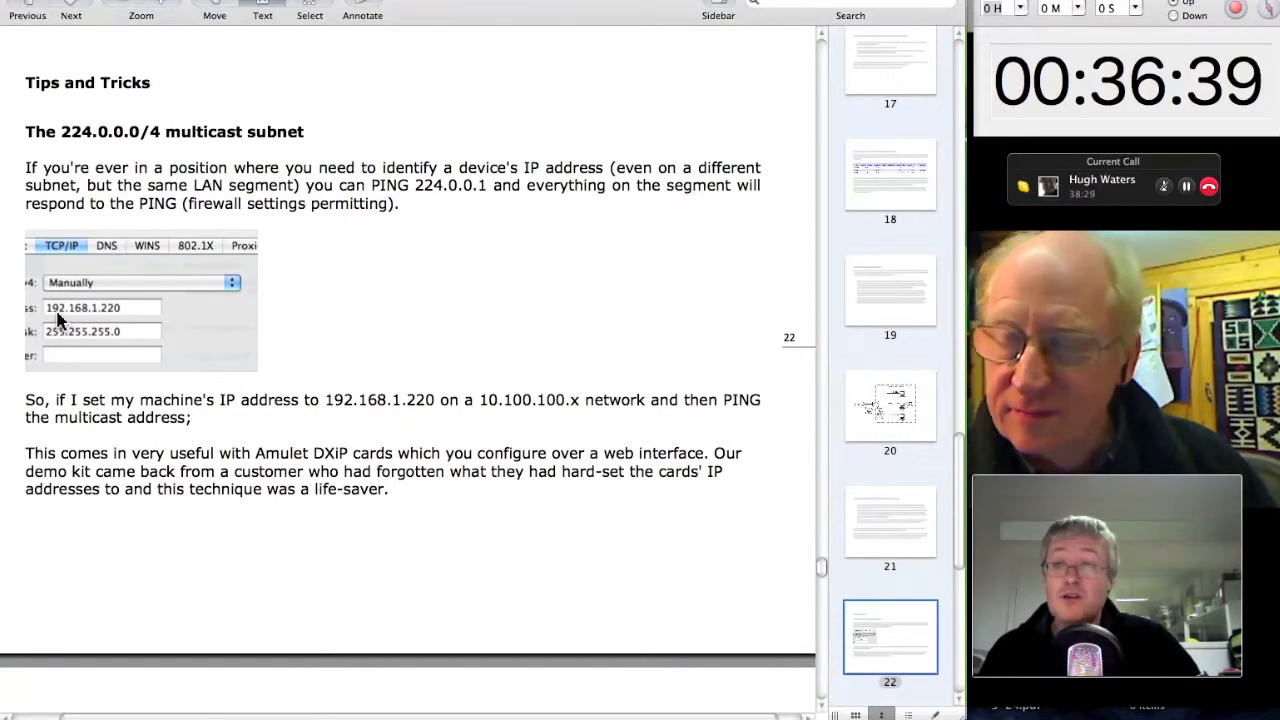
pyautogui.moveTo(512, 356)
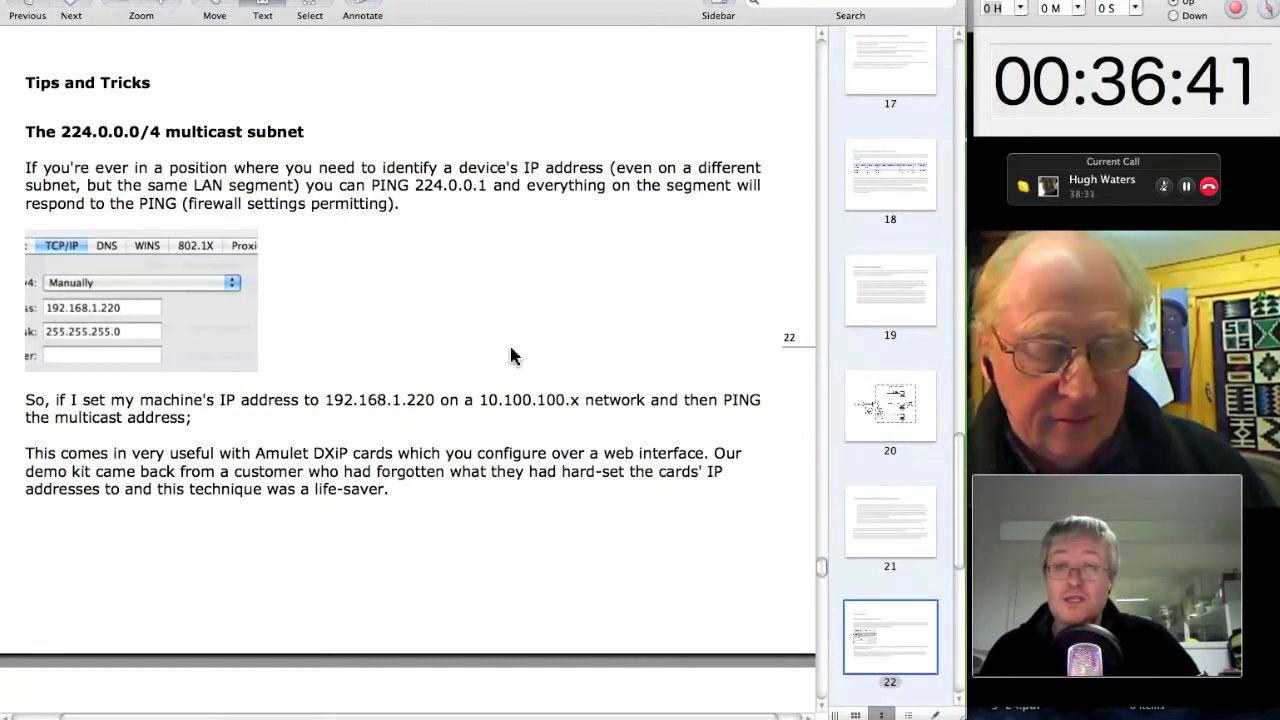
pyautogui.moveTo(460, 352)
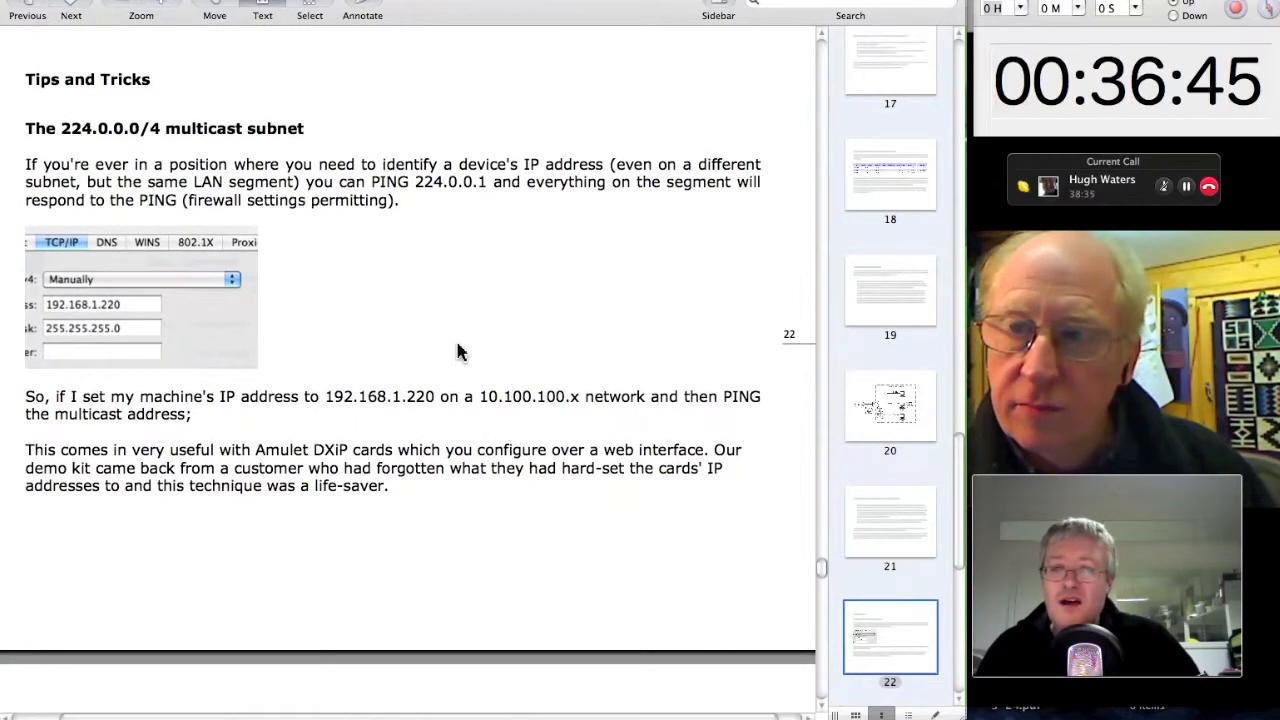
# - Scroll past page 23's ping results to page 24, 'Ever need to slow down ethernet?'
pyautogui.scroll(-3)
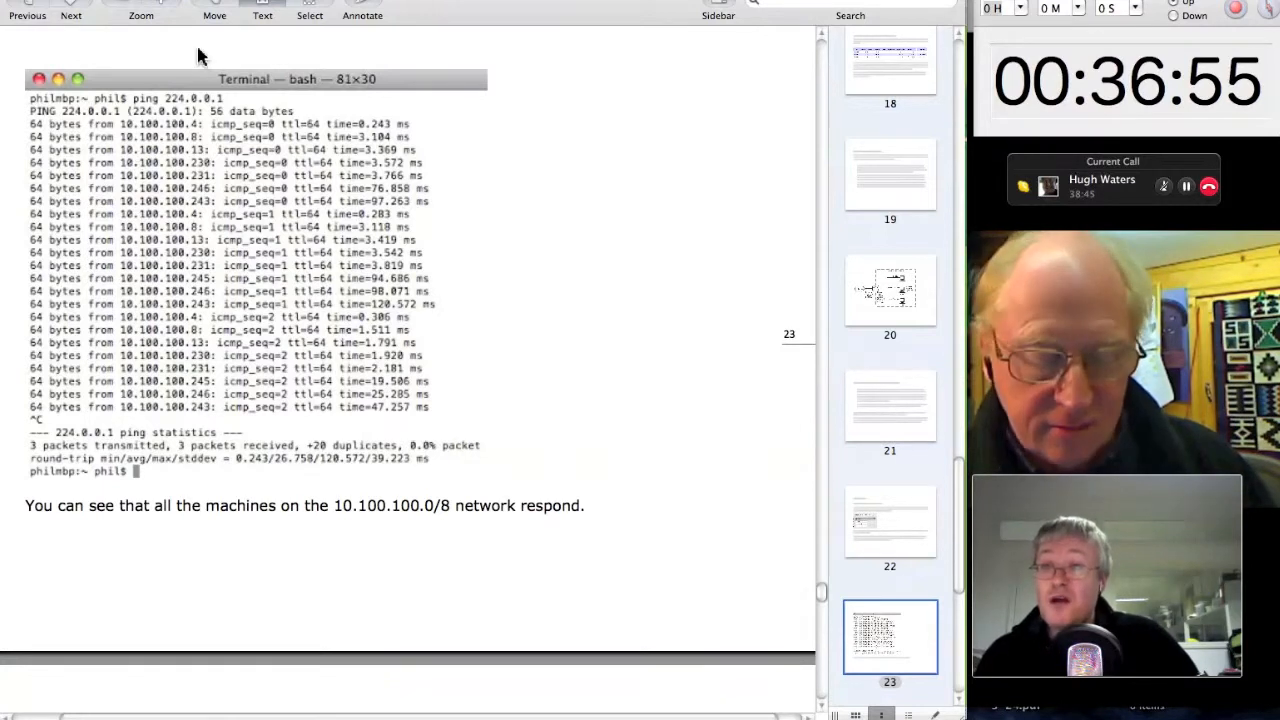
pyautogui.moveTo(196, 152)
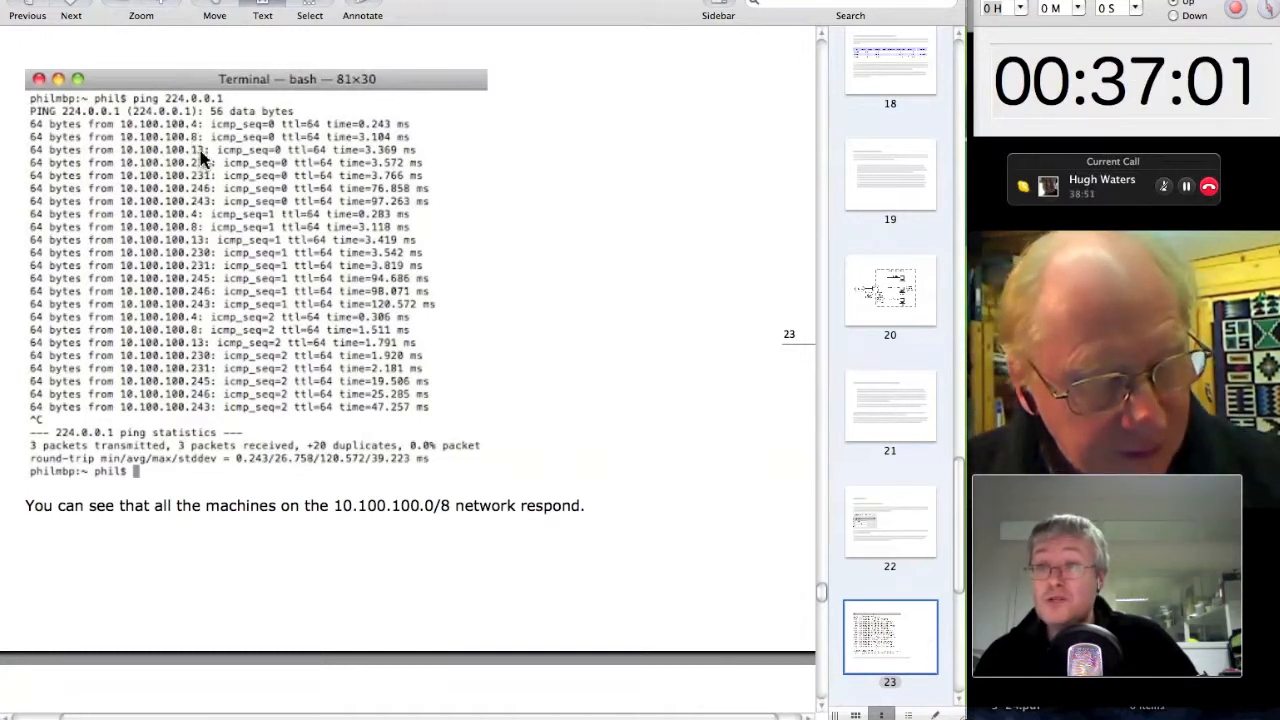
pyautogui.moveTo(204, 196)
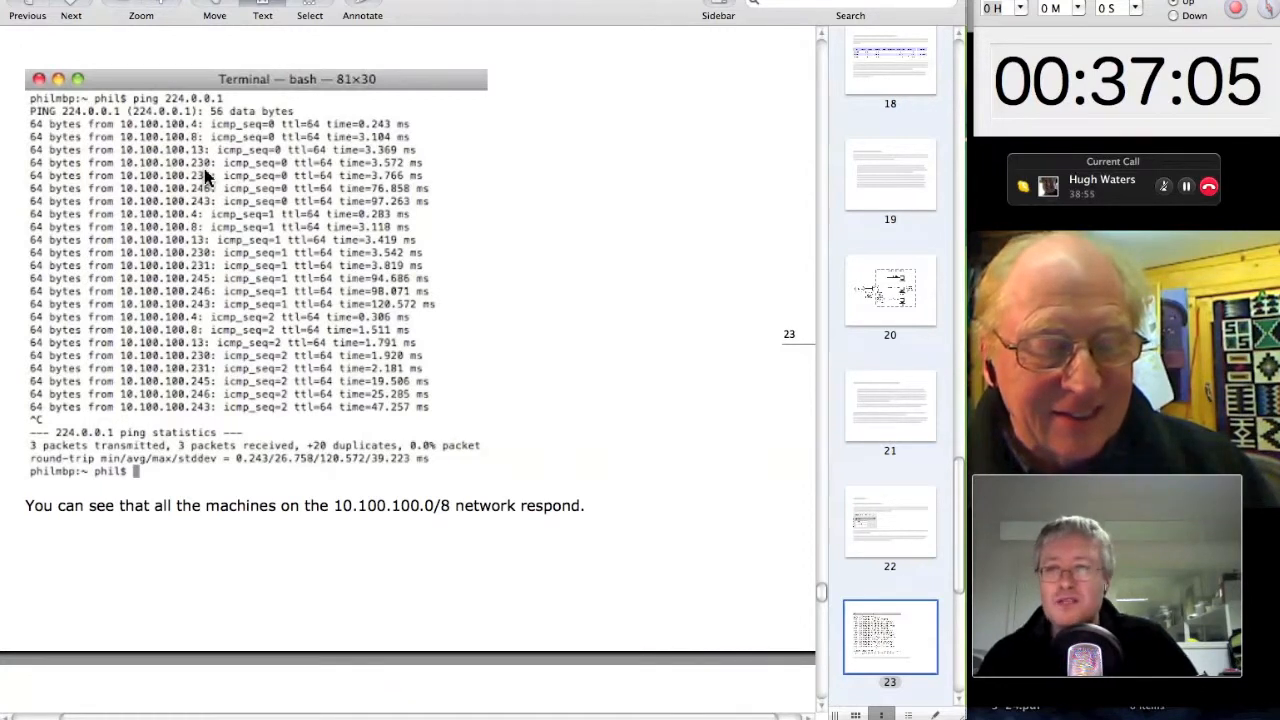
pyautogui.moveTo(576, 224)
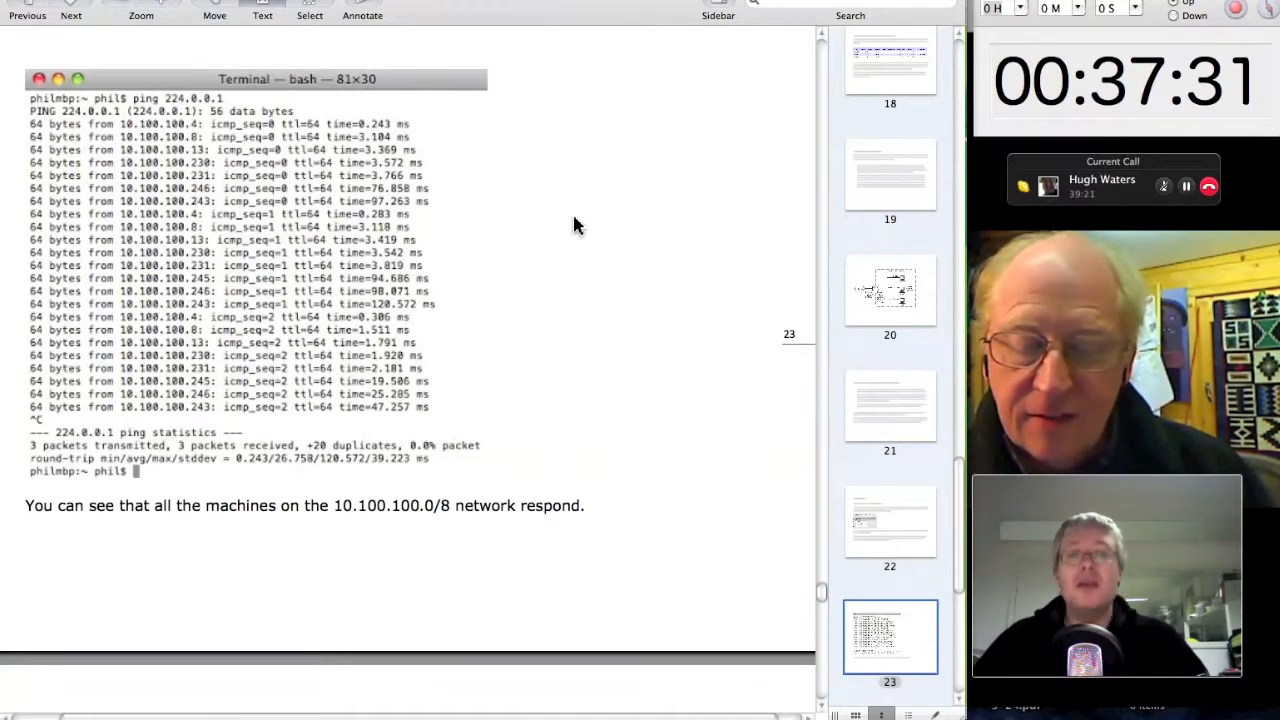
pyautogui.scroll(-3)
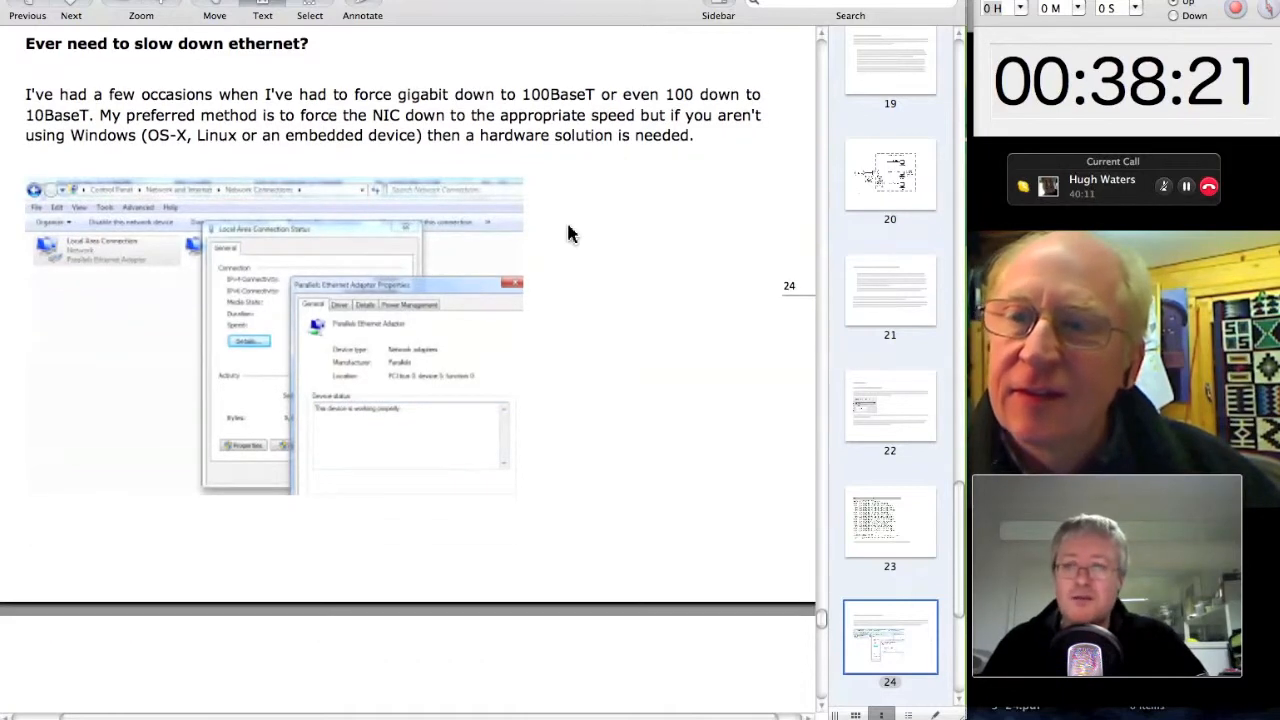
# - Scroll the PDF so the bullet on 100BaseT reaching 100m over cat5e appears on page 24
pyautogui.scroll(-3)
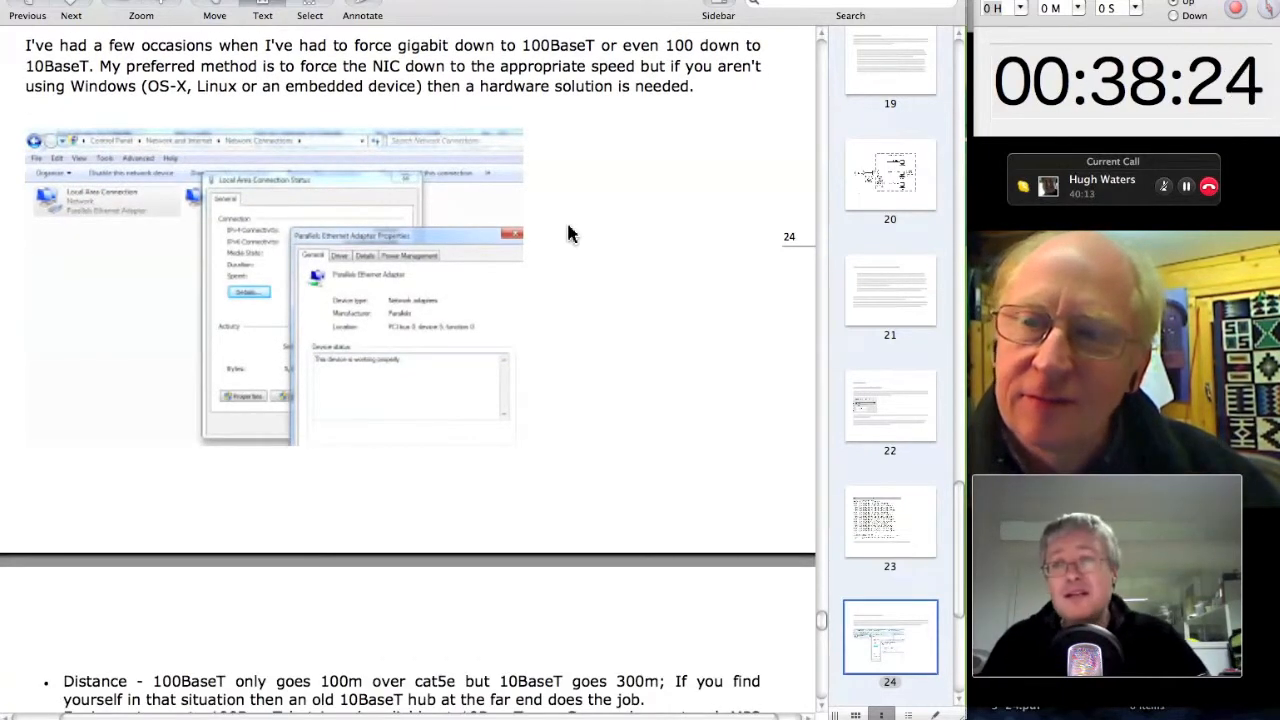
pyautogui.moveTo(352, 284)
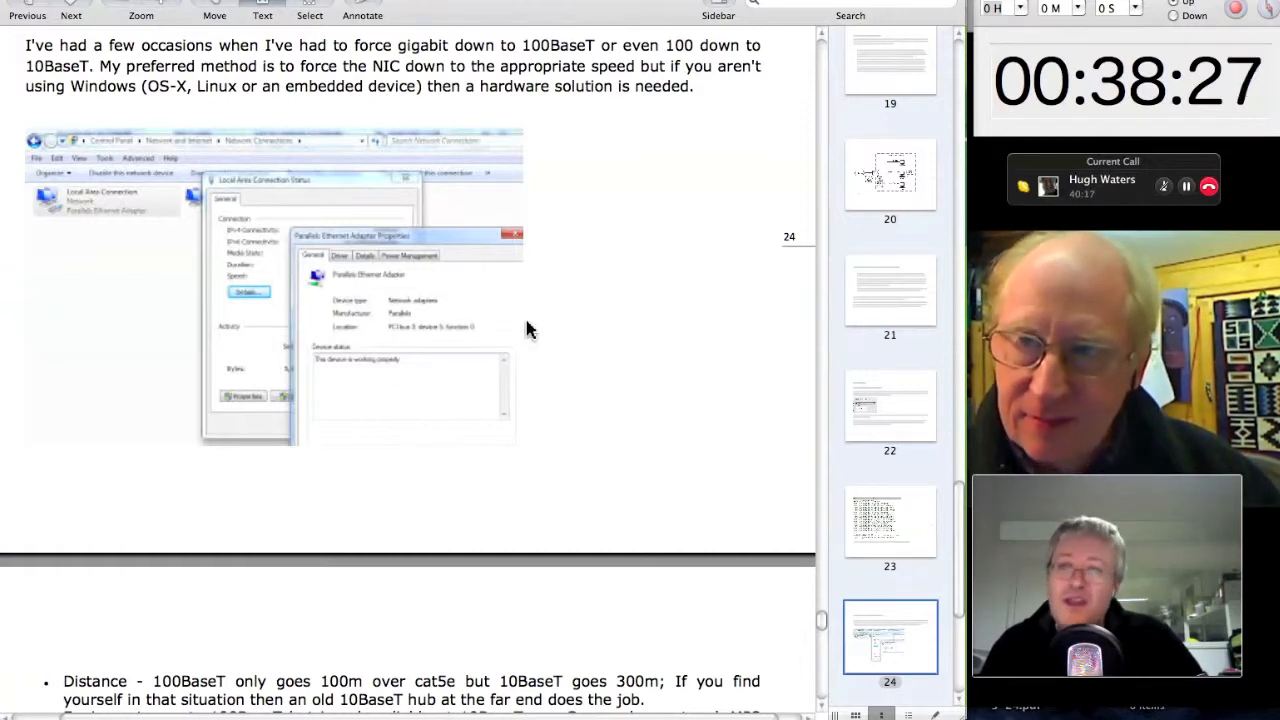
pyautogui.moveTo(658, 270)
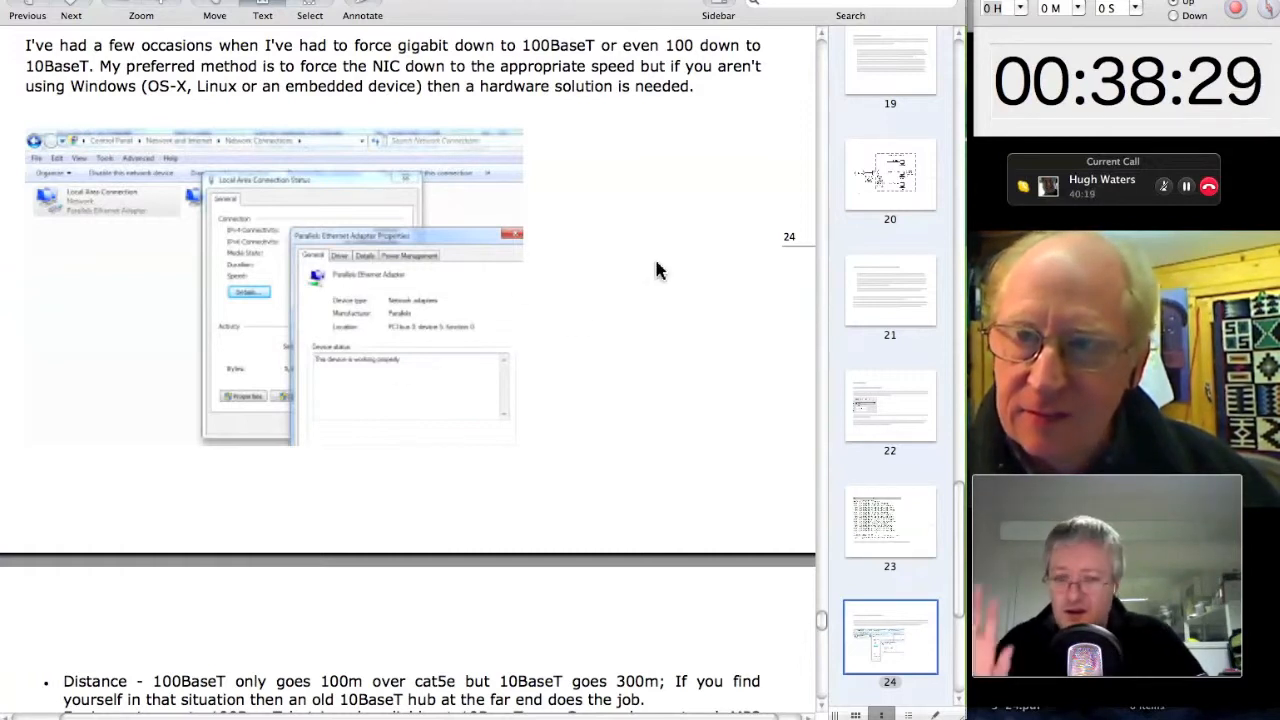
# - Scroll past the Ethernet speed tips to page 26, 'Port forwarding to help Skype'
pyautogui.scroll(-3)
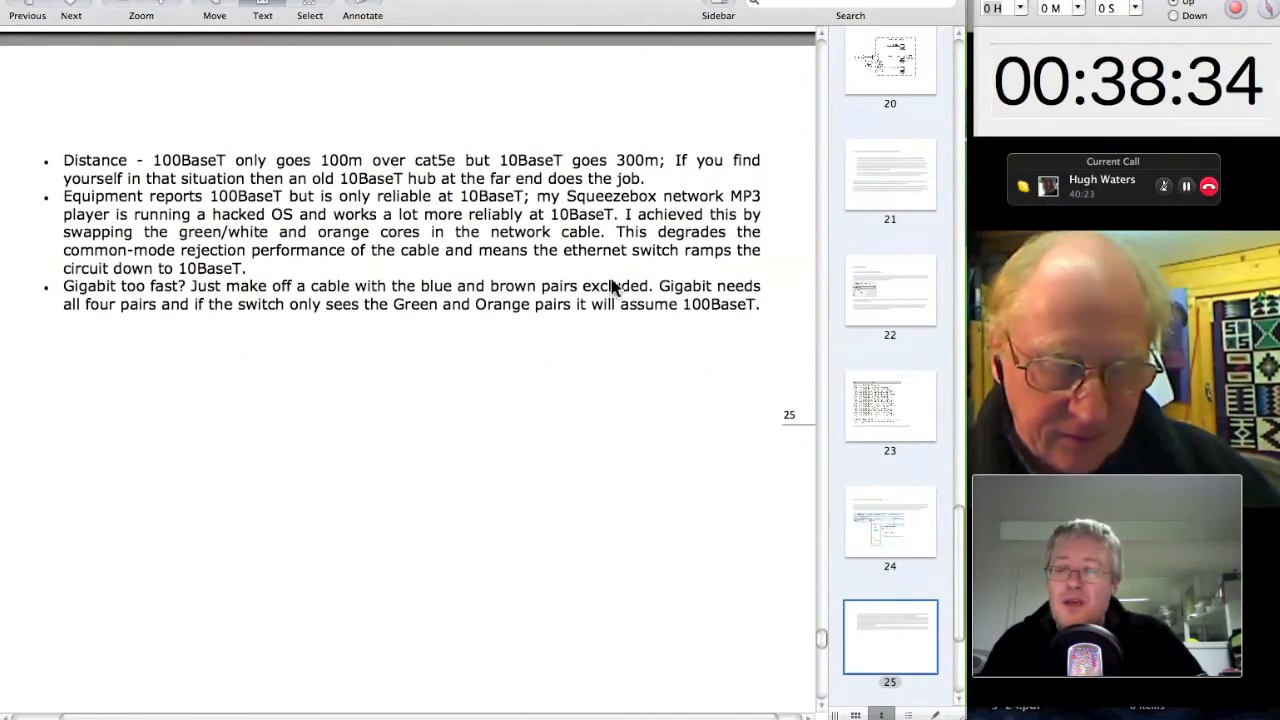
pyautogui.moveTo(276, 396)
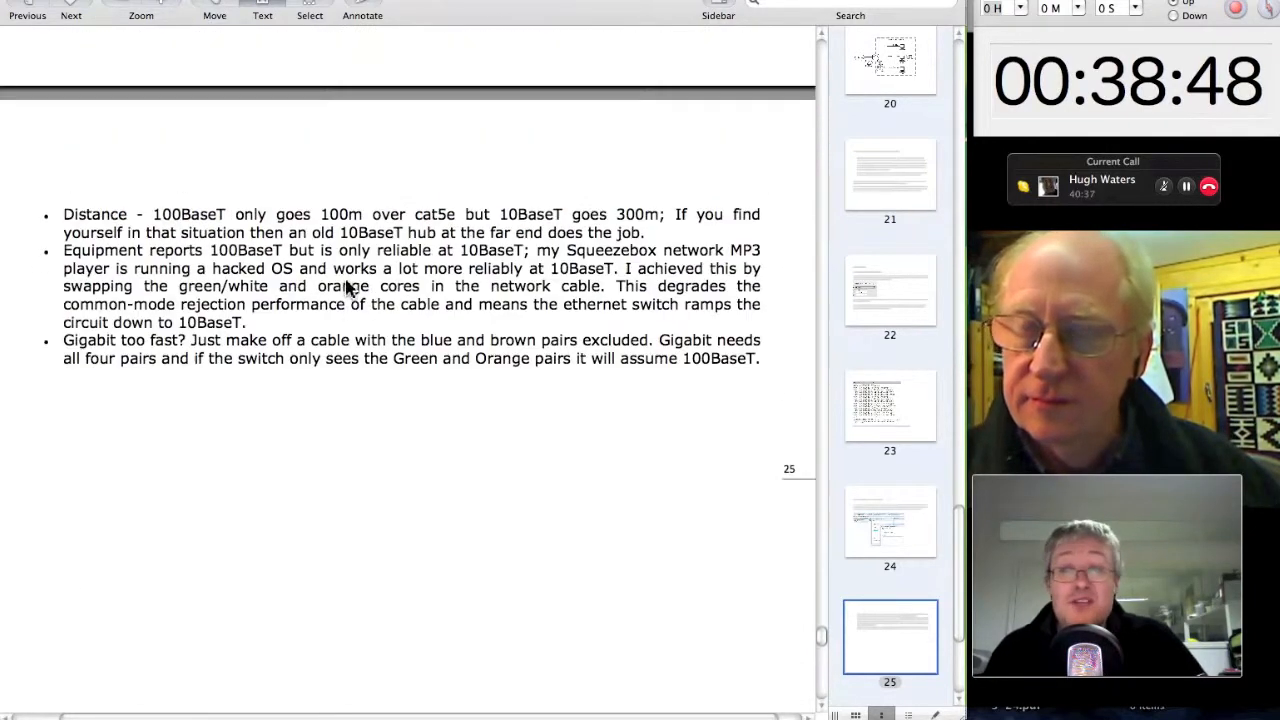
pyautogui.scroll(-3)
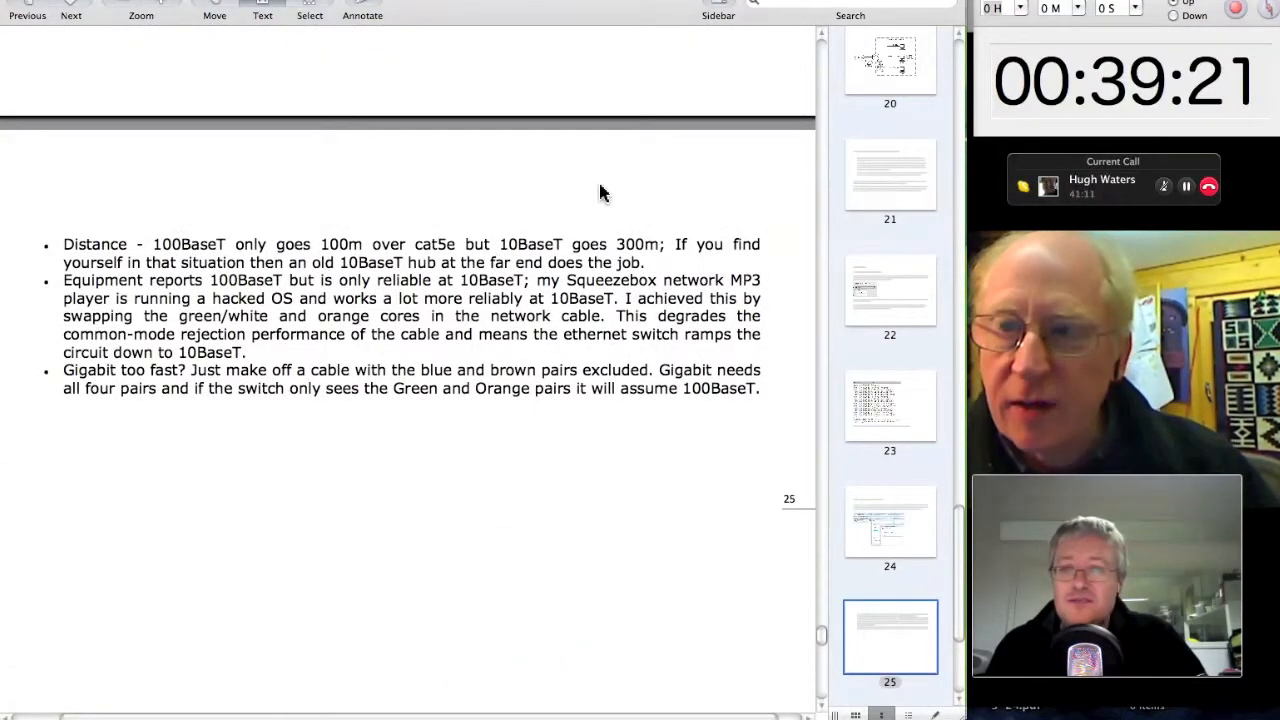
pyautogui.moveTo(548, 570)
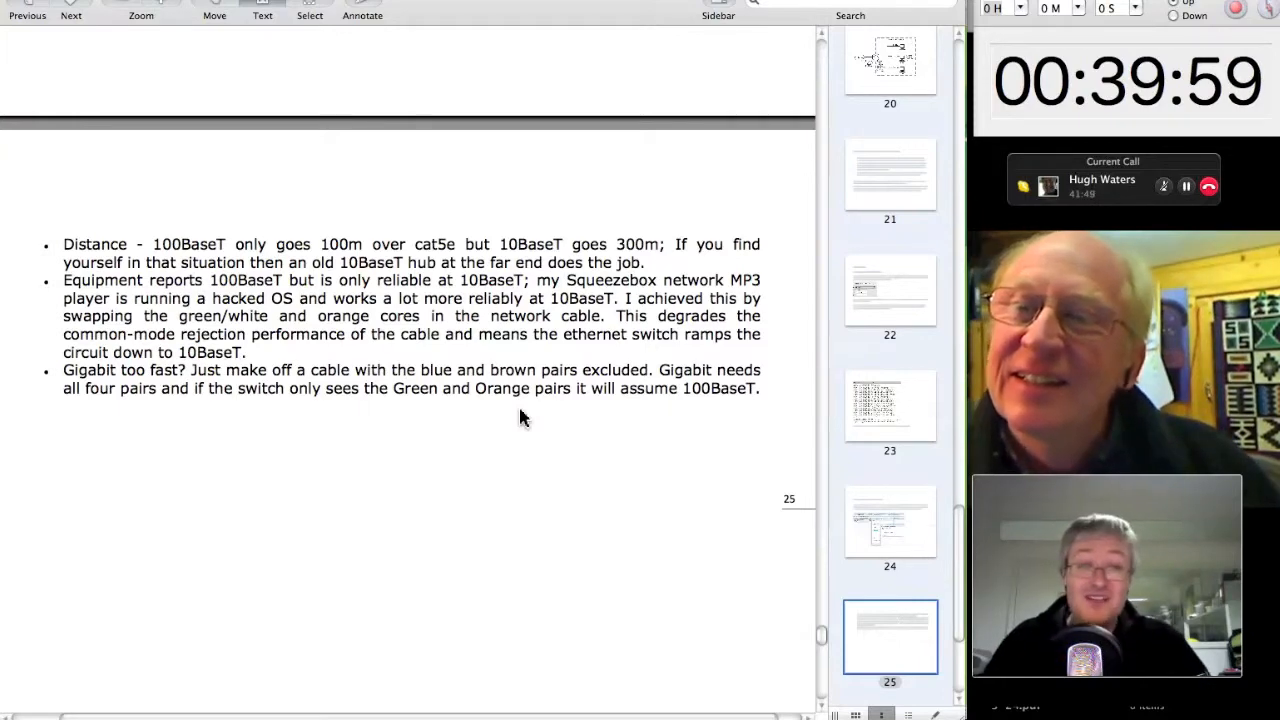
pyautogui.scroll(-3)
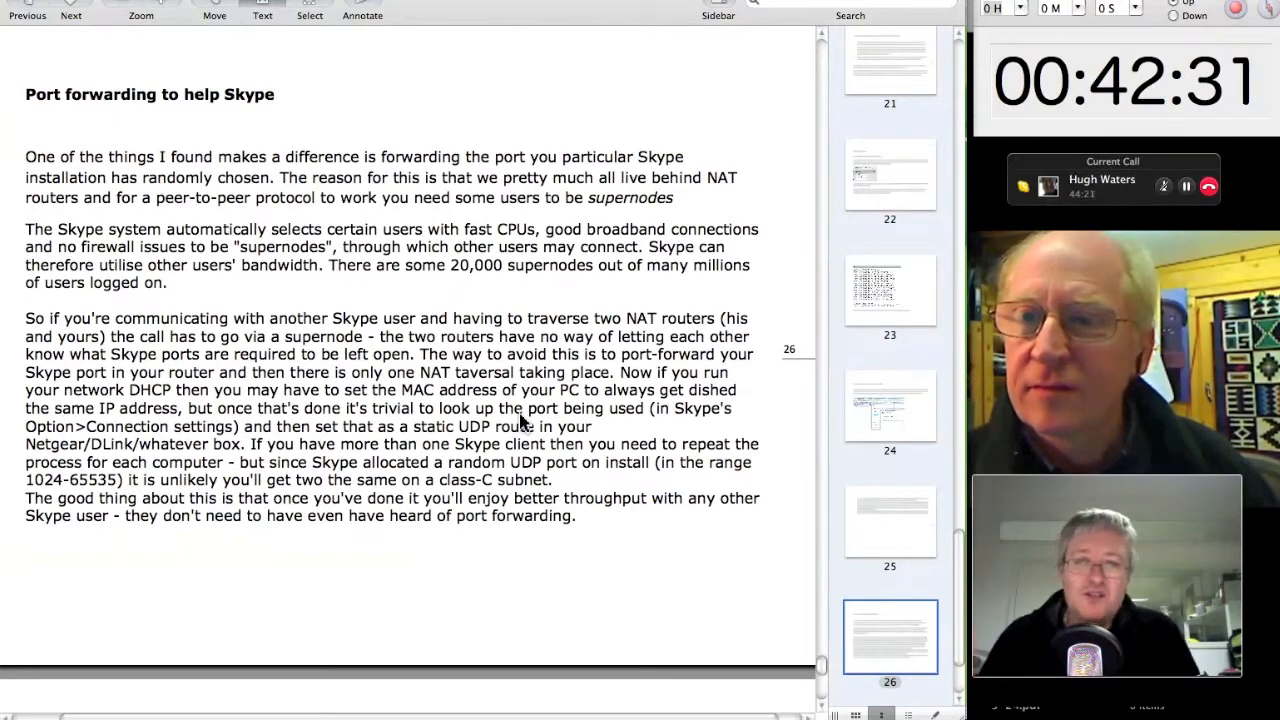
pyautogui.moveTo(528, 372)
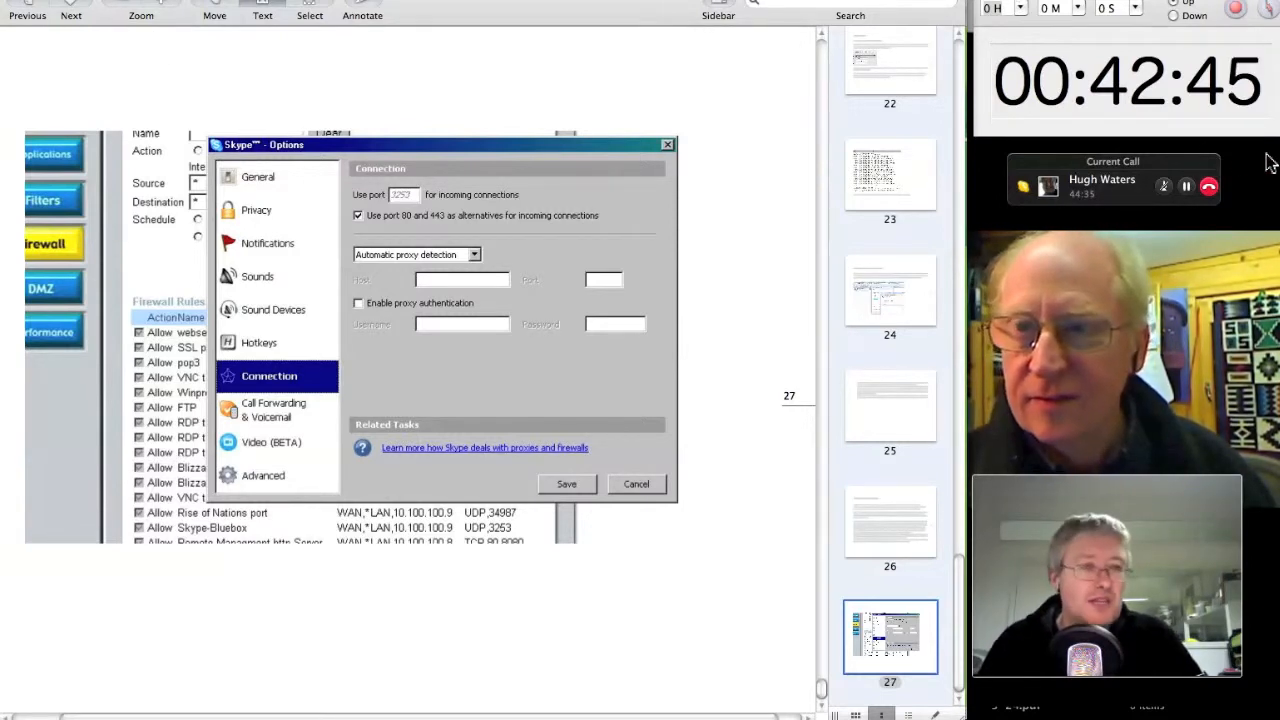
pyautogui.moveTo(512, 252)
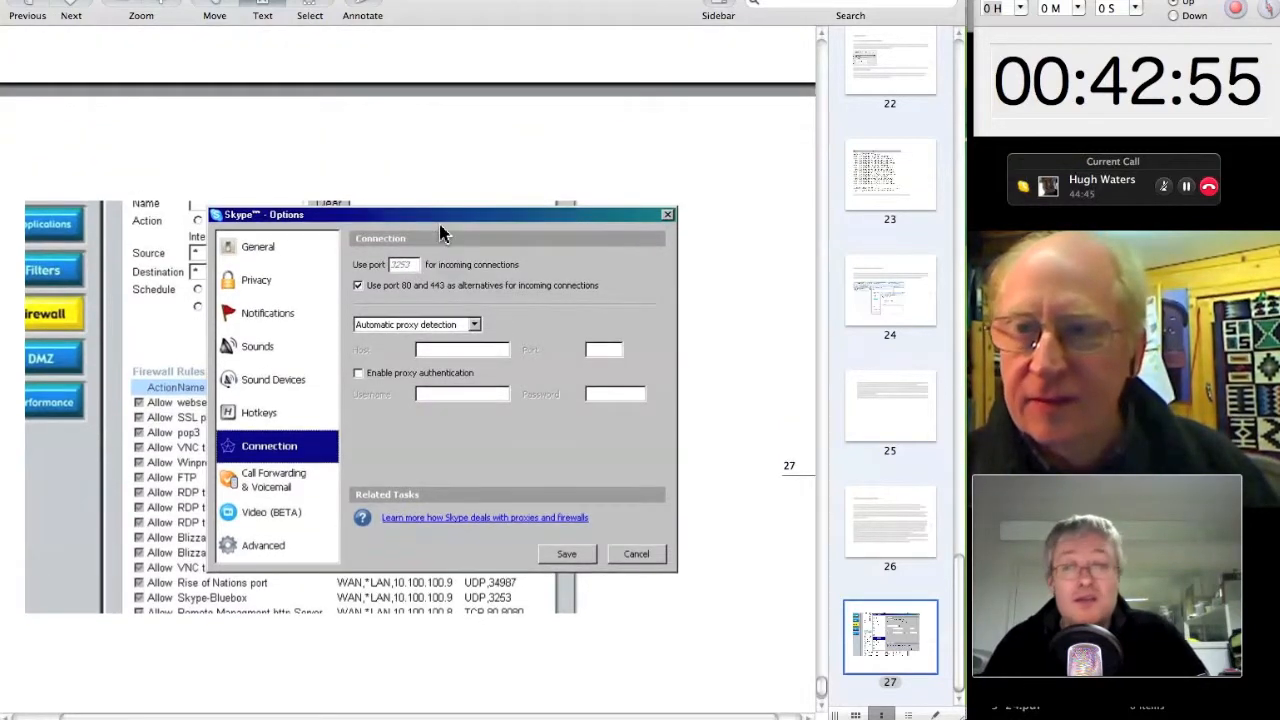
pyautogui.moveTo(364, 436)
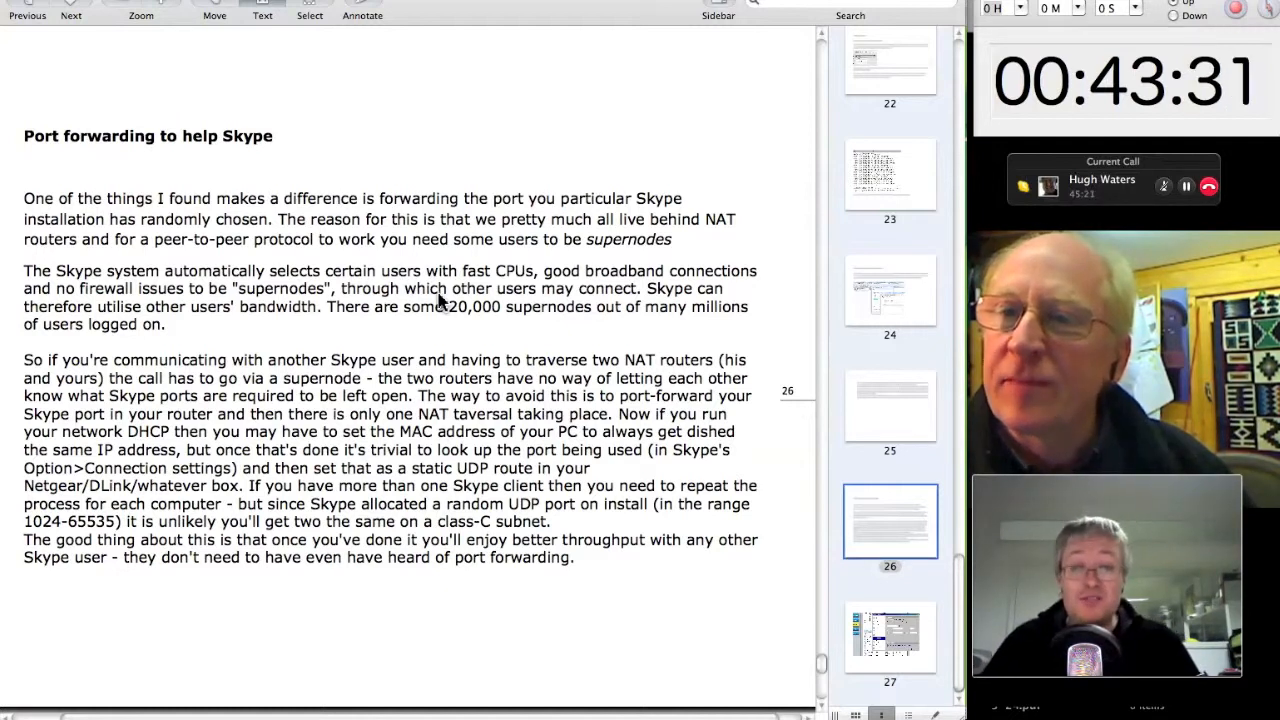
pyautogui.moveTo(476, 252)
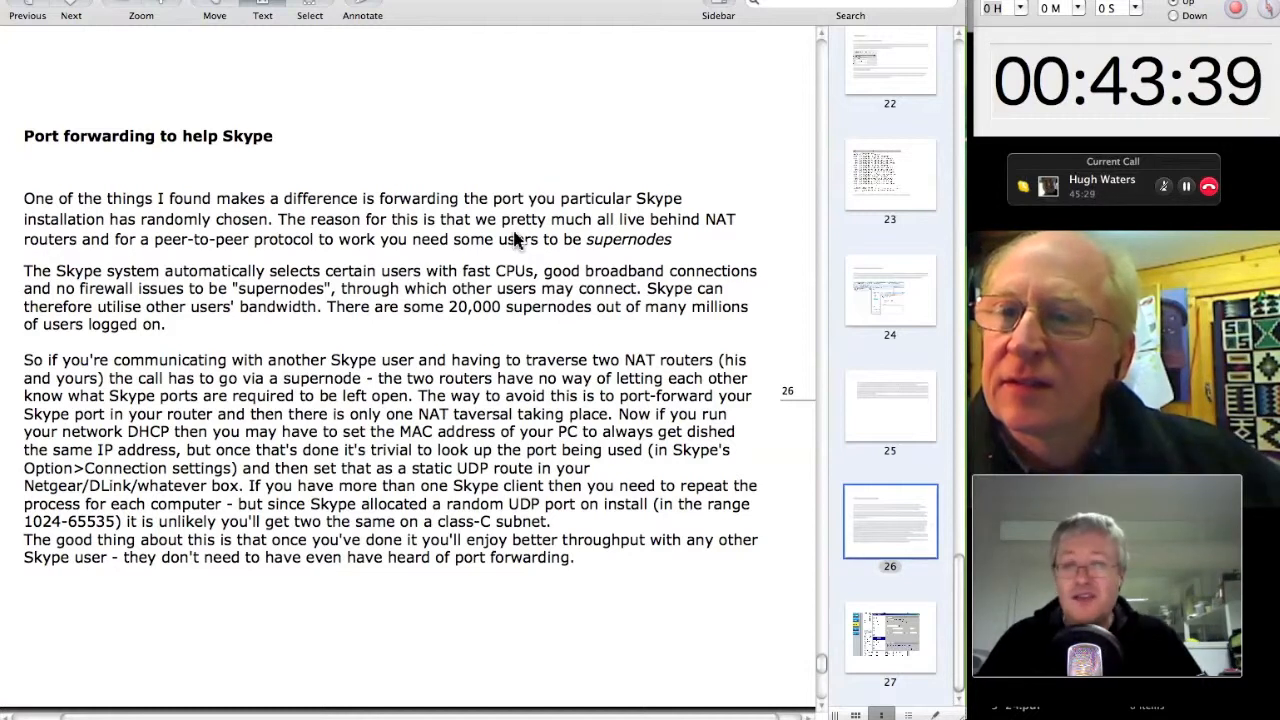
pyautogui.moveTo(530, 124)
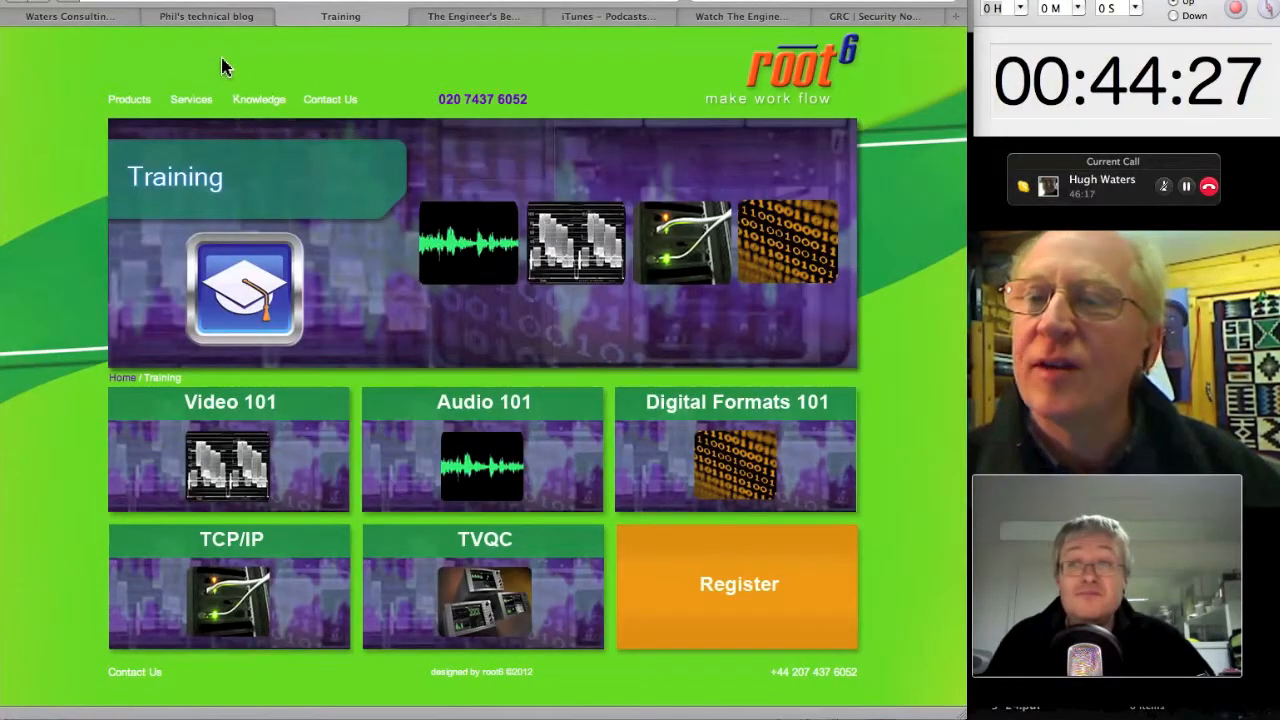
# - Switch through the technical blog and The Engineer's Bench site to its iTunes podcast listing
pyautogui.click(206, 16)
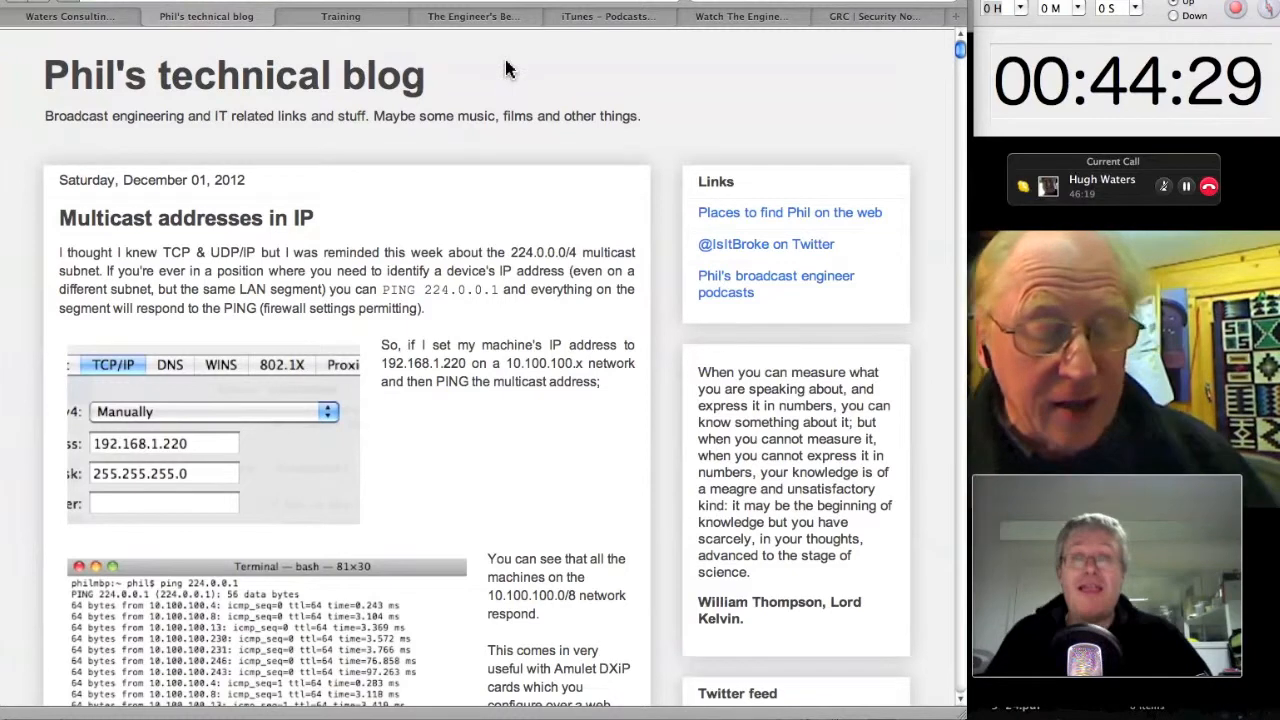
pyautogui.click(472, 16)
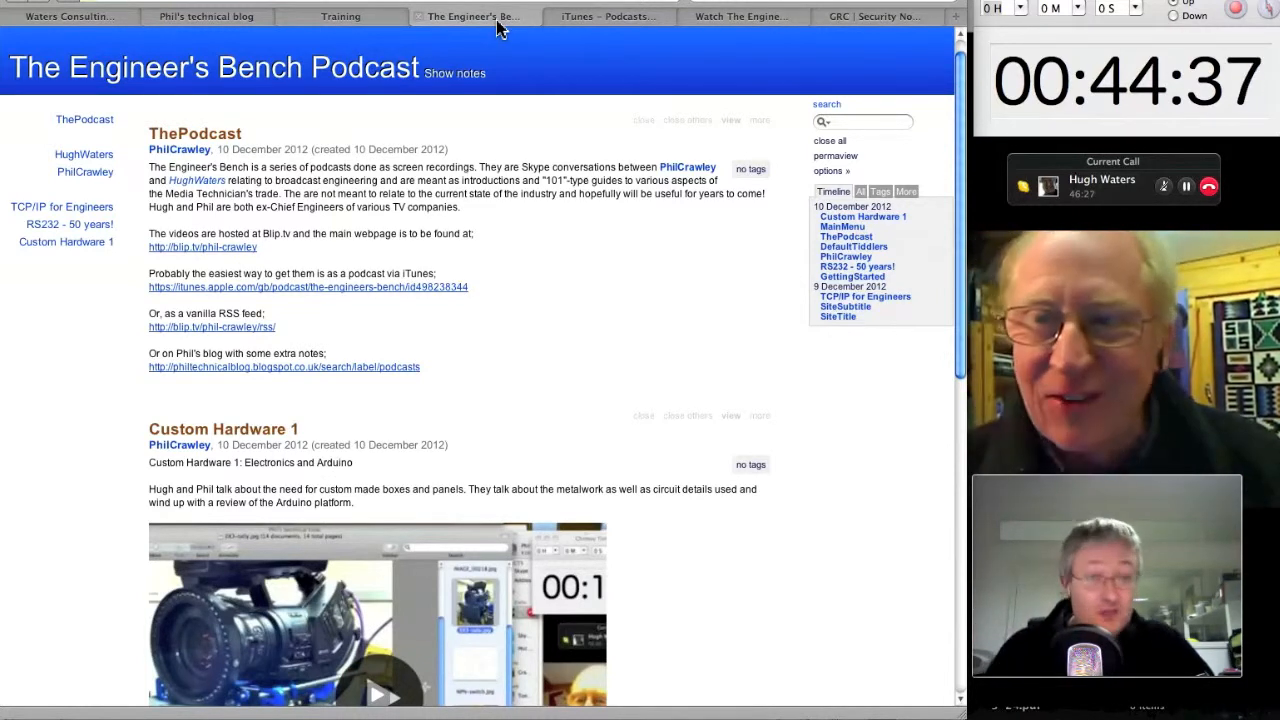
pyautogui.moveTo(556, 54)
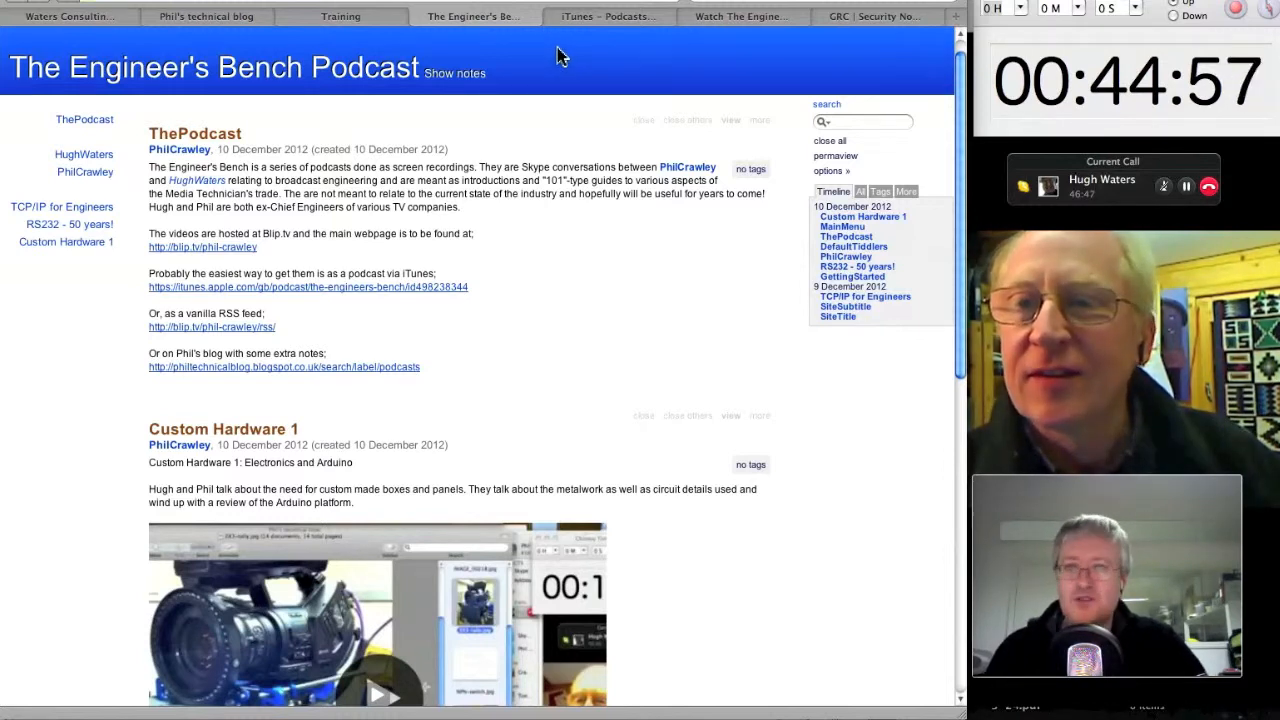
pyautogui.click(608, 16)
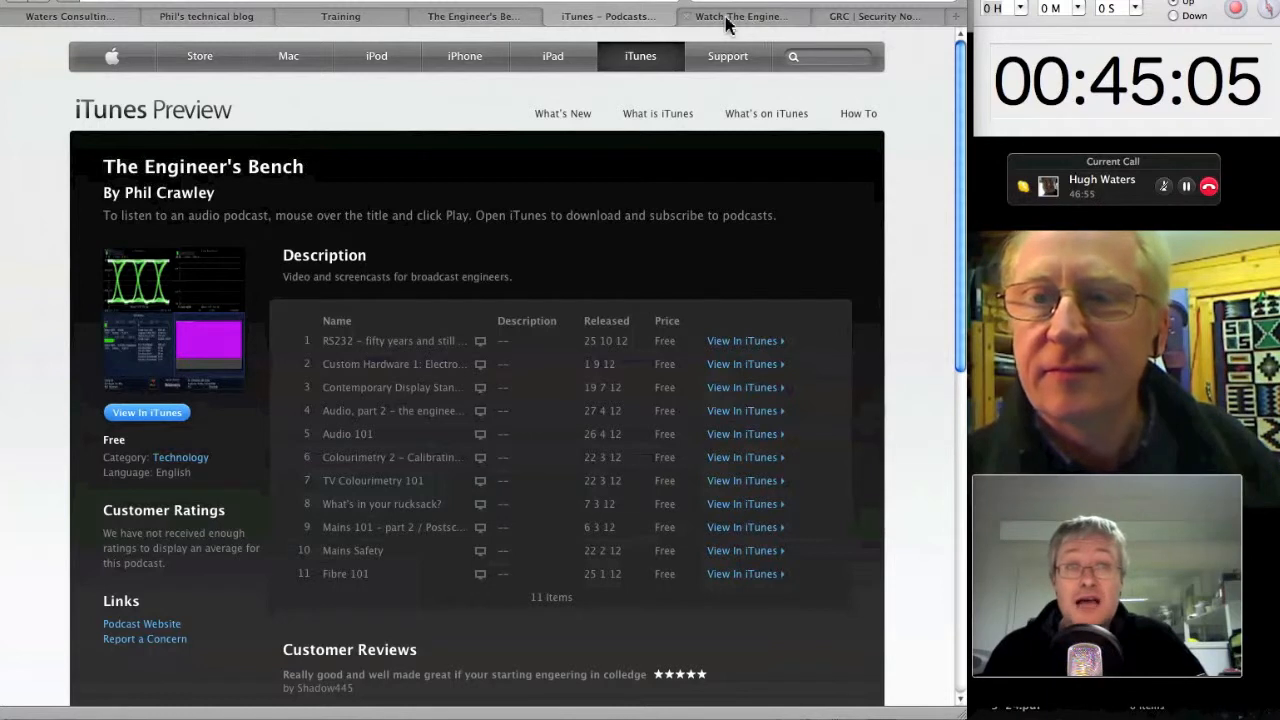
# - View The Engineer's Bench episode list, then return to the technical blog's multicast ping post
pyautogui.click(740, 16)
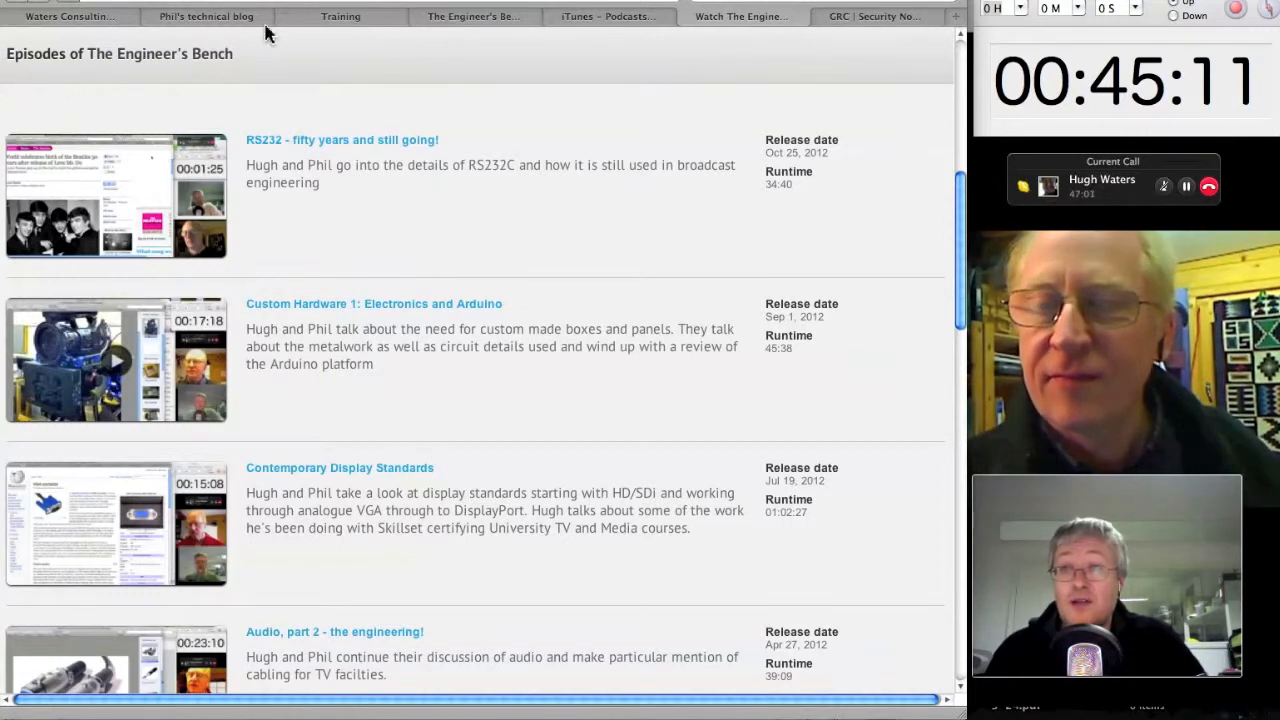
pyautogui.moveTo(180, 32)
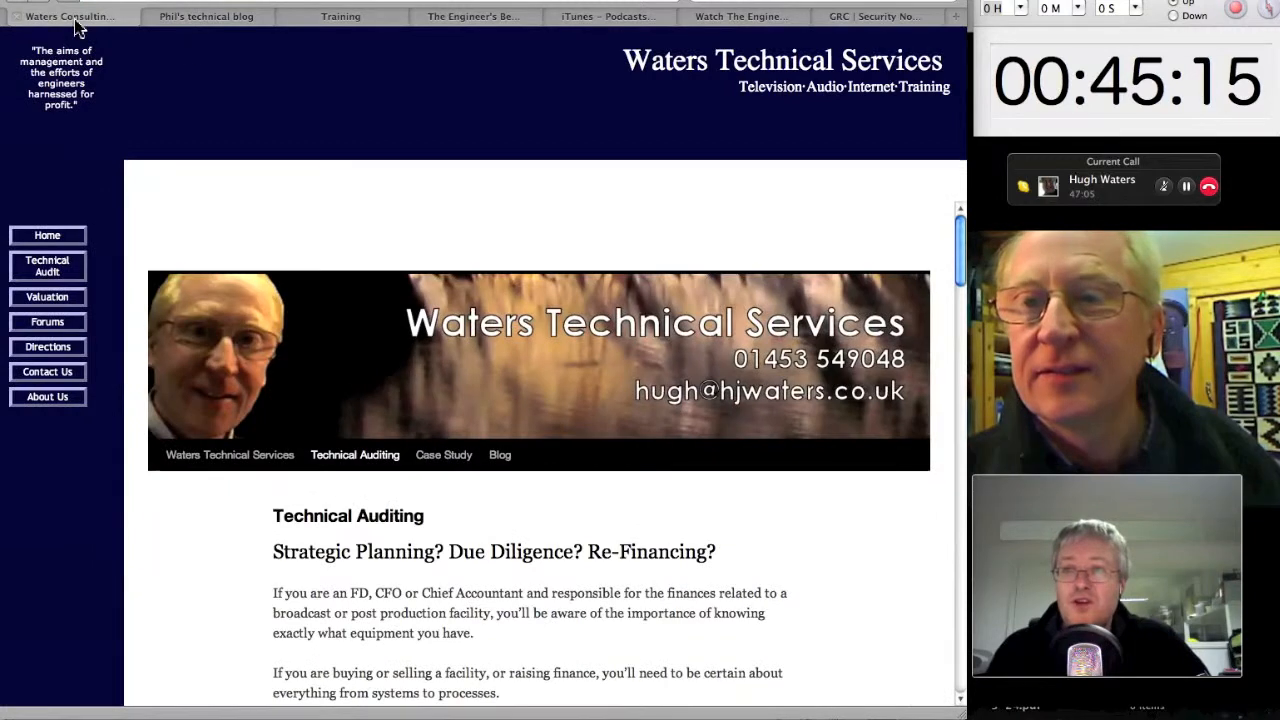
pyautogui.moveTo(684, 98)
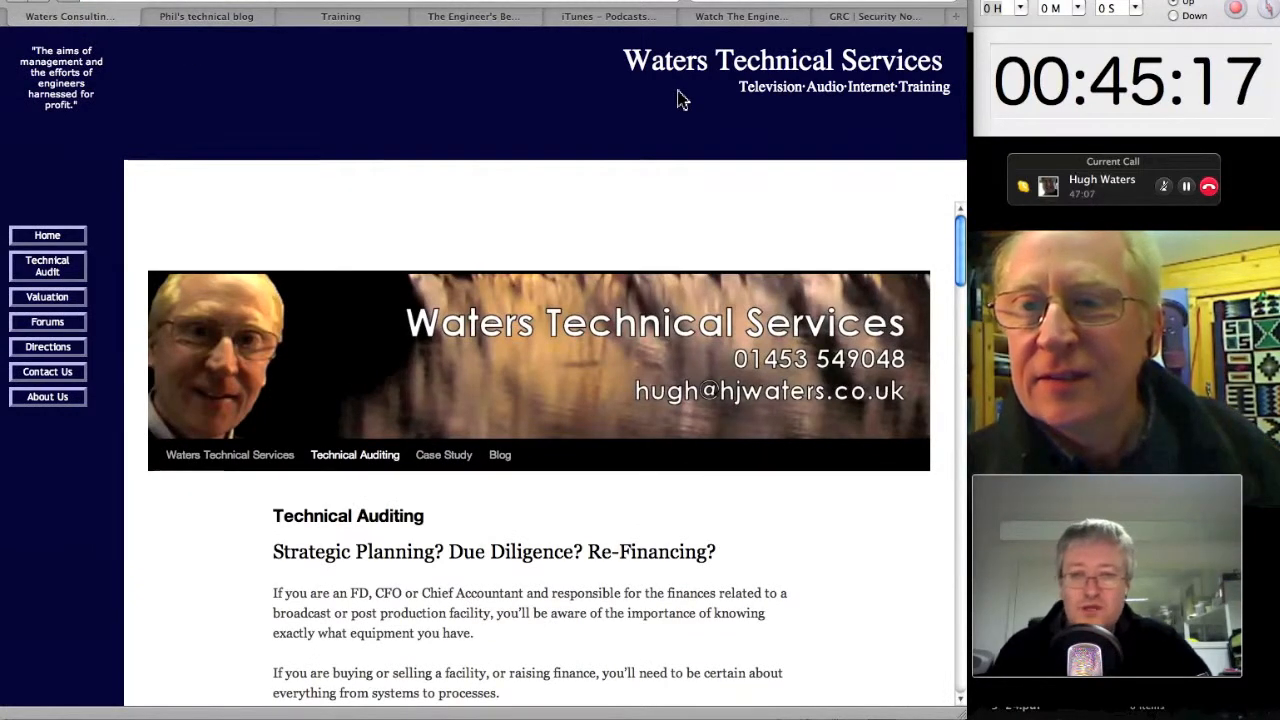
pyautogui.moveTo(180, 36)
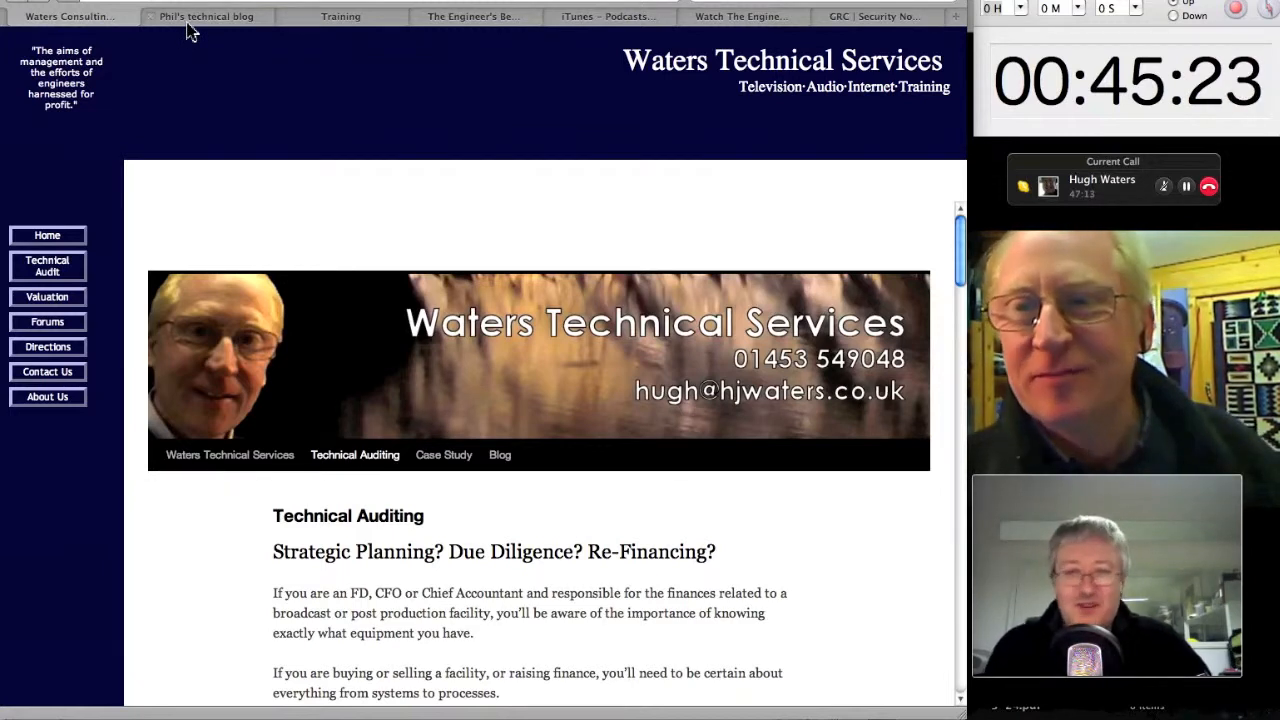
pyautogui.click(206, 16)
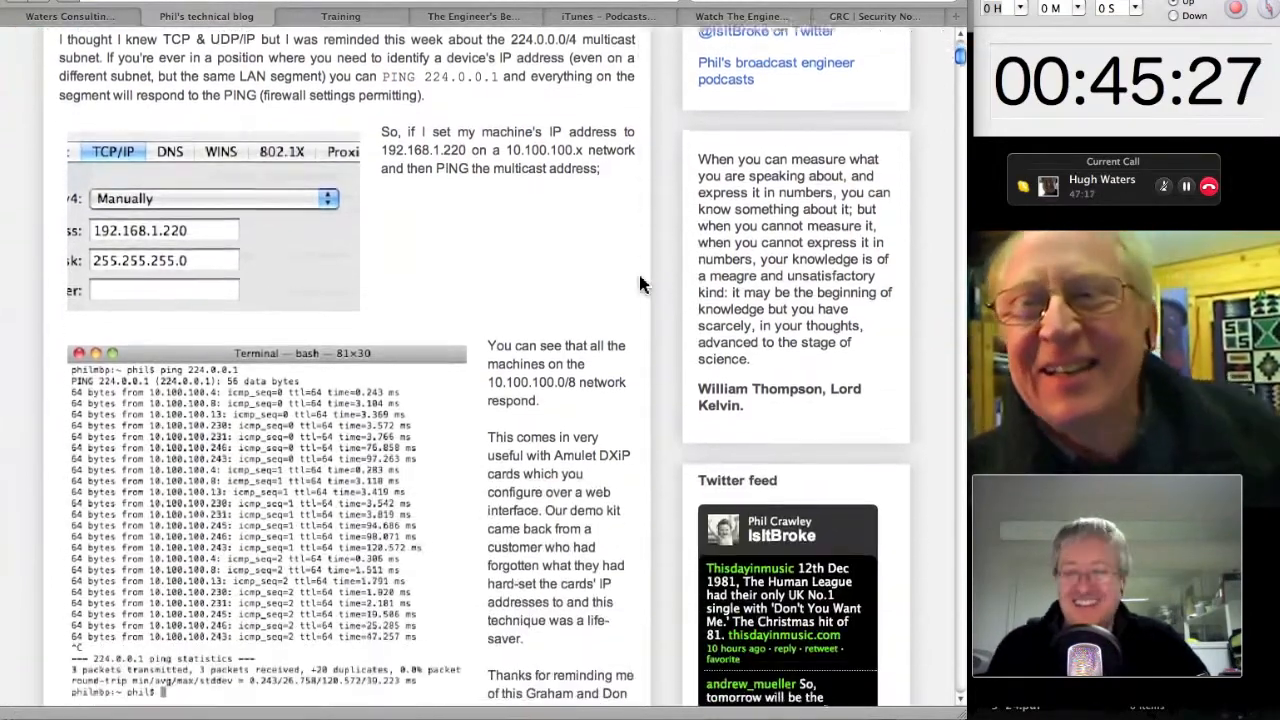
# - Scroll down the blog's older posts to 'Fifteen years of HD displays', then return to the iTunes listing
pyautogui.scroll(-3)
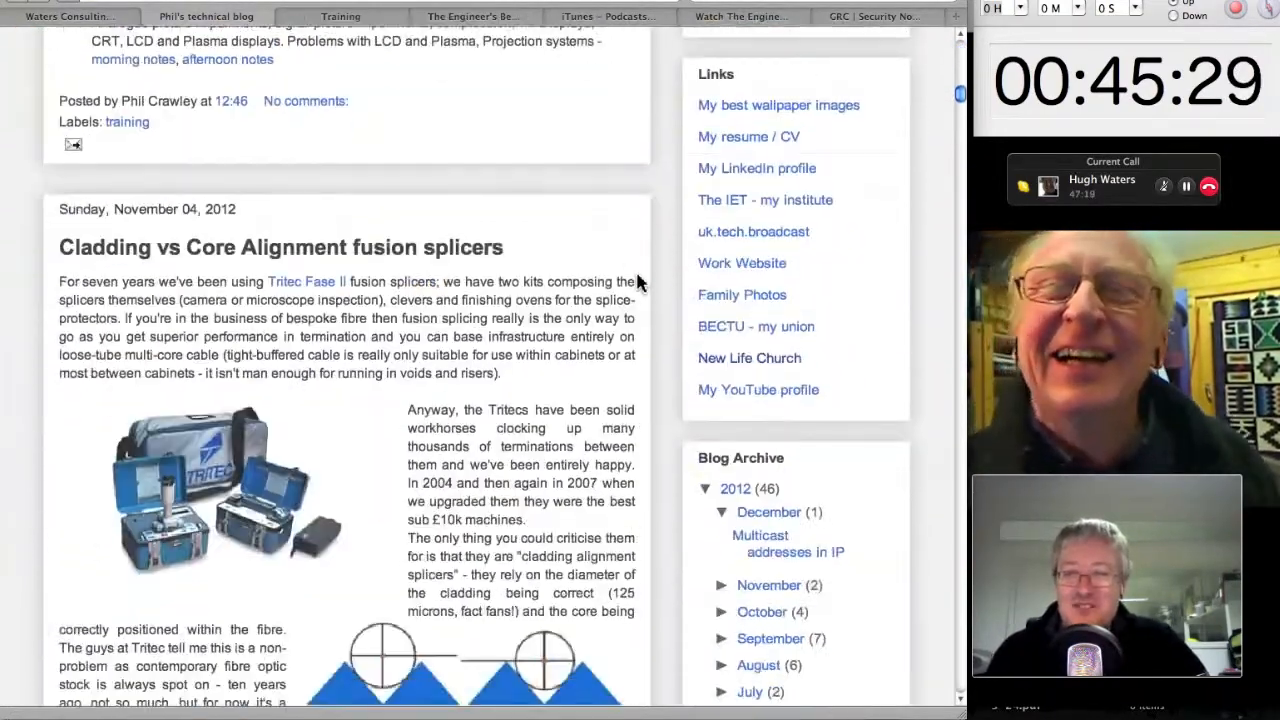
pyautogui.scroll(-3)
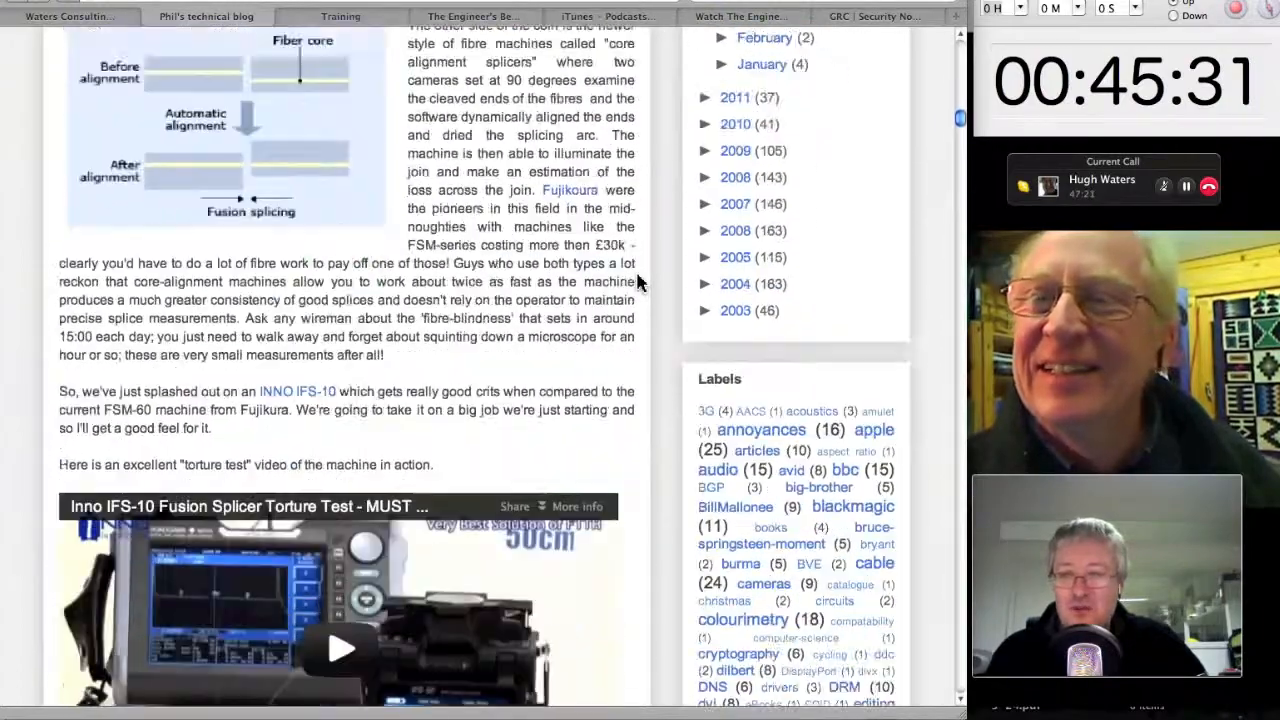
pyautogui.scroll(-3)
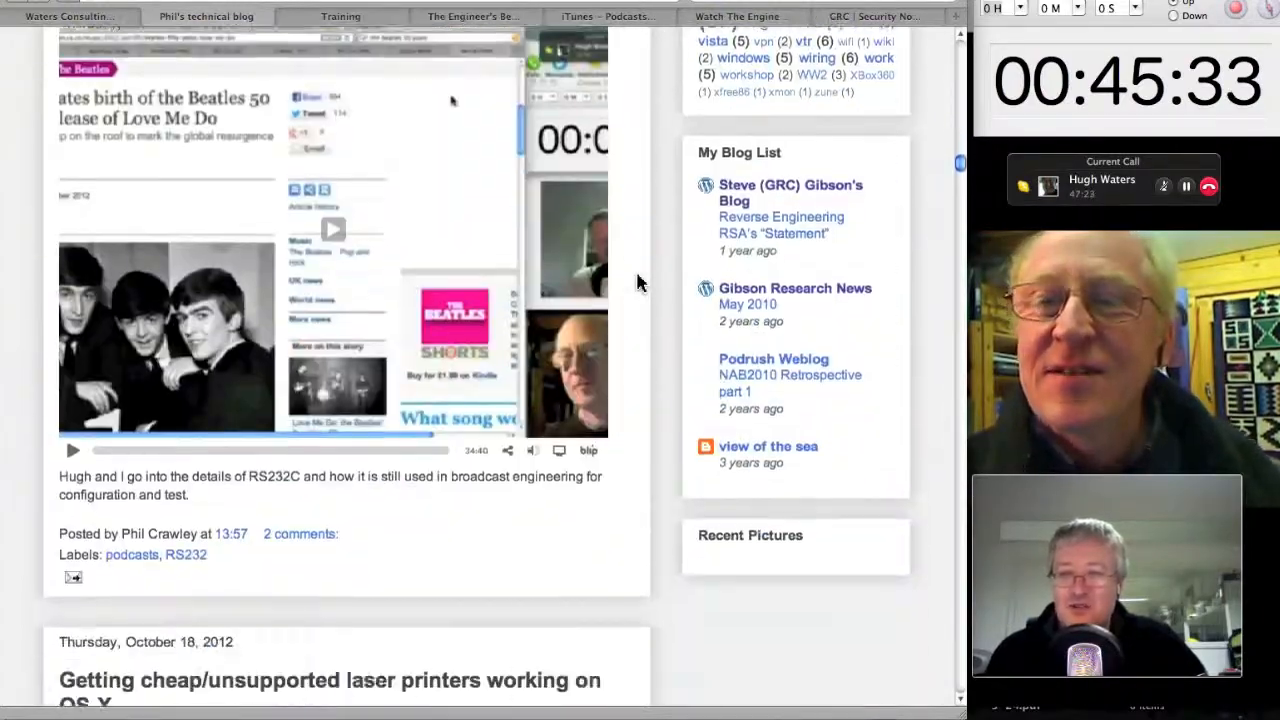
pyautogui.scroll(-3)
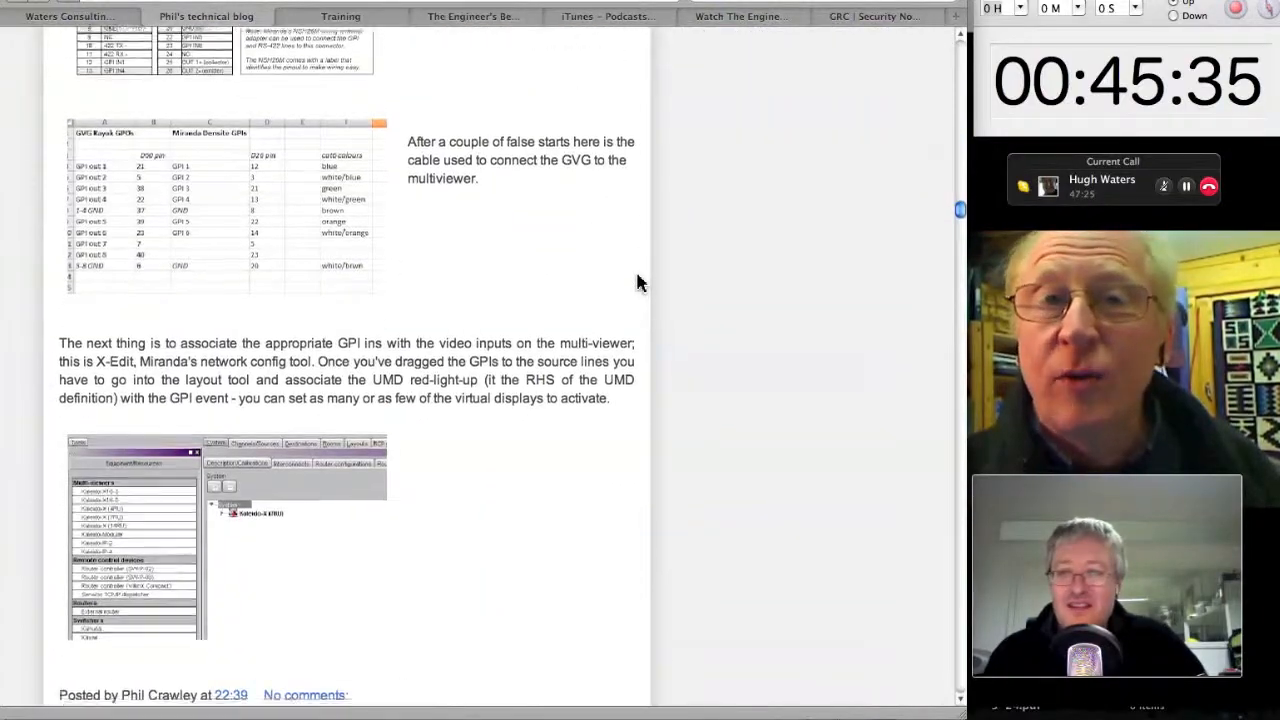
pyautogui.scroll(-3)
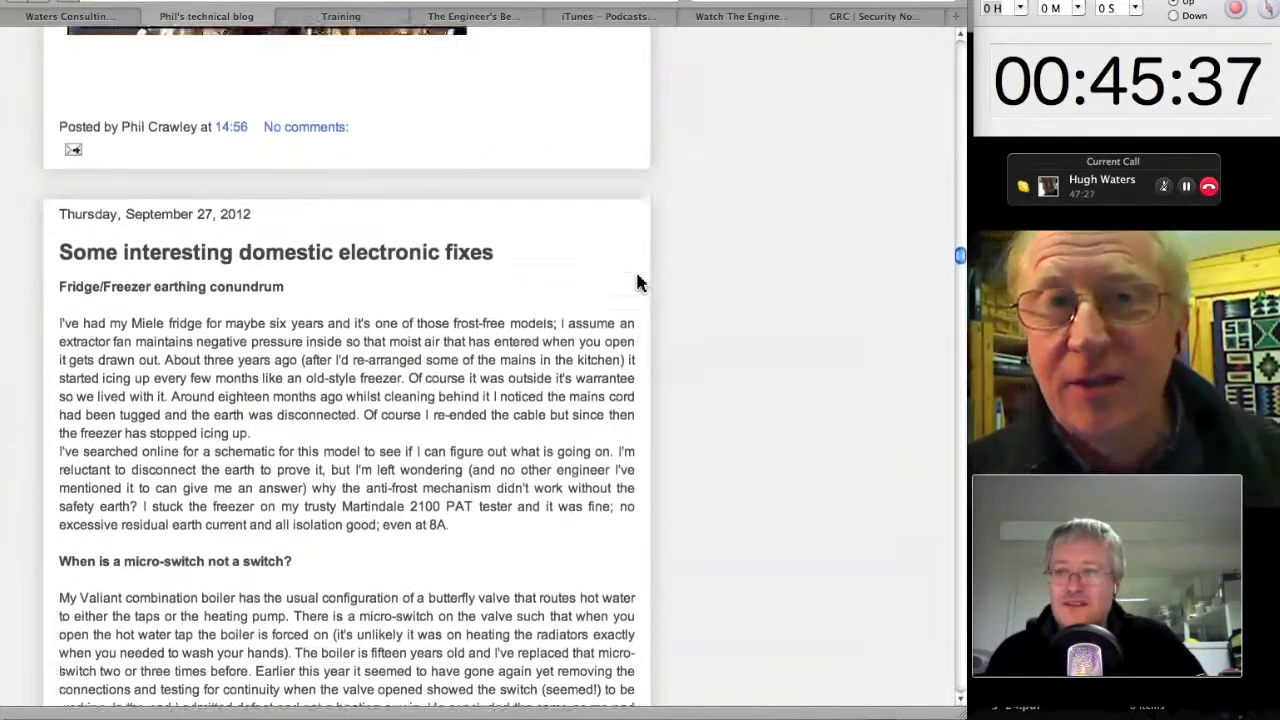
pyautogui.scroll(-3)
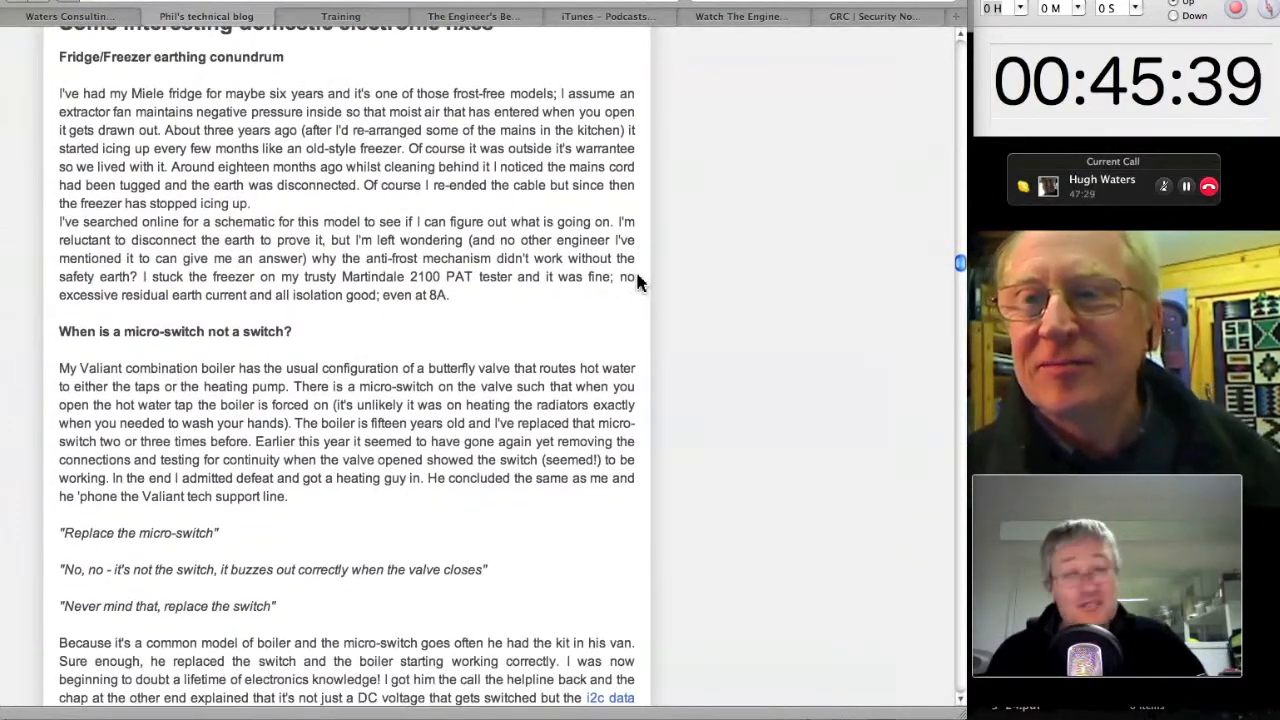
pyautogui.scroll(-3)
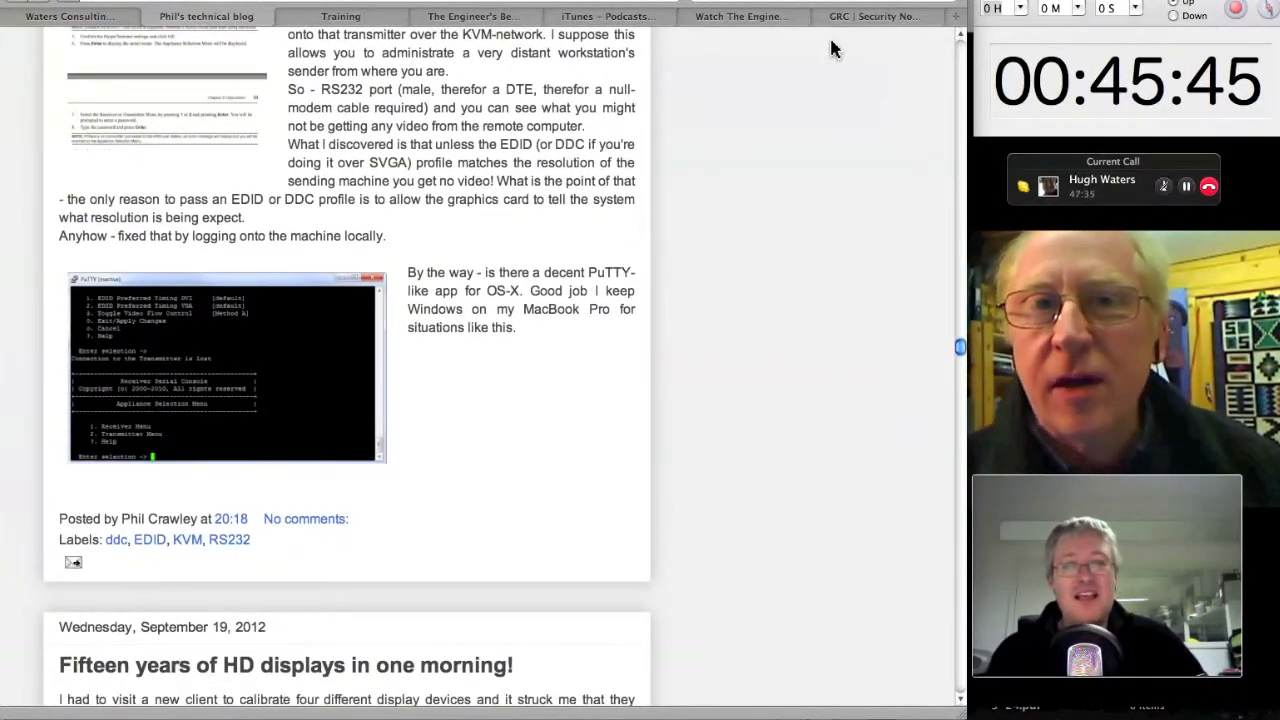
pyautogui.scroll(-3)
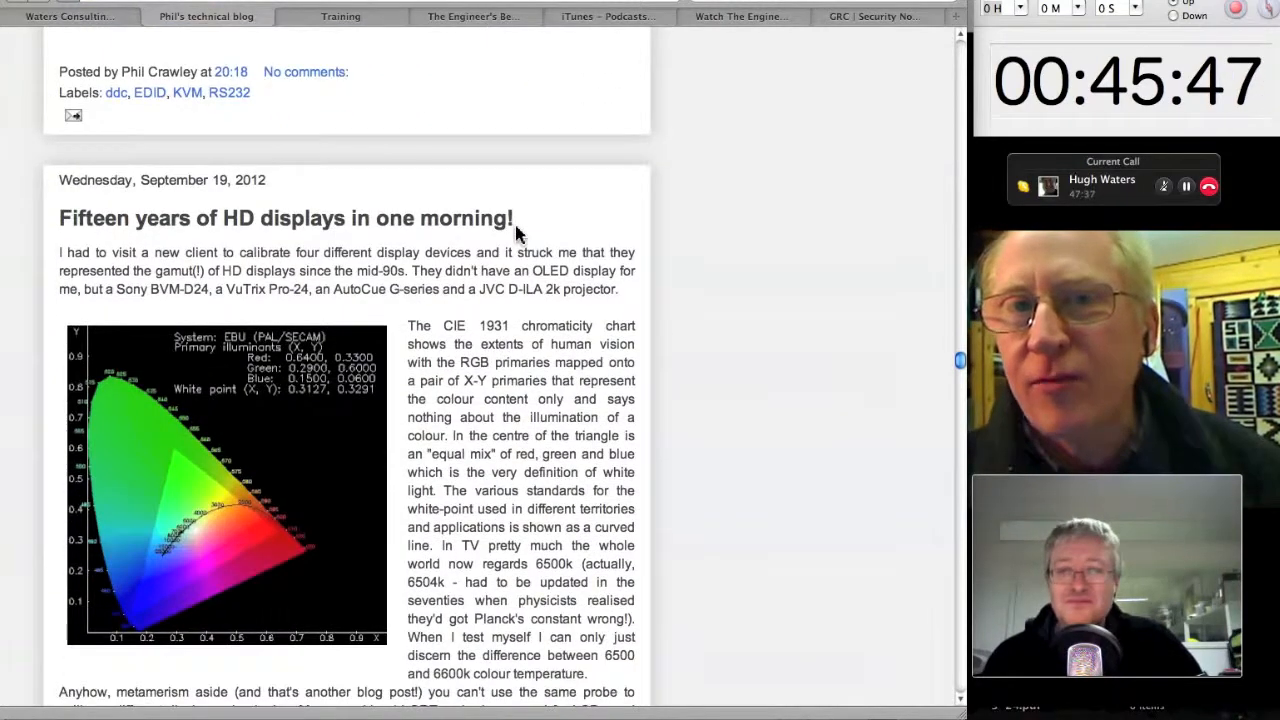
pyautogui.scroll(-3)
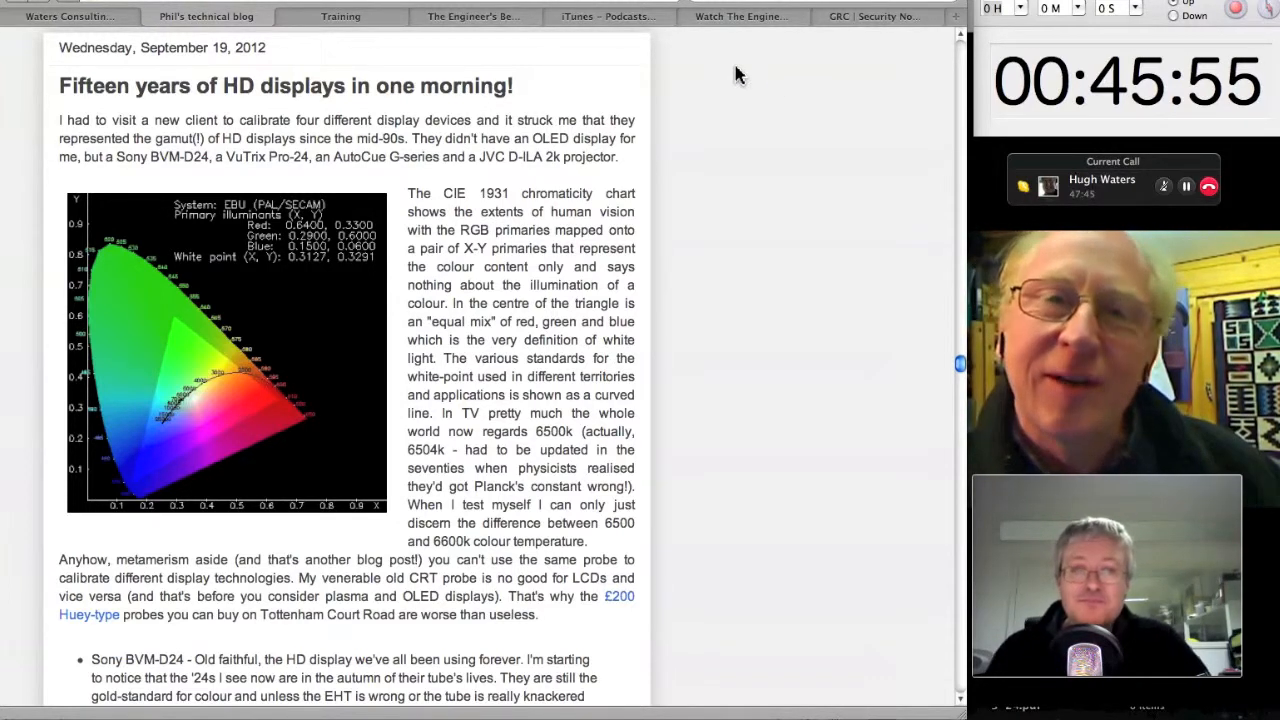
pyautogui.click(604, 16)
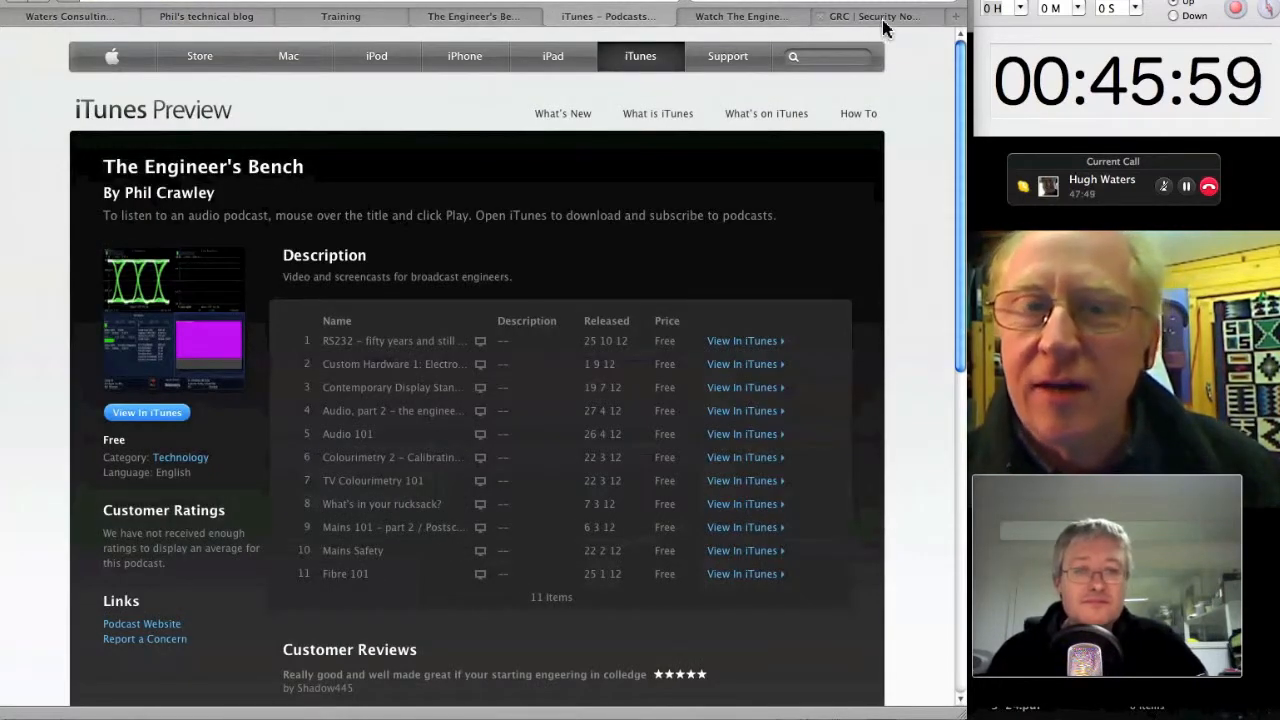
pyautogui.moveTo(884, 20)
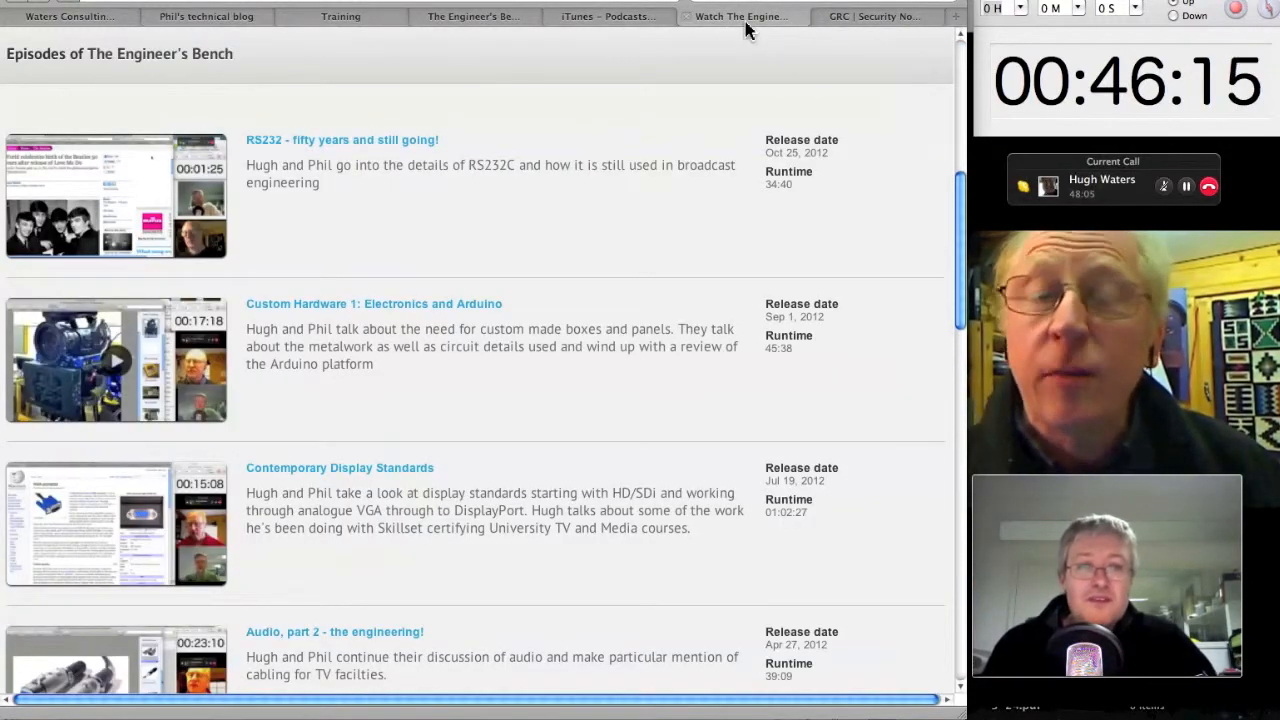
pyautogui.moveTo(820, 82)
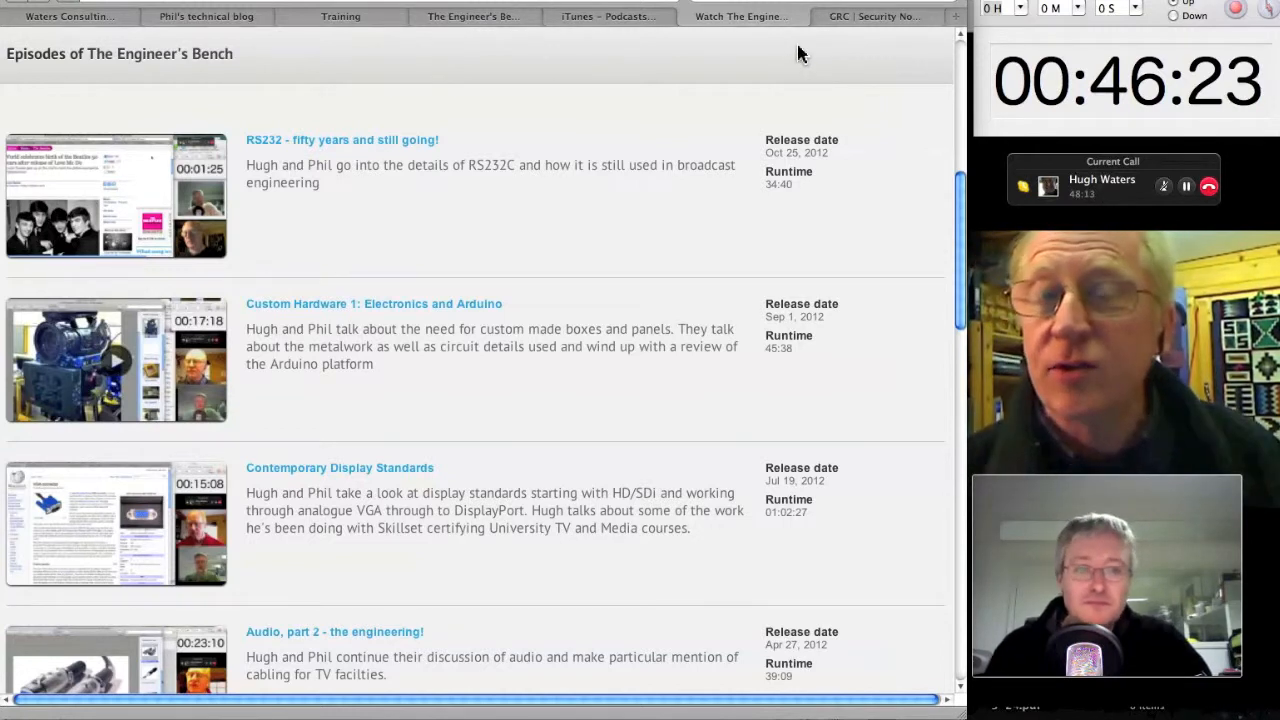
pyautogui.moveTo(616, 32)
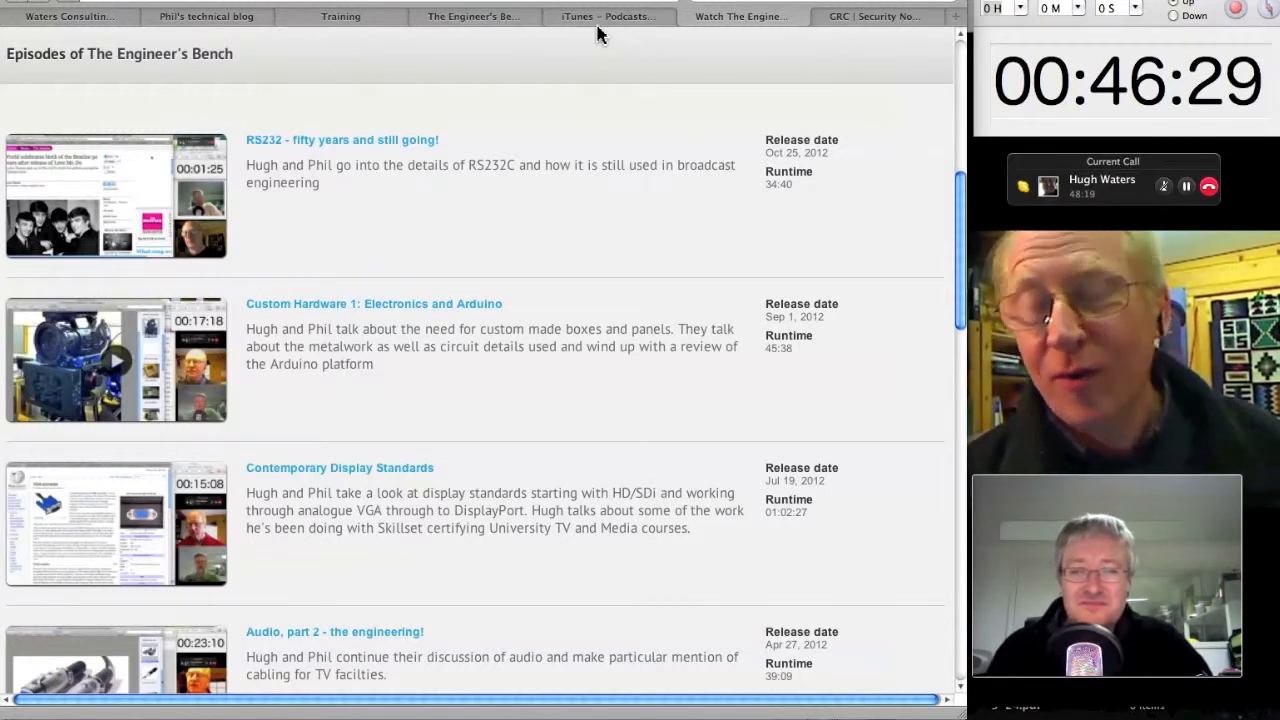
pyautogui.moveTo(500, 30)
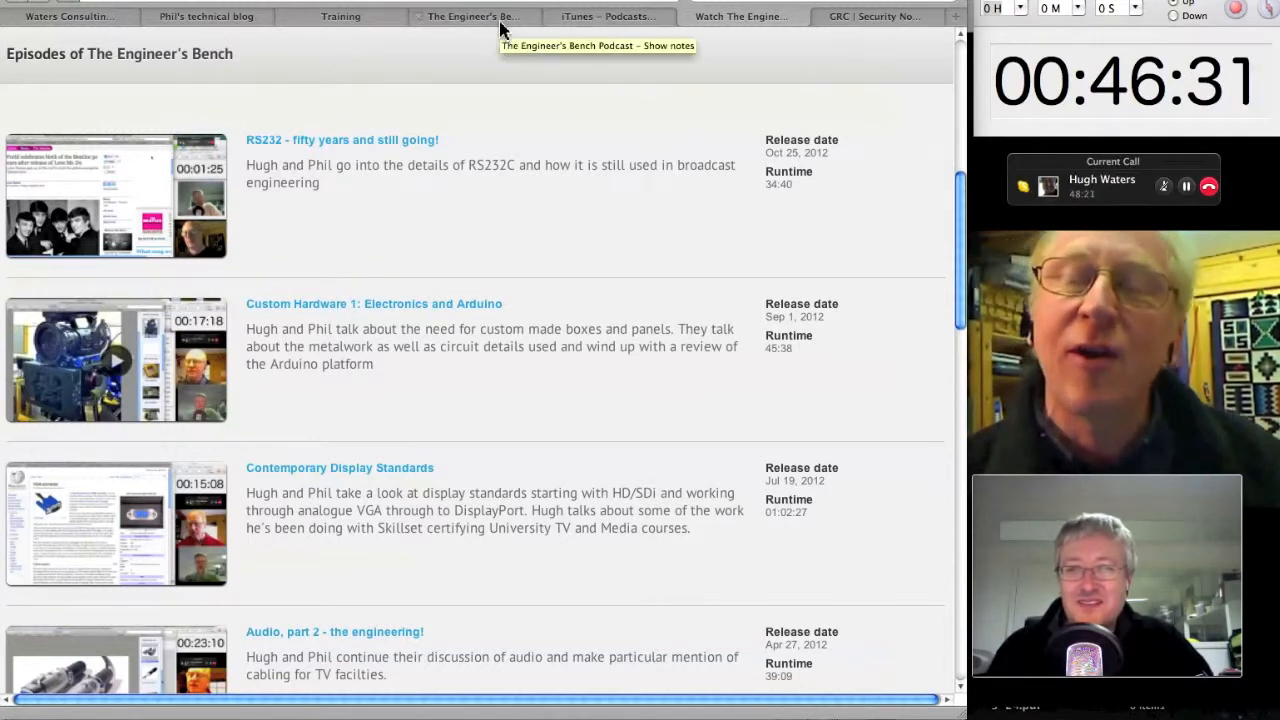